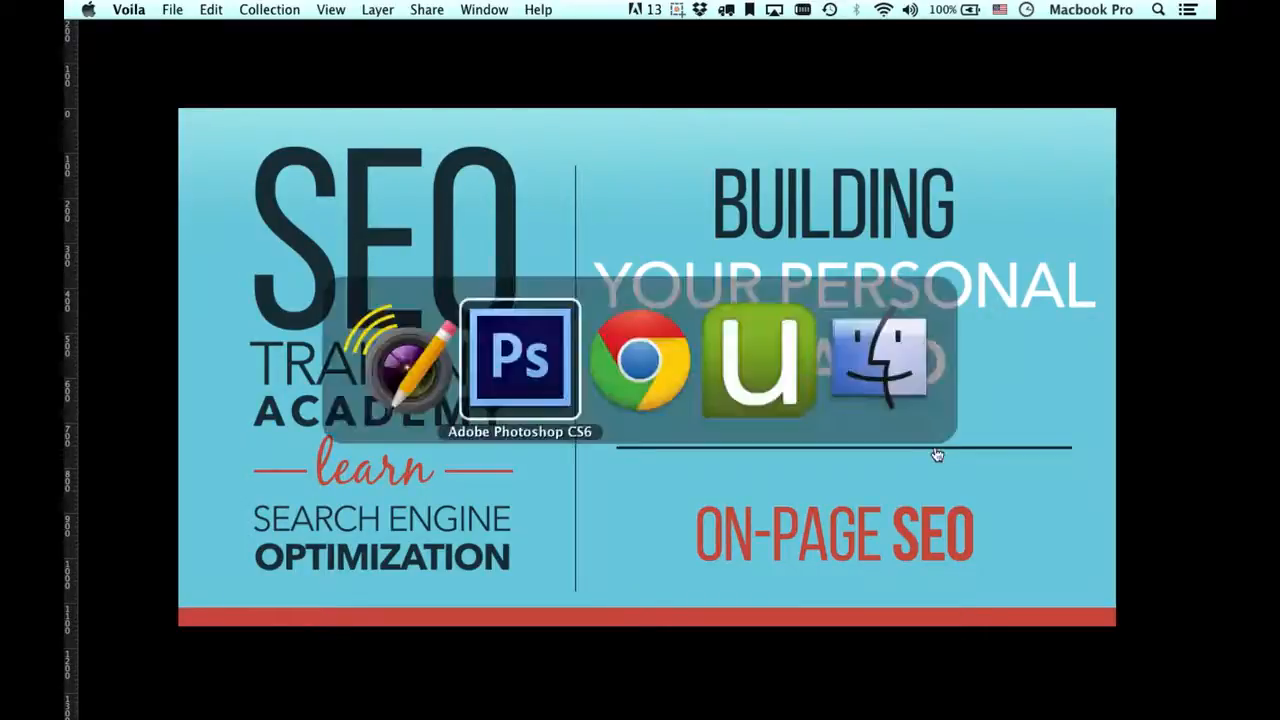
Switch from Voila to Google Chrome showing Quick Sprout's personal branding guide.
left_click(646, 360)
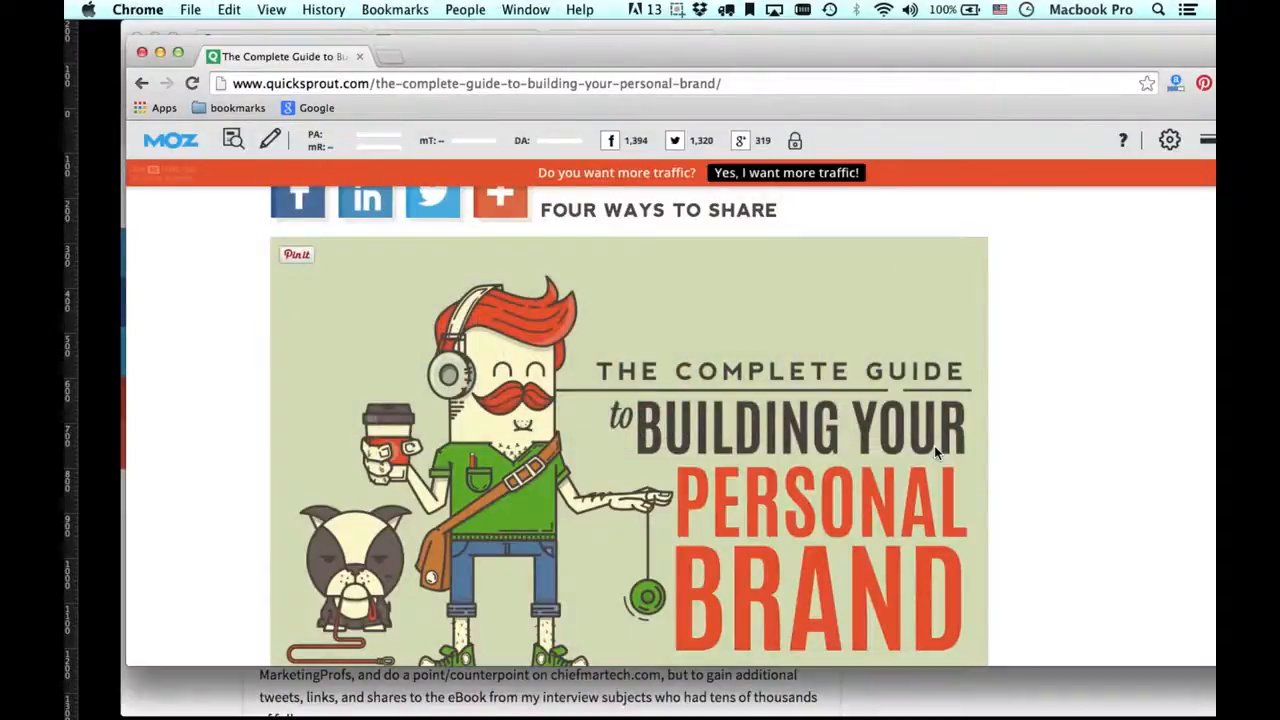
Scroll past the cover art to the Introduction's 'What is branding?' section.
scroll("down", 3)
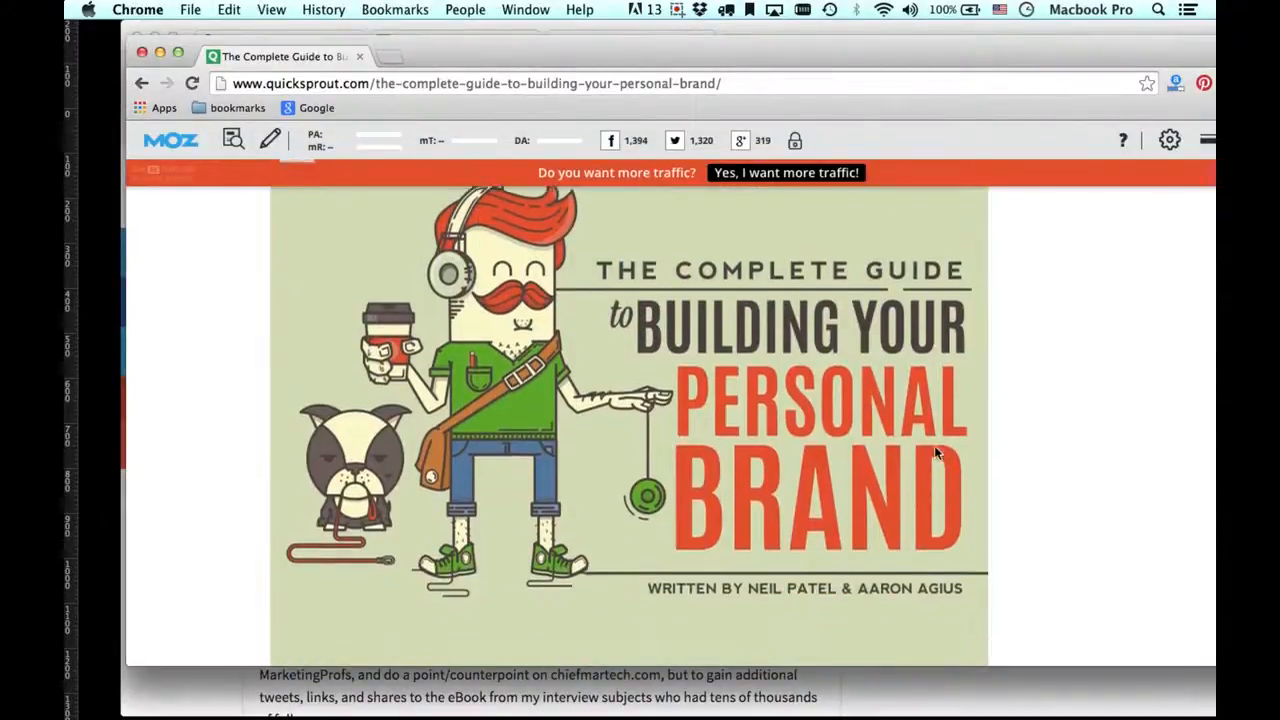
scroll("down", 3)
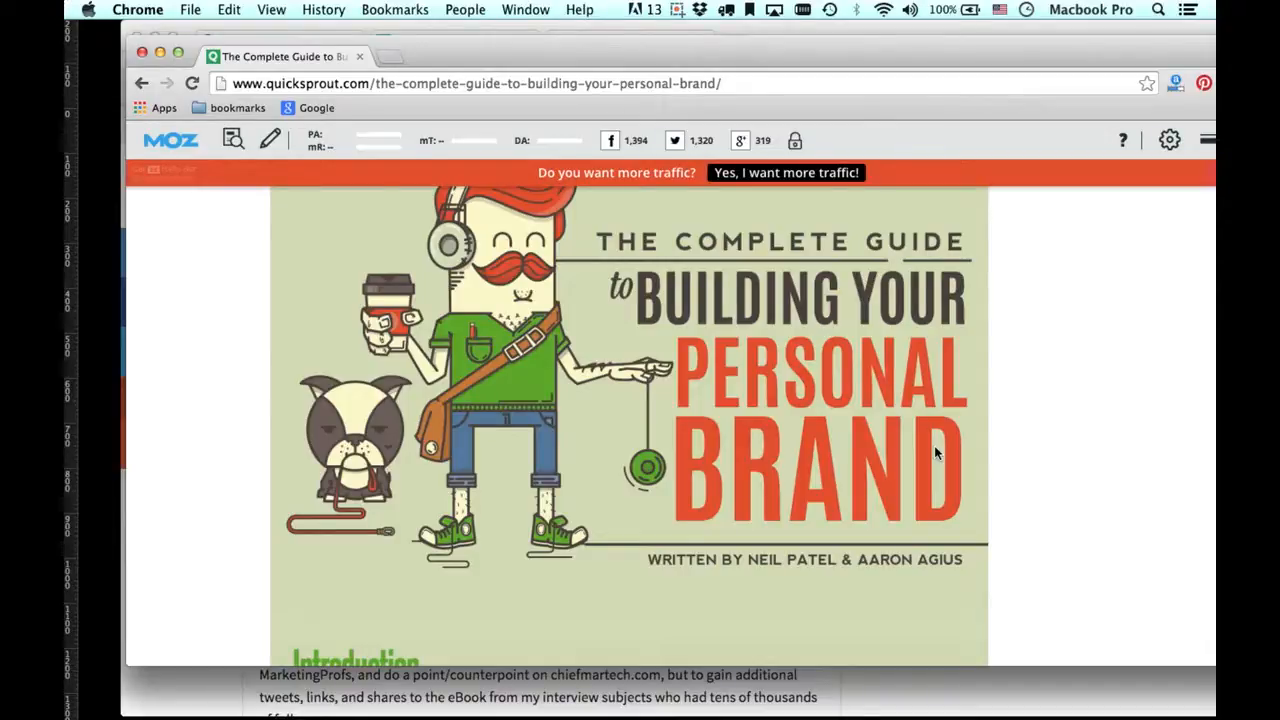
scroll("down", 3)
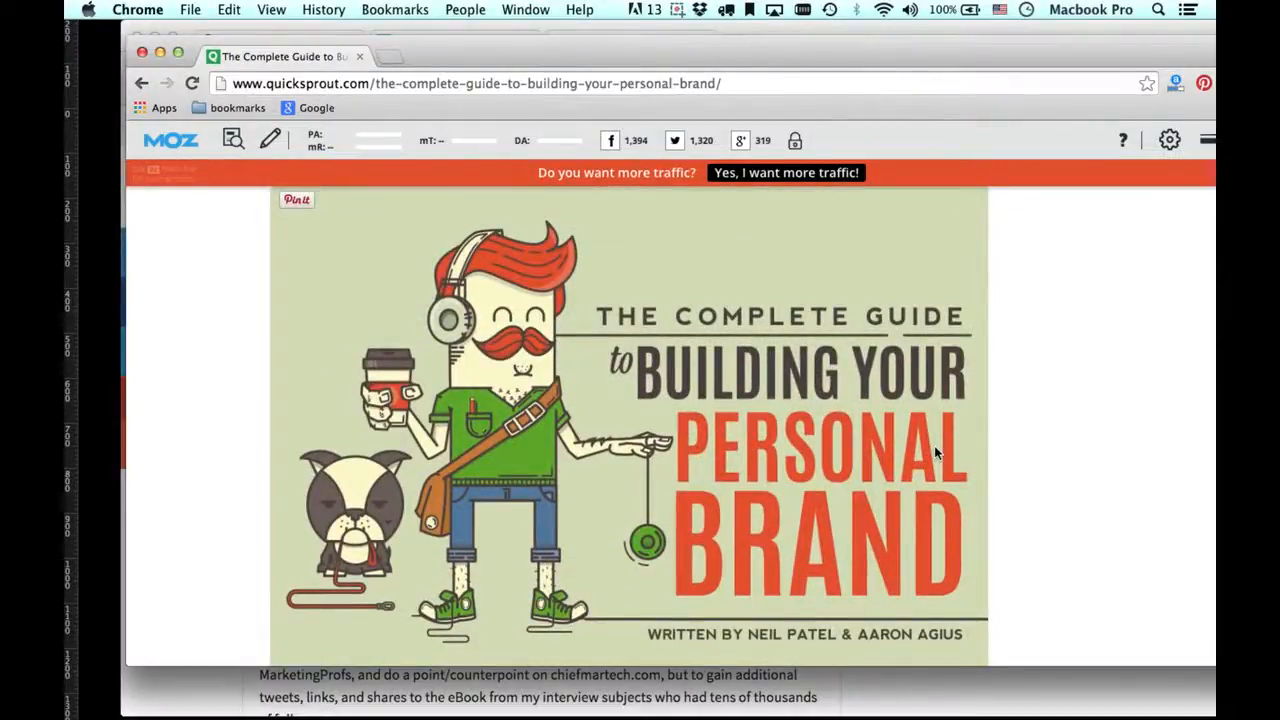
scroll("down", 3)
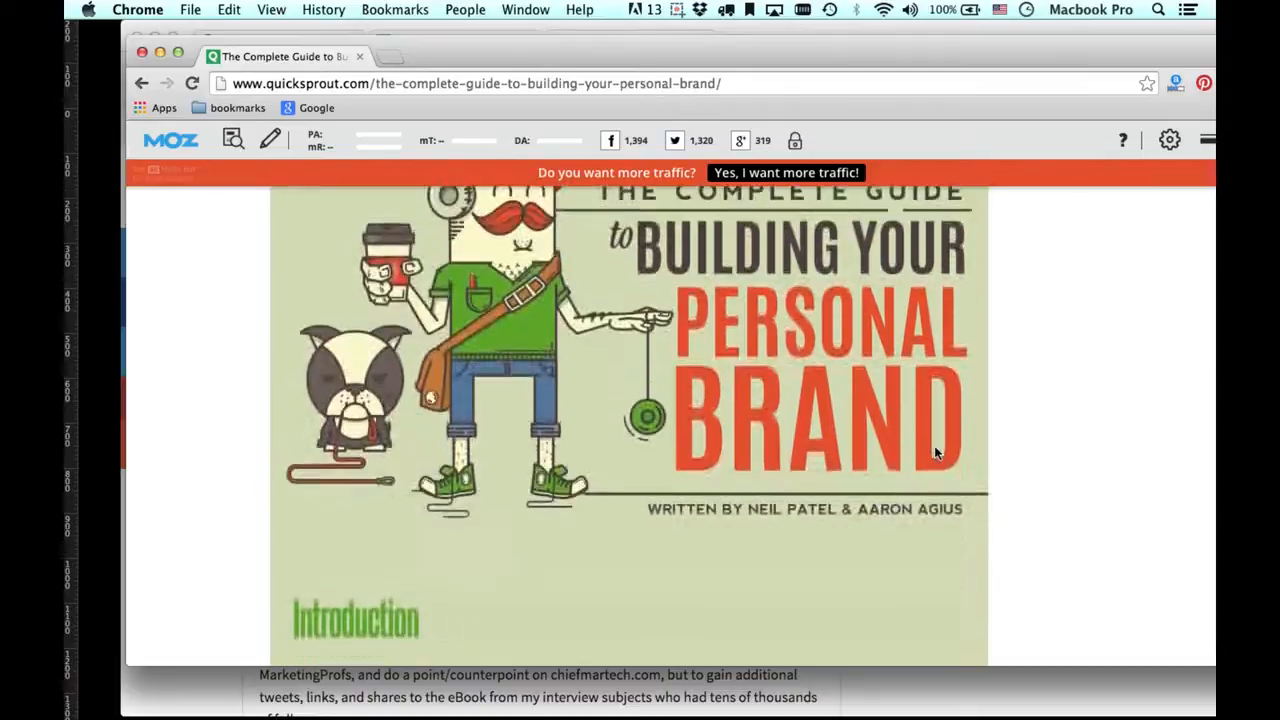
scroll("down", 3)
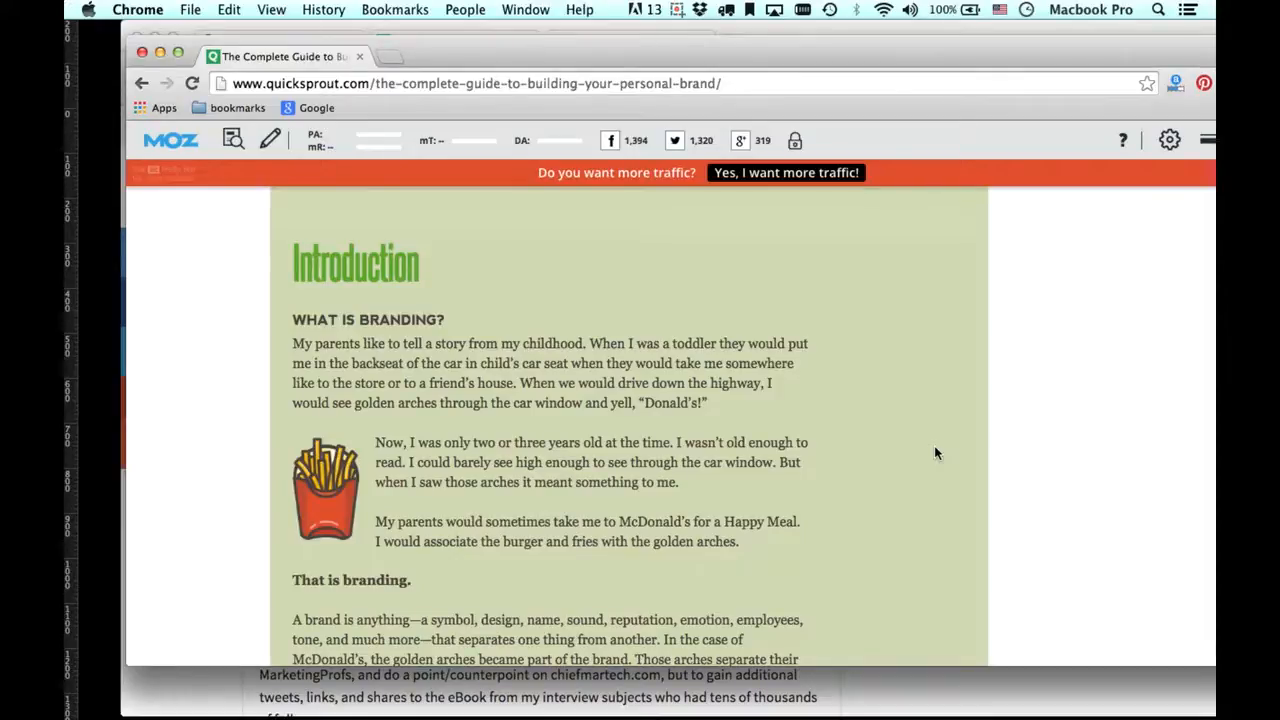
scroll("down", 3)
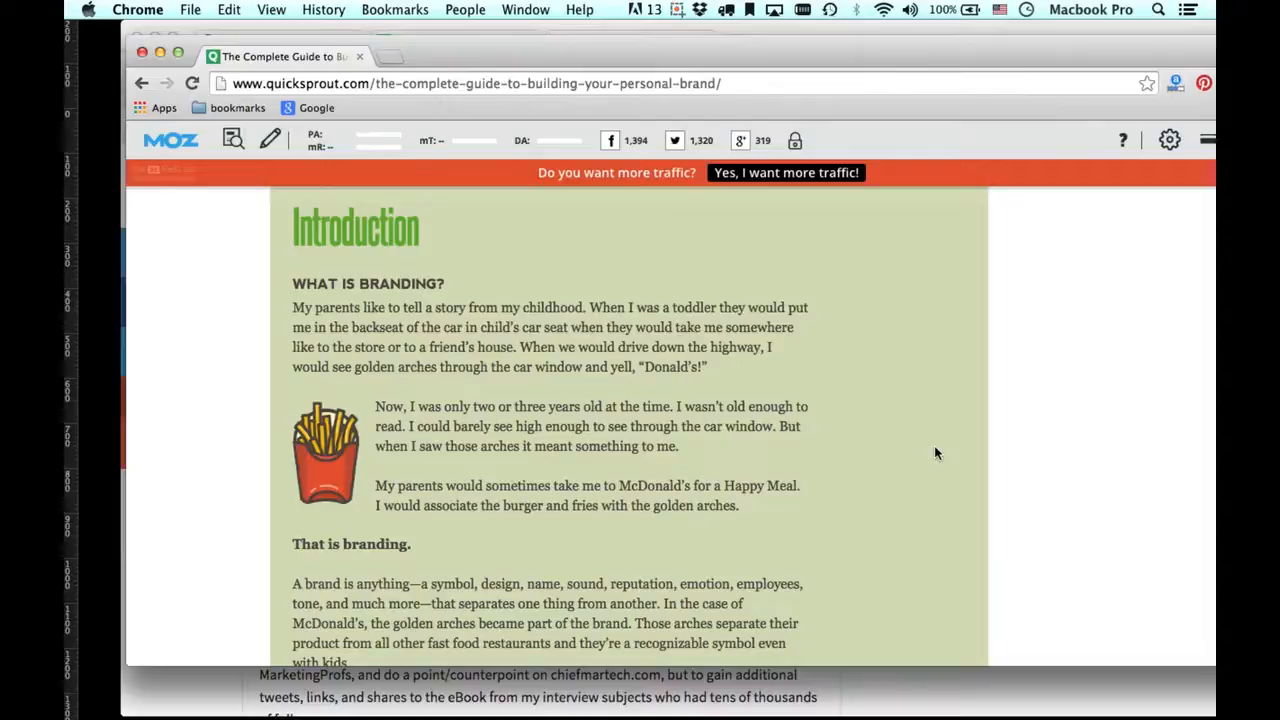
Scroll to 'Why should you build your personal brand?' and its list of opportunities.
scroll("down", 3)
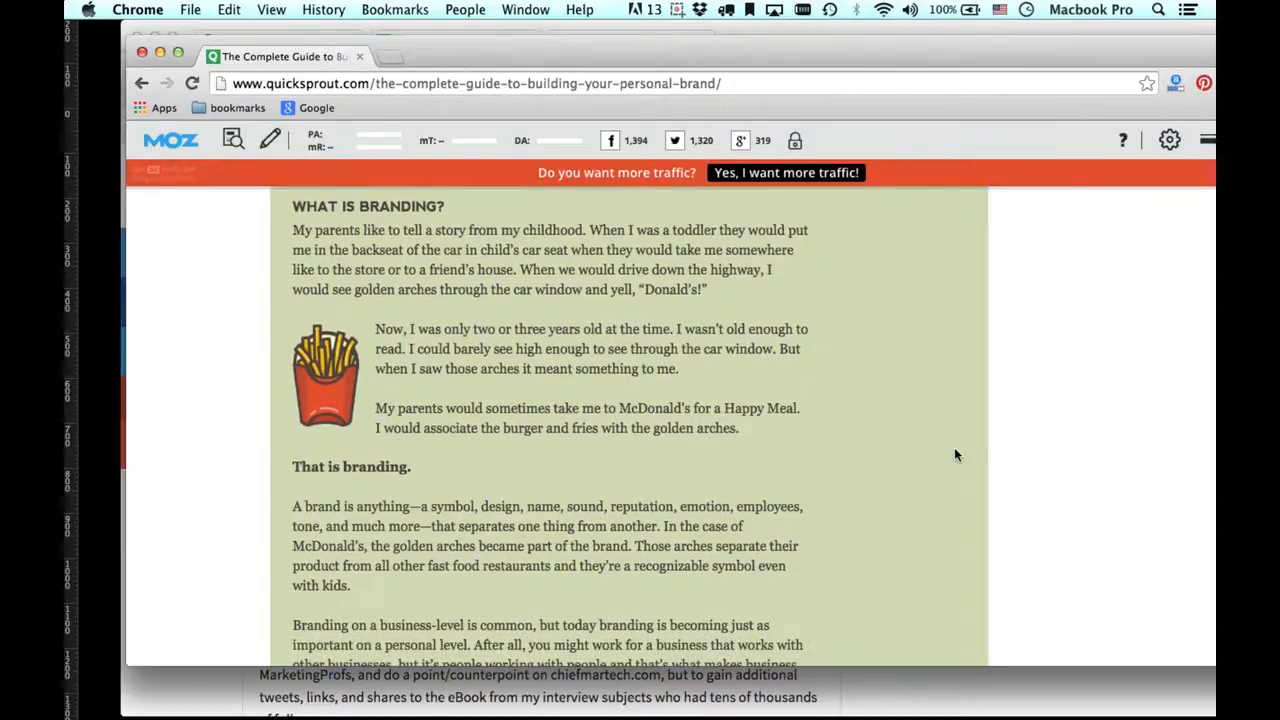
mouse_move(948, 458)
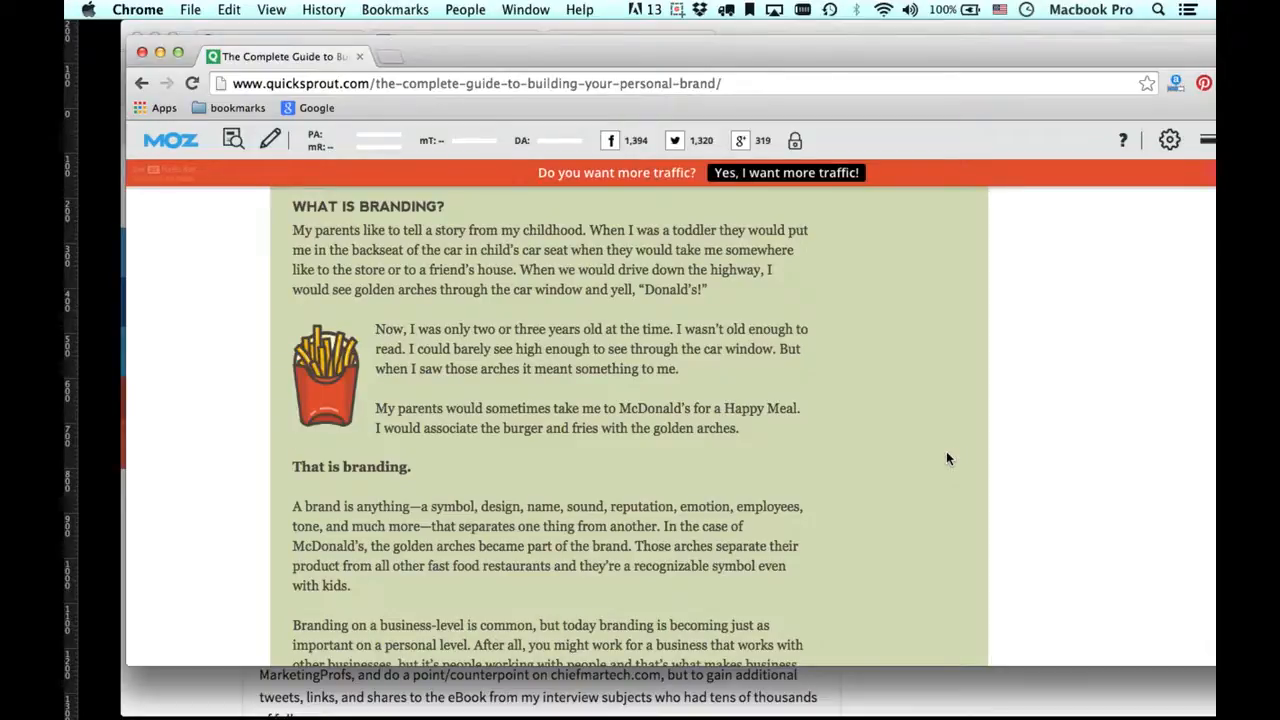
scroll("down", 3)
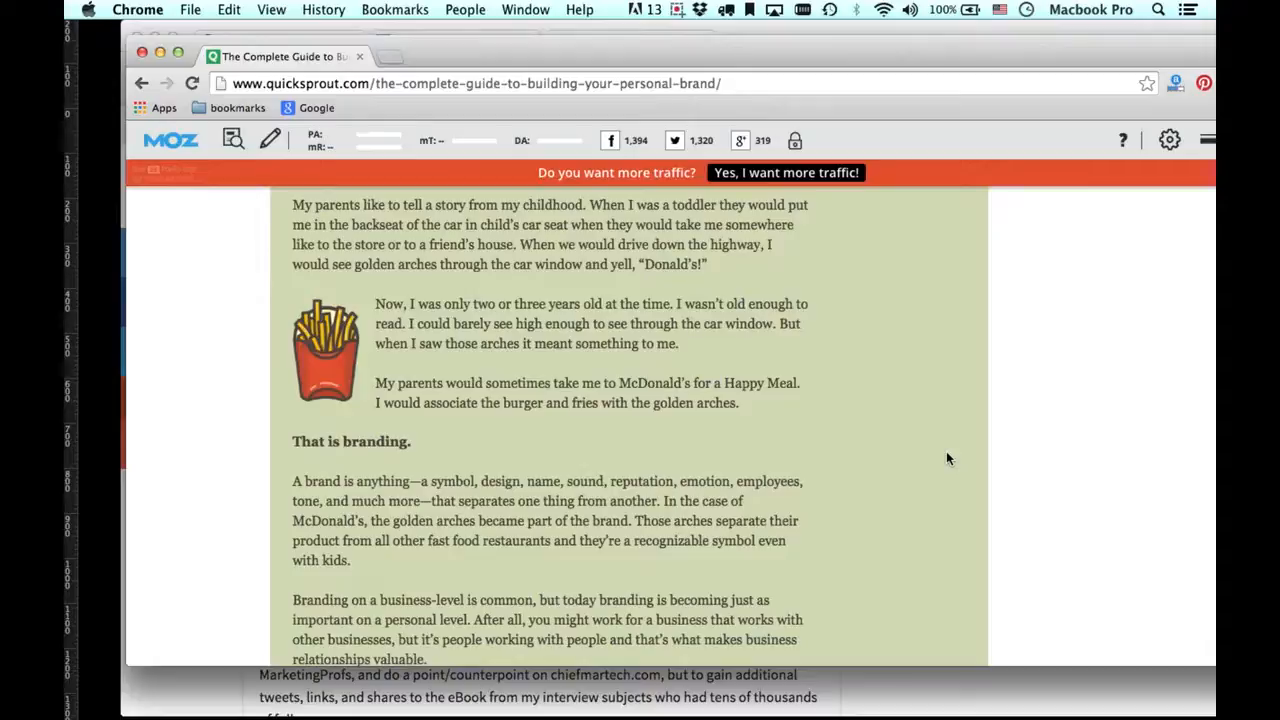
scroll("down", 3)
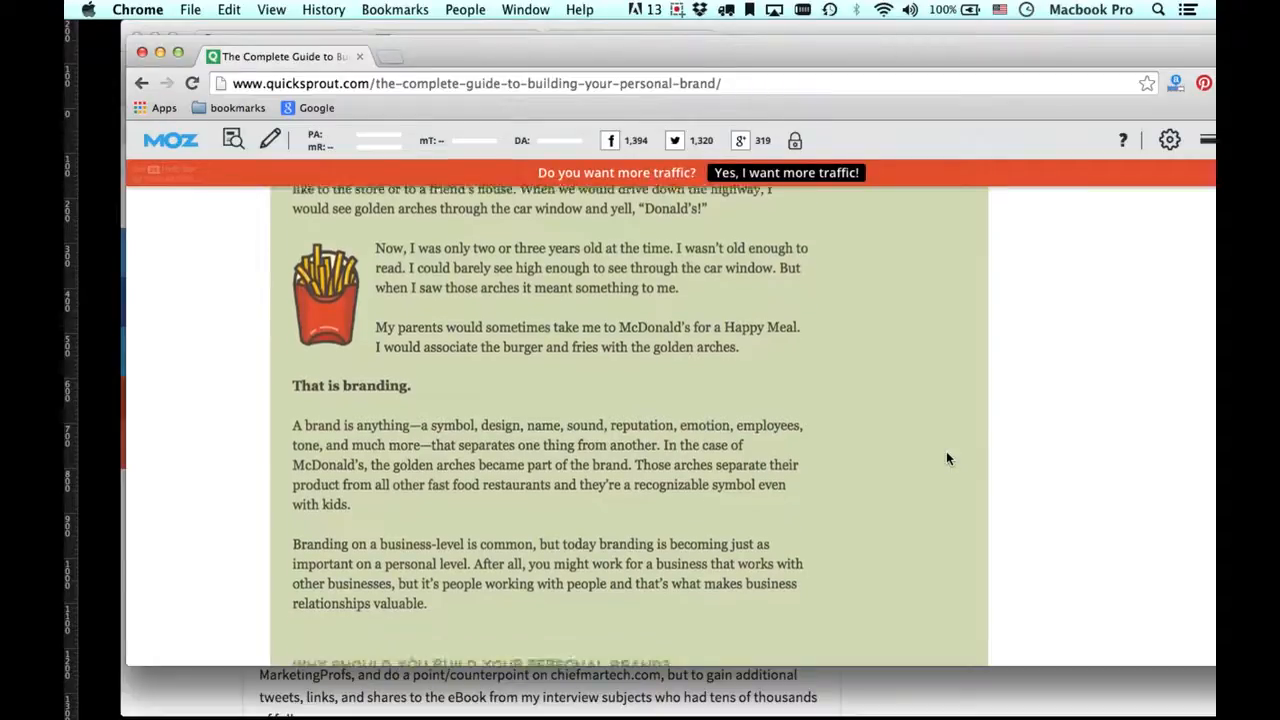
scroll("down", 3)
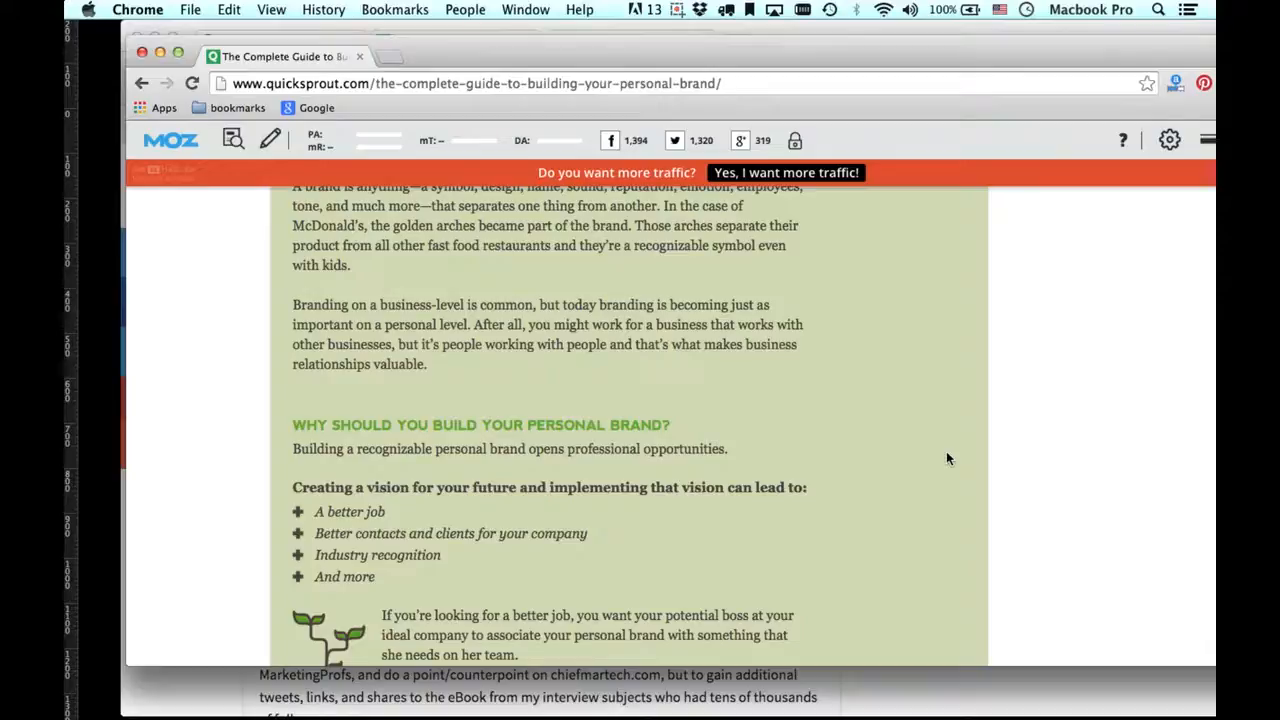
scroll("down", 3)
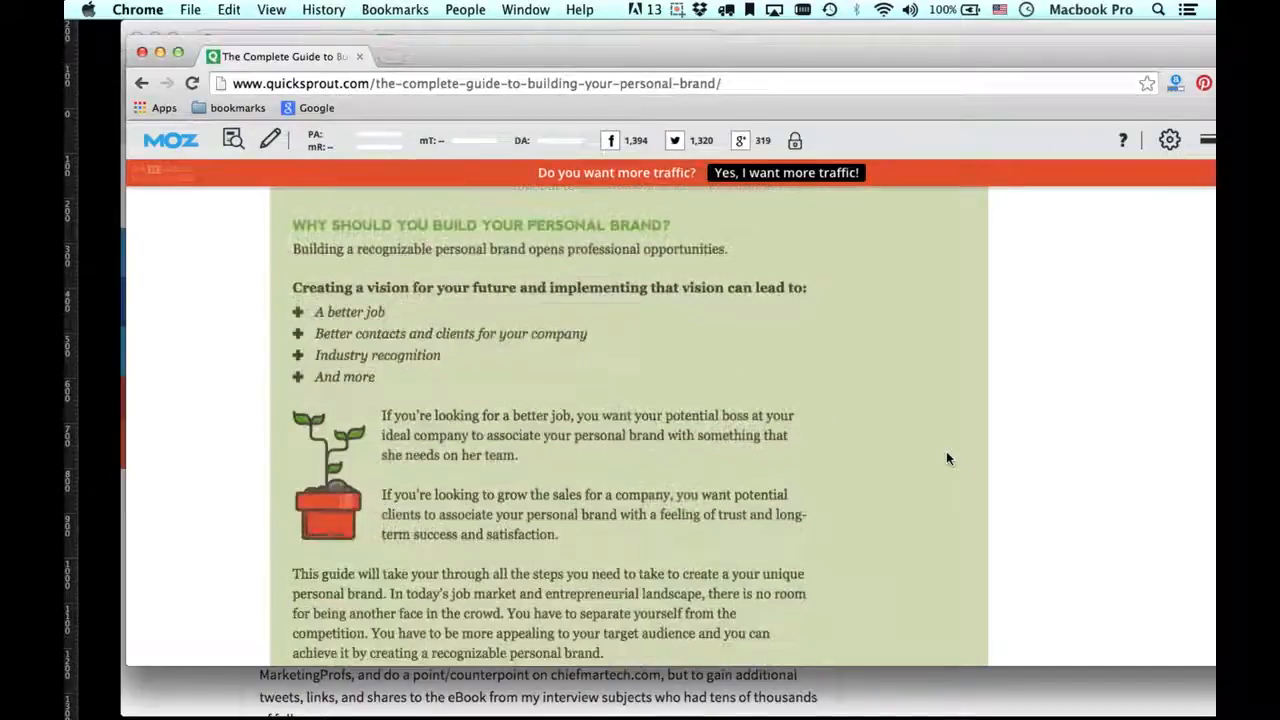
scroll("down", 3)
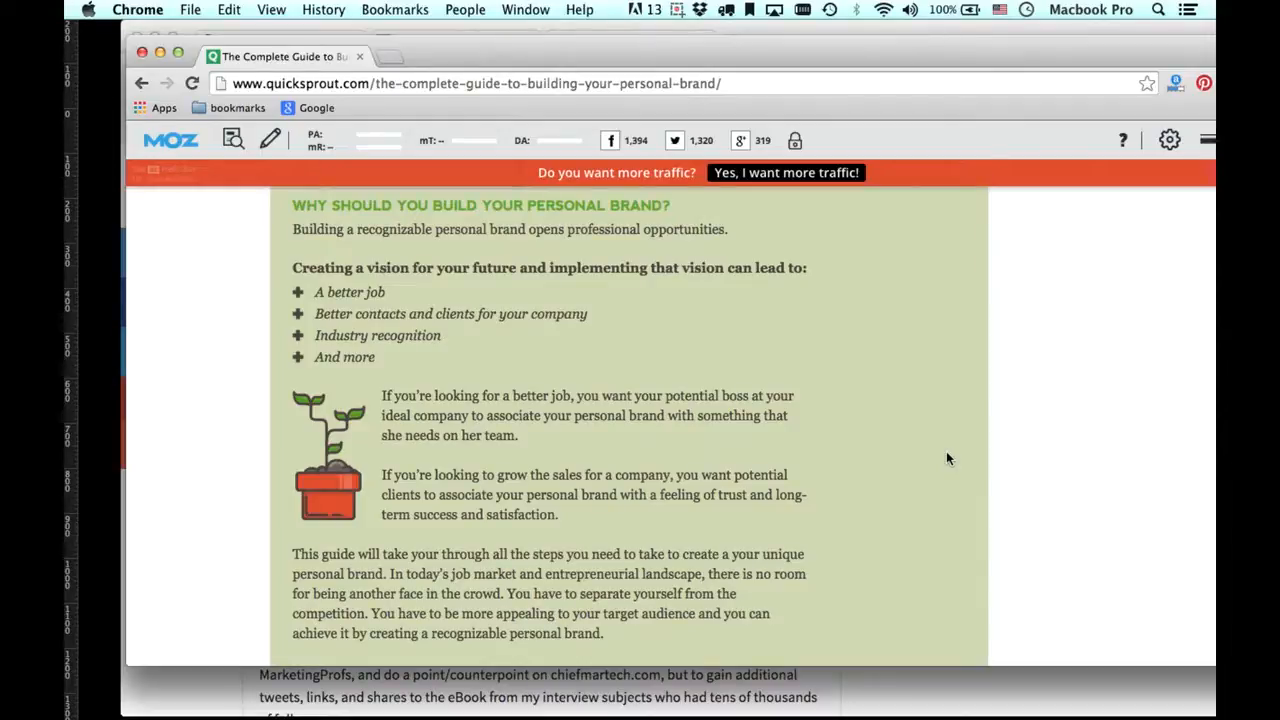
scroll("down", 3)
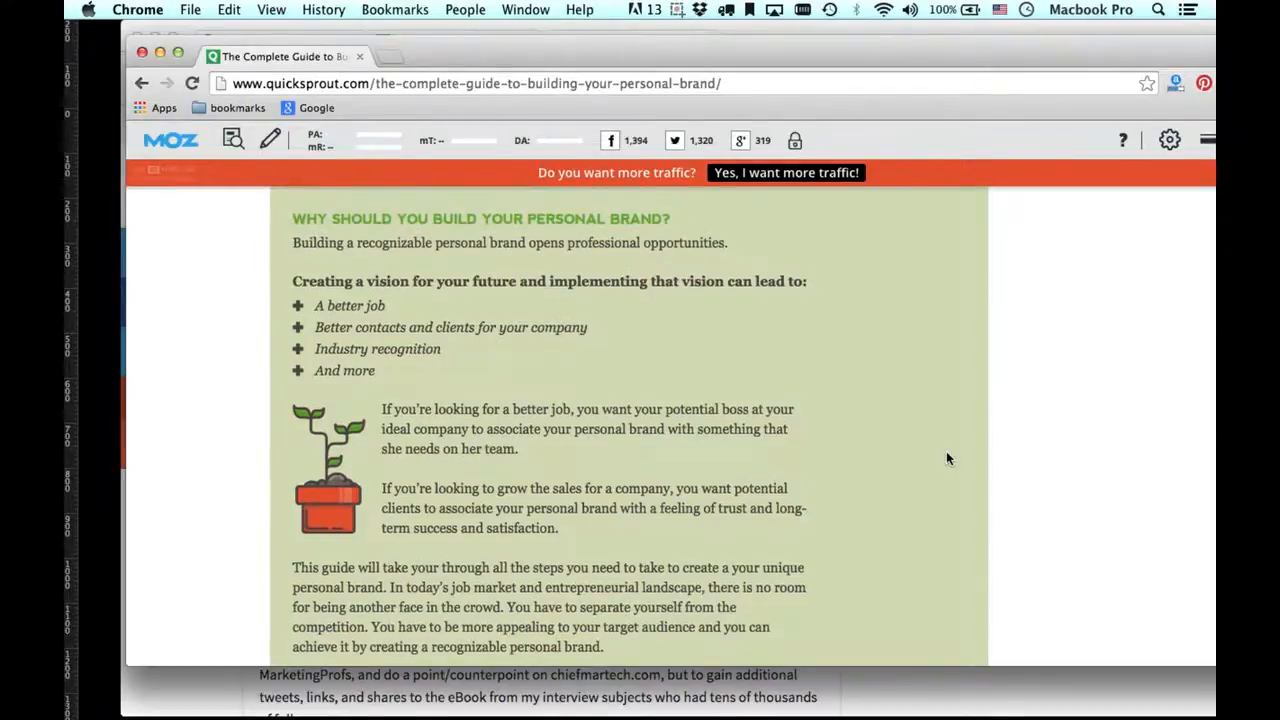
scroll("down", 3)
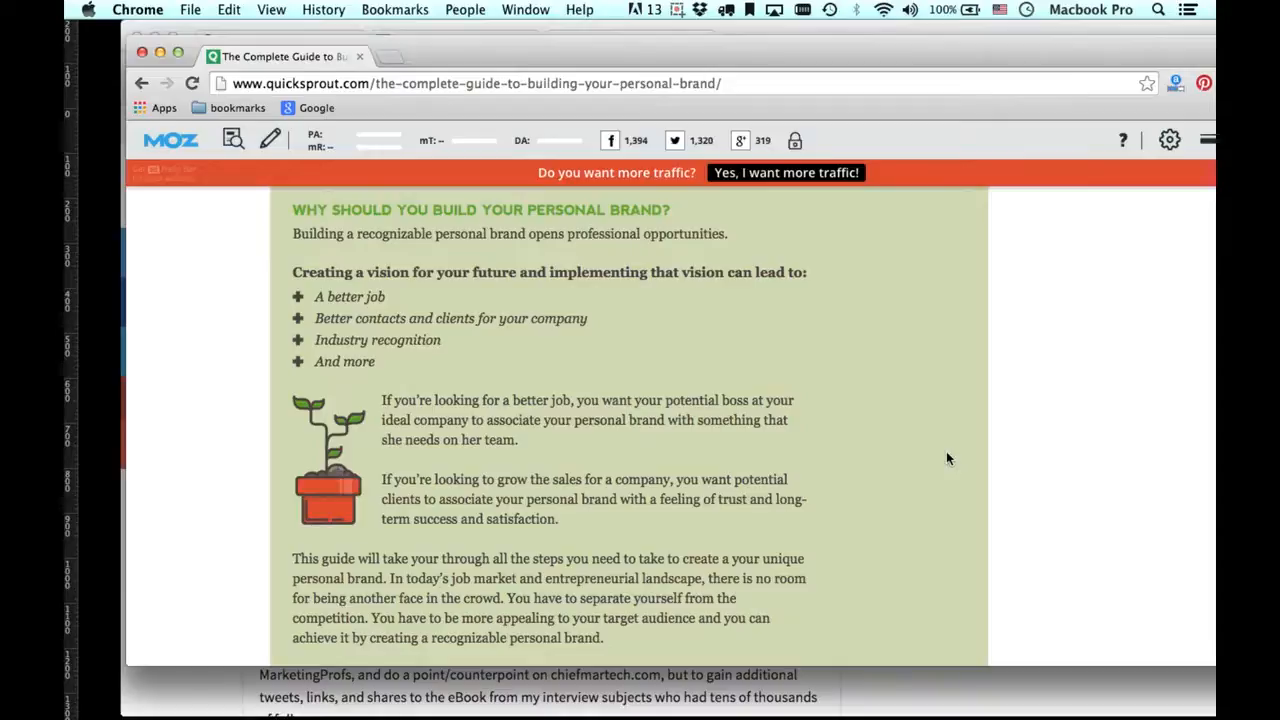
Scroll past Expert Roundup and Chapter One's brand vision to Chapter Two on target audience.
scroll("down", 3)
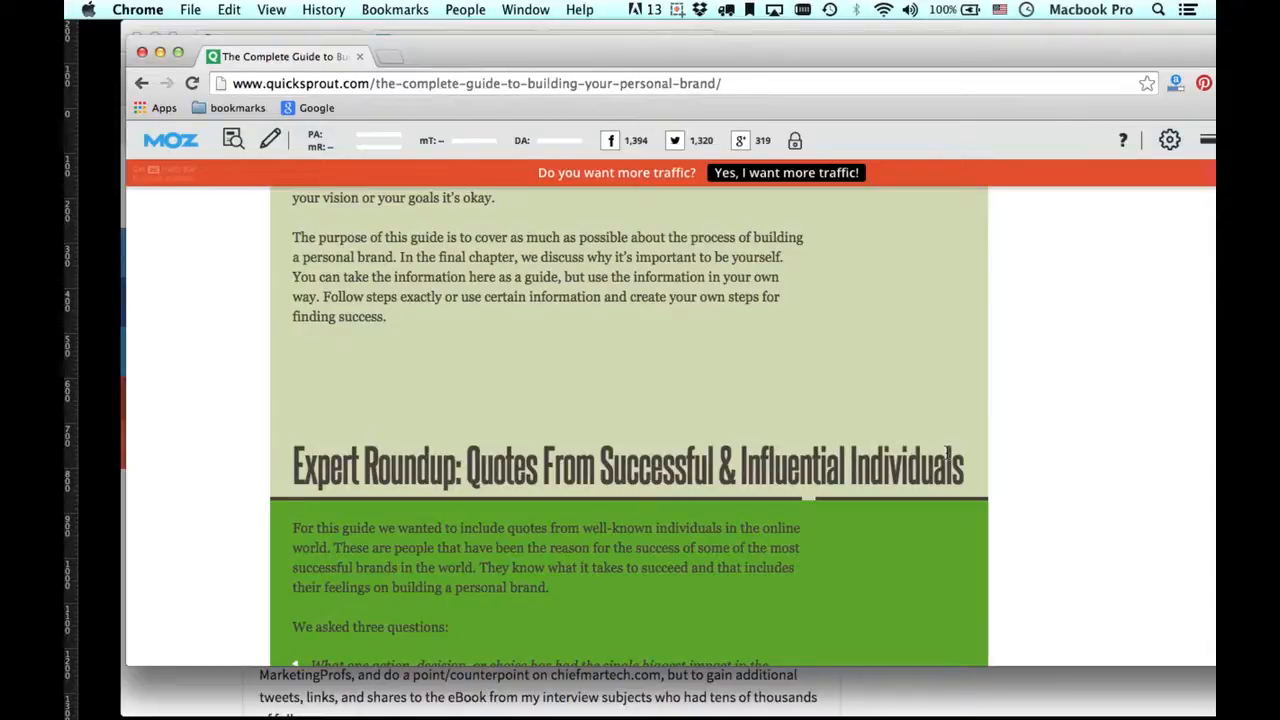
scroll("down", 3)
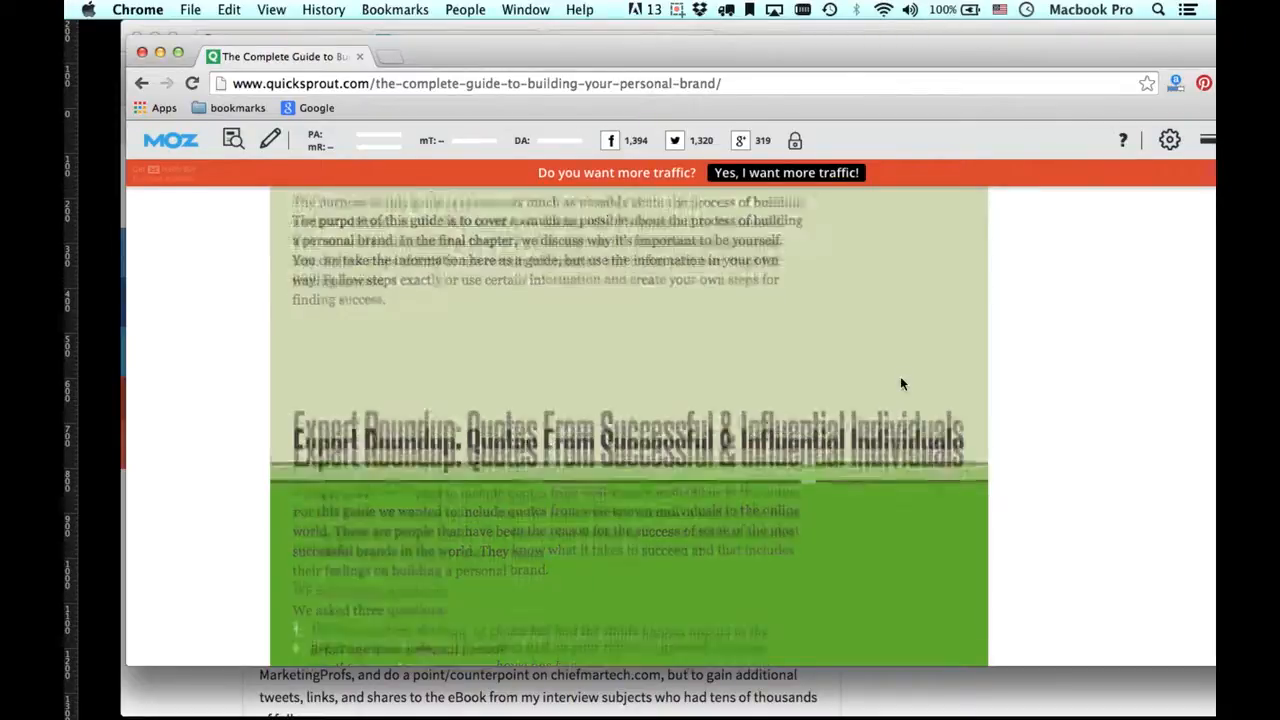
scroll("down", 3)
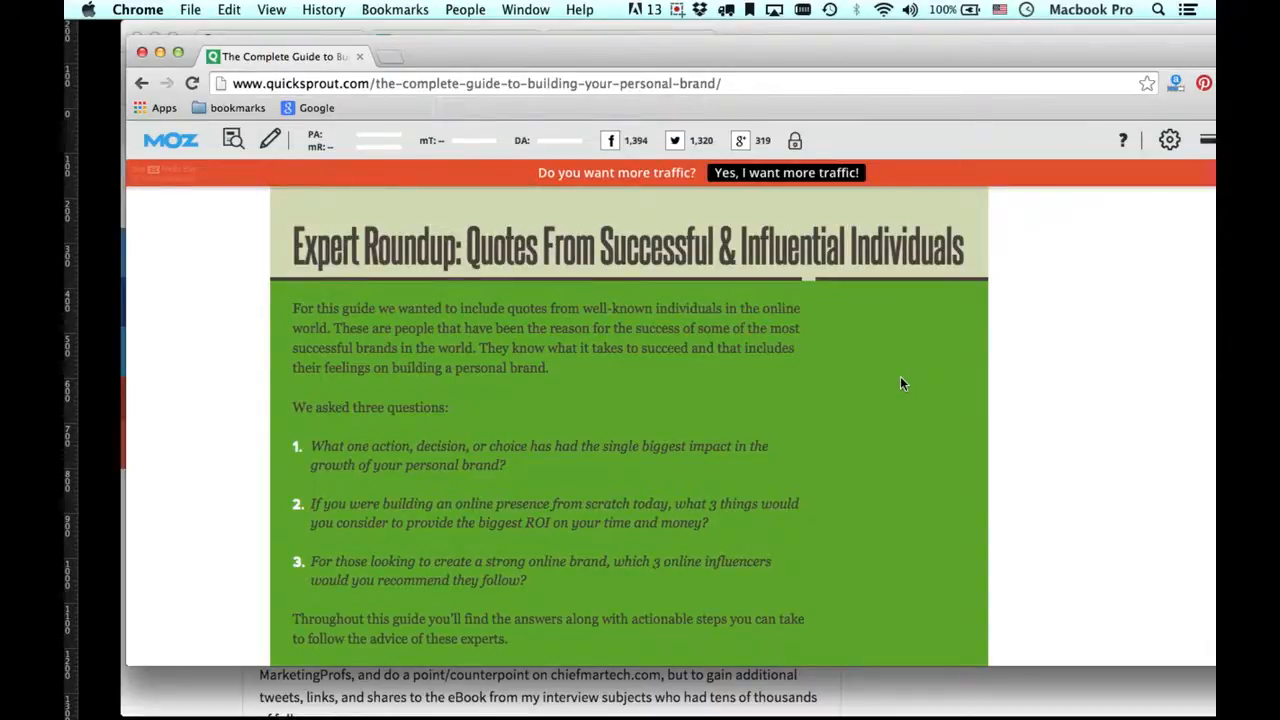
scroll("down", 3)
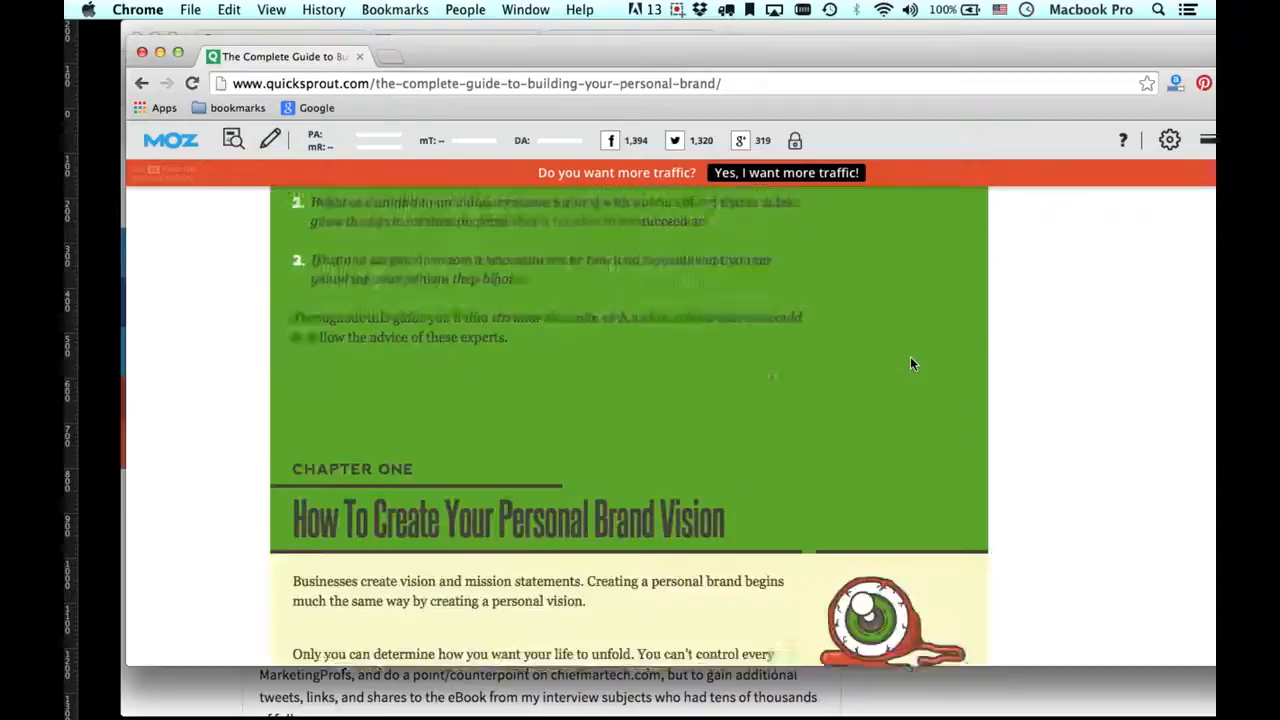
scroll("down", 3)
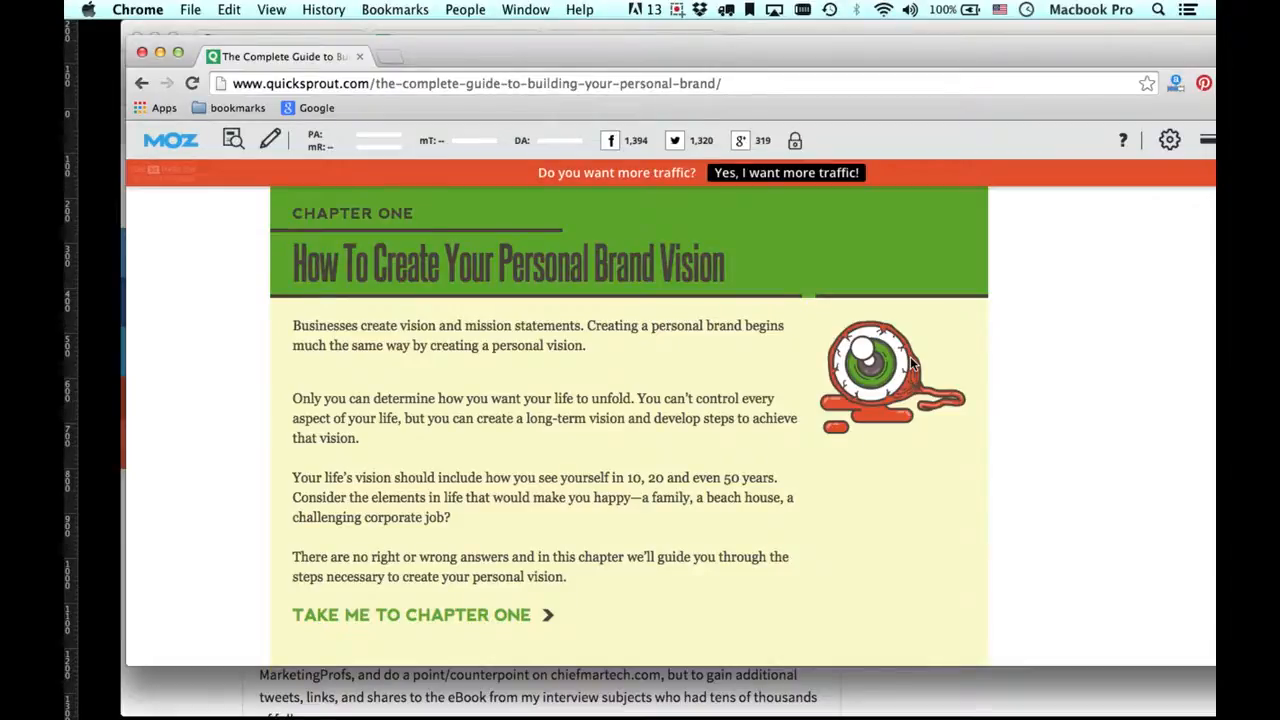
scroll("down", 3)
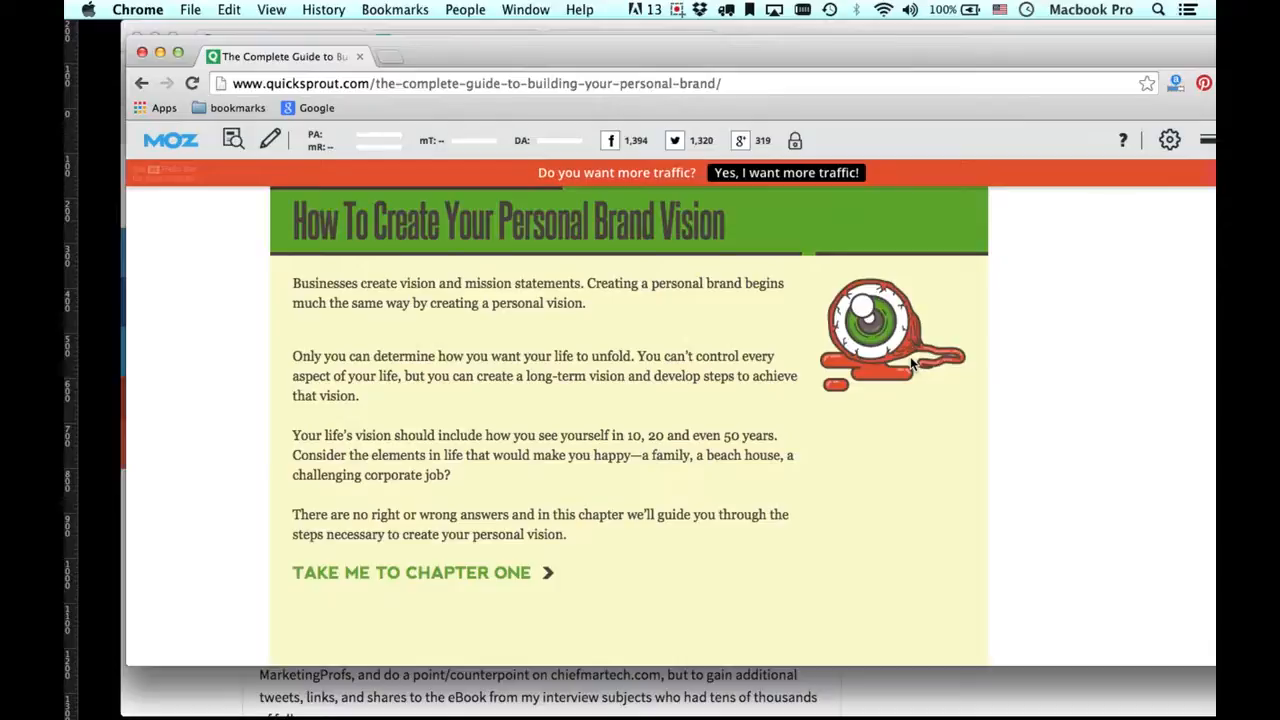
scroll("up", 3)
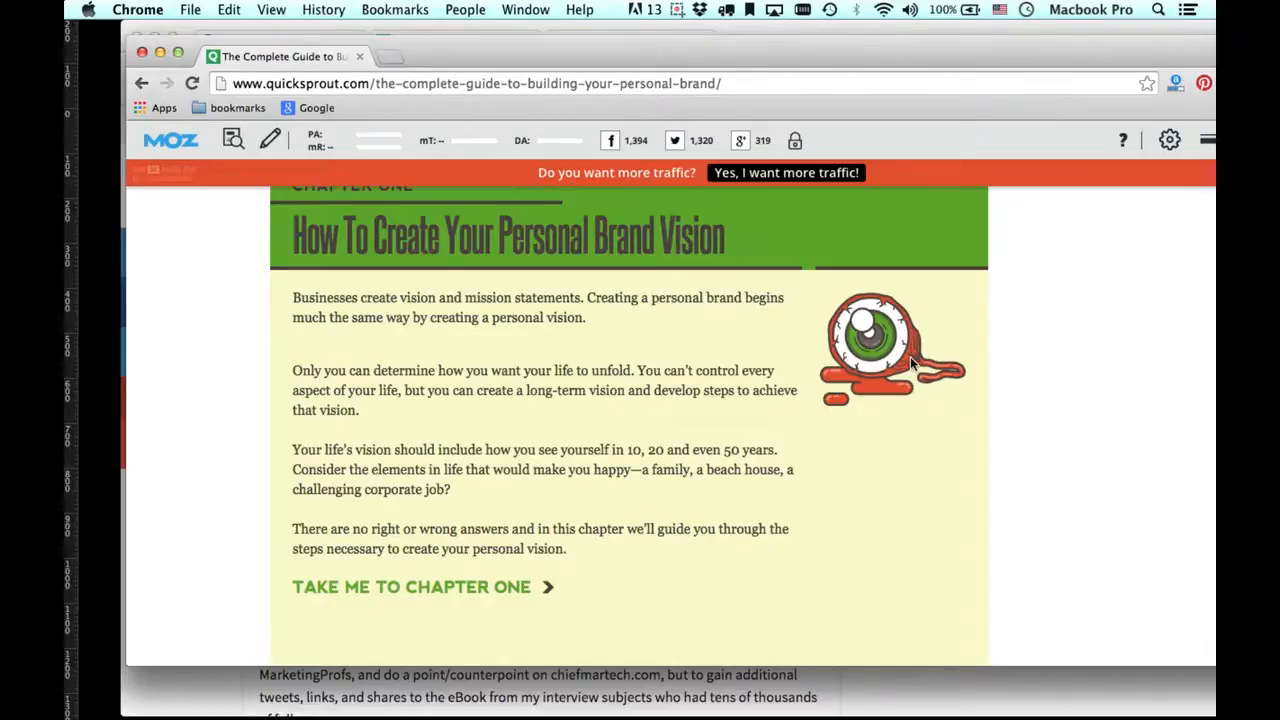
scroll("down", 3)
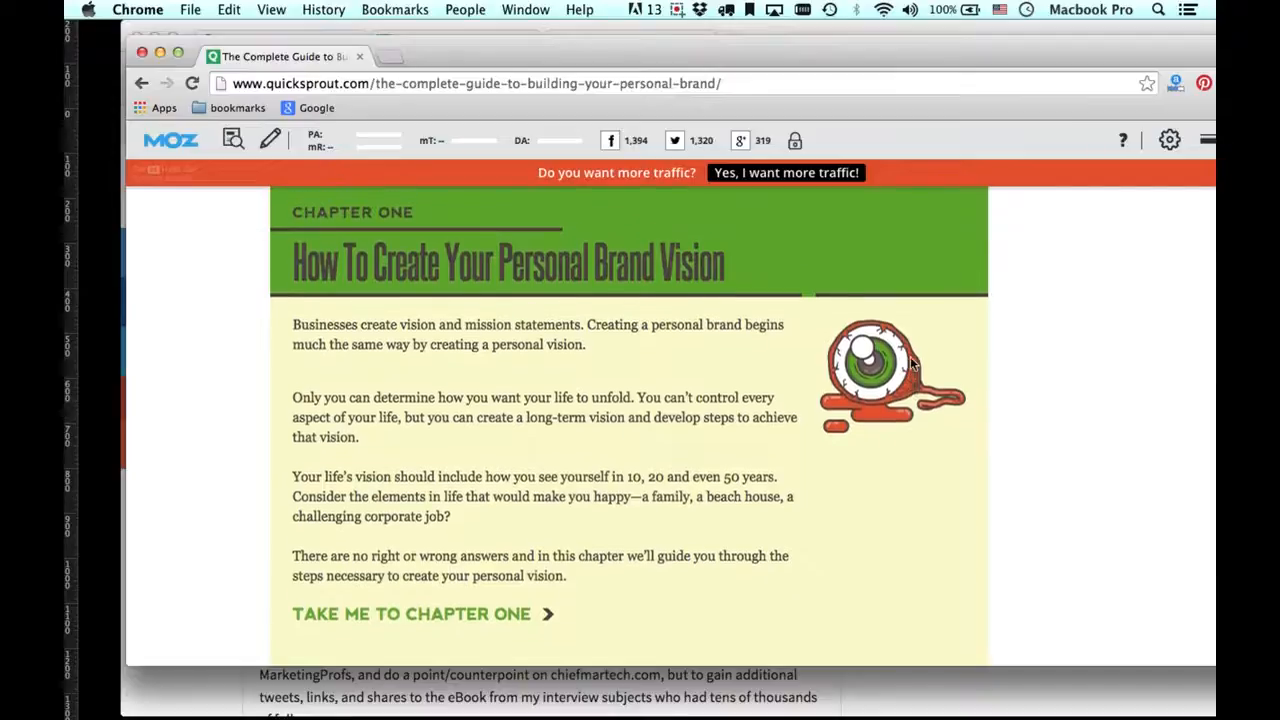
scroll("down", 3)
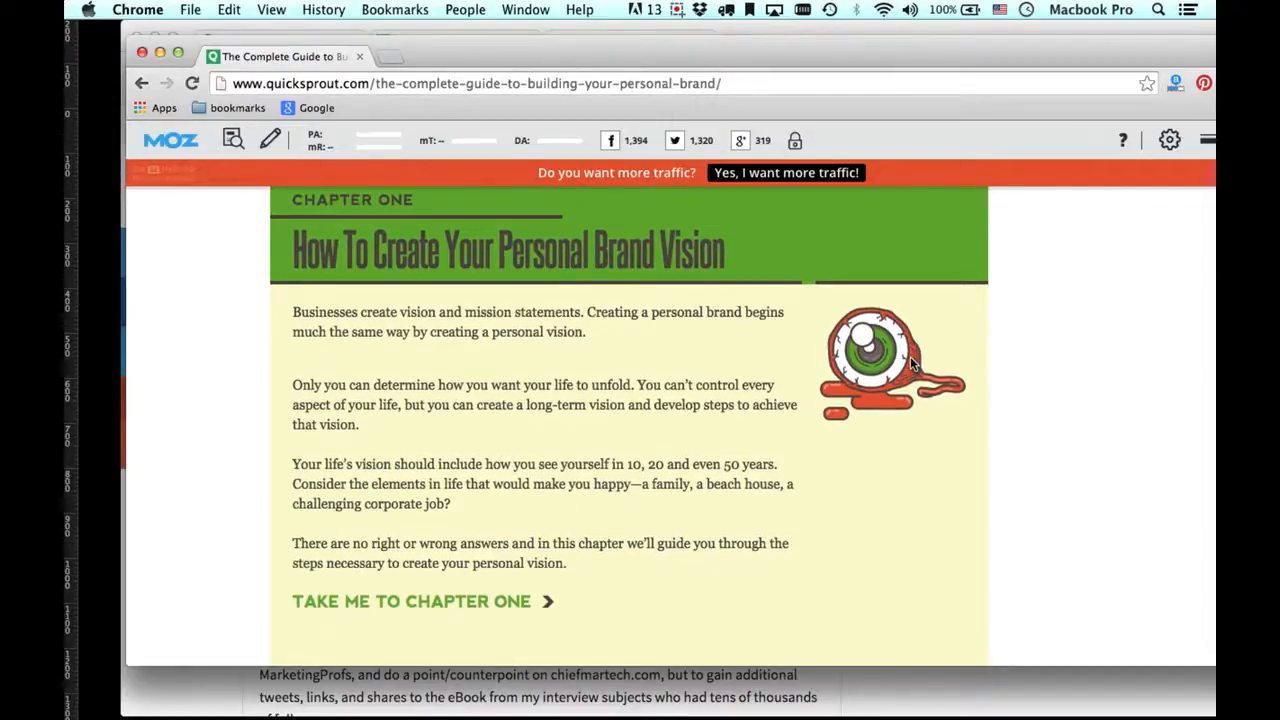
scroll("down", 3)
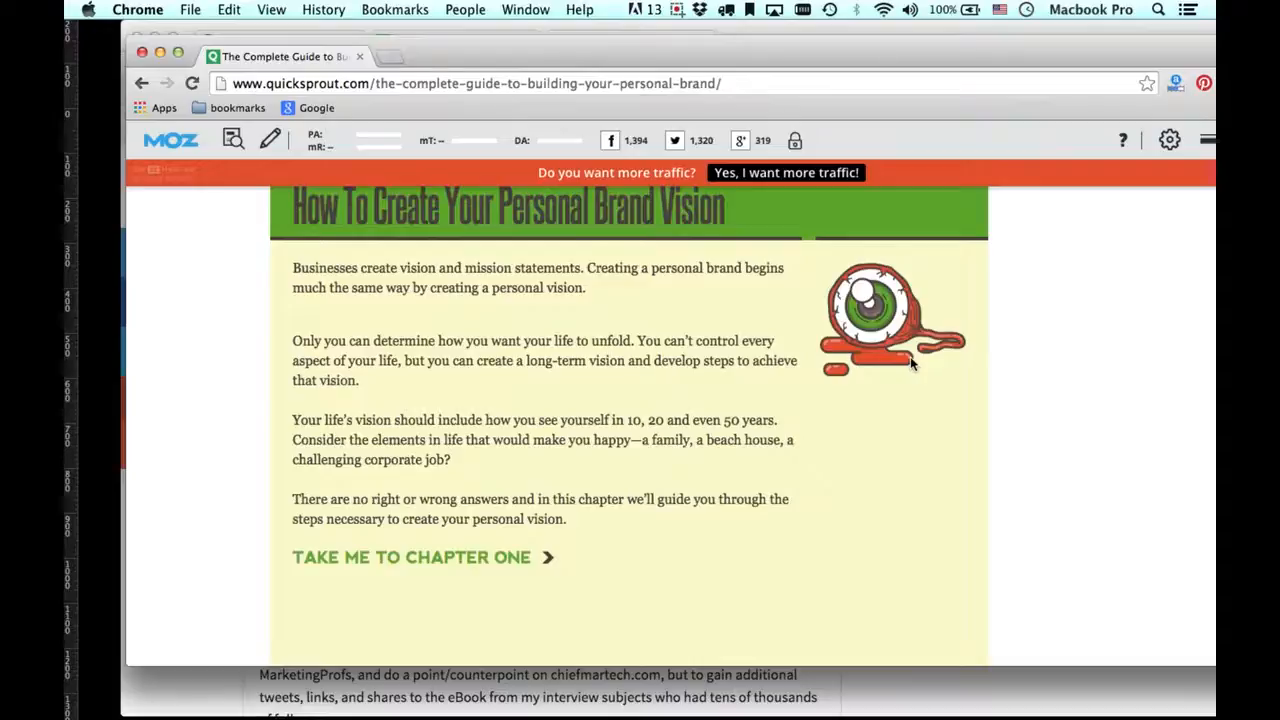
scroll("down", 3)
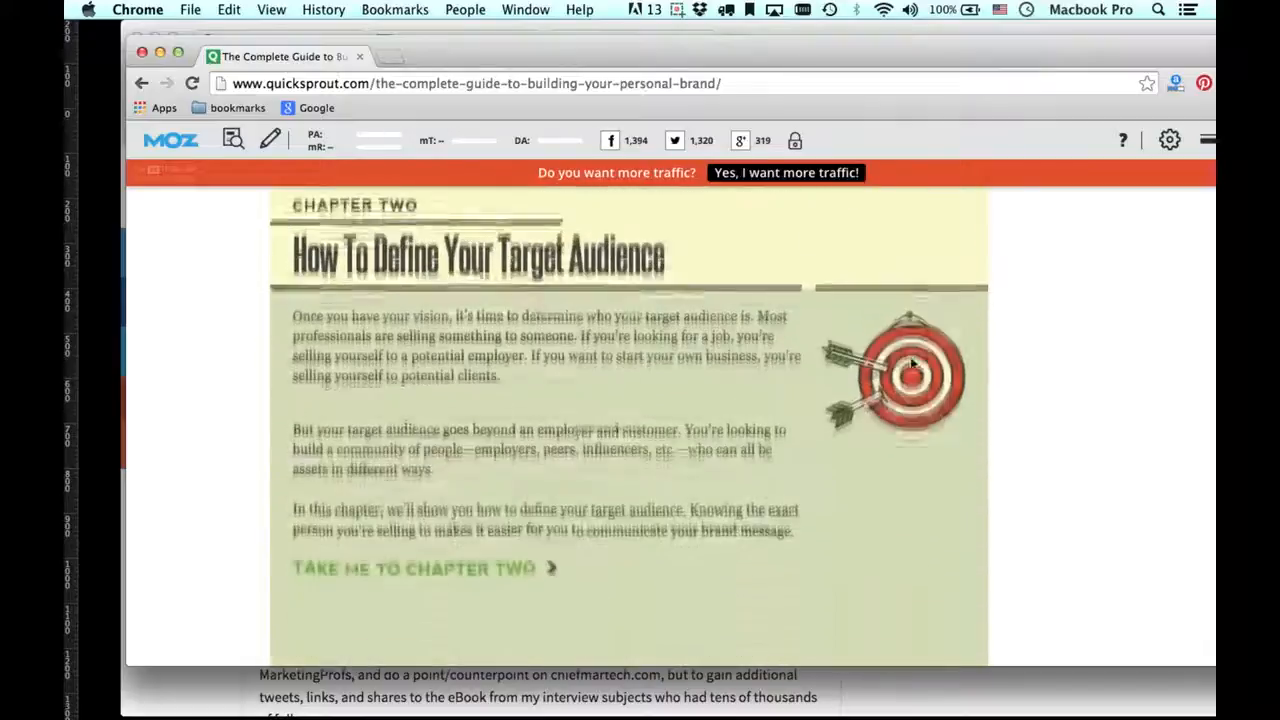
Scroll past Chapter Three's online and offline assets to Chapter Four on outreach.
scroll("down", 3)
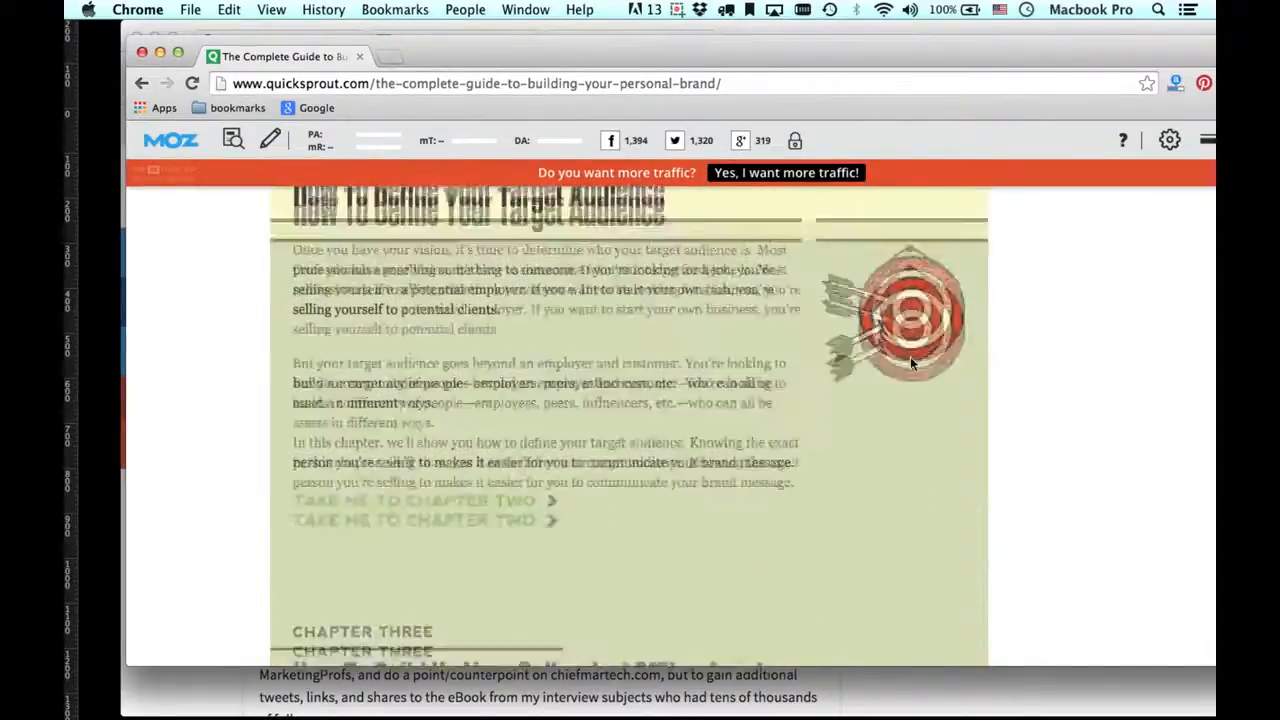
scroll("down", 3)
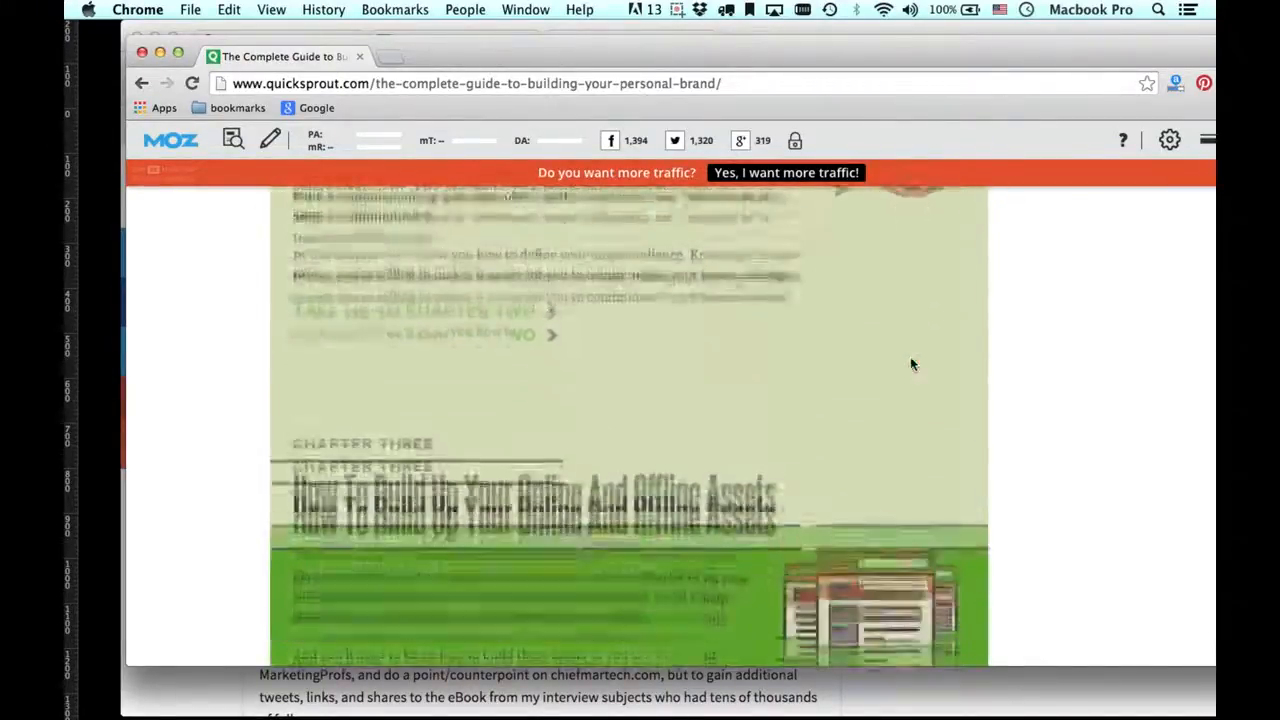
scroll("down", 3)
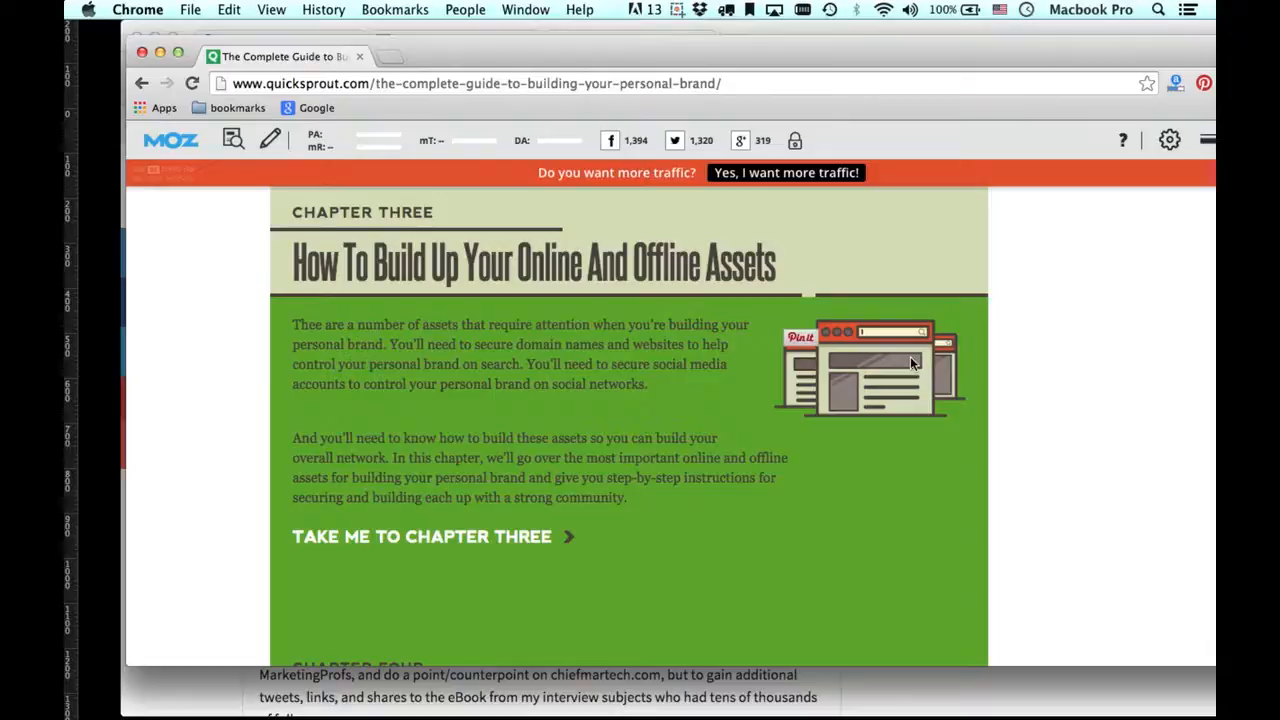
mouse_move(890, 360)
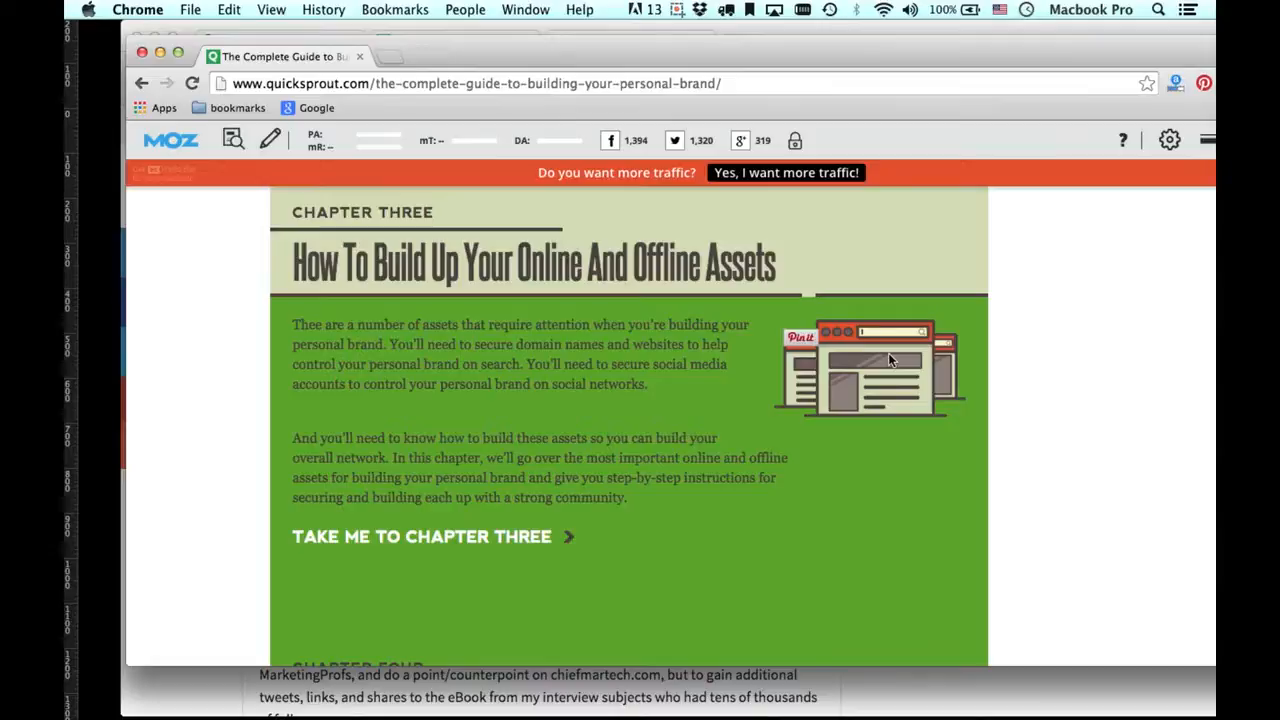
scroll("down", 3)
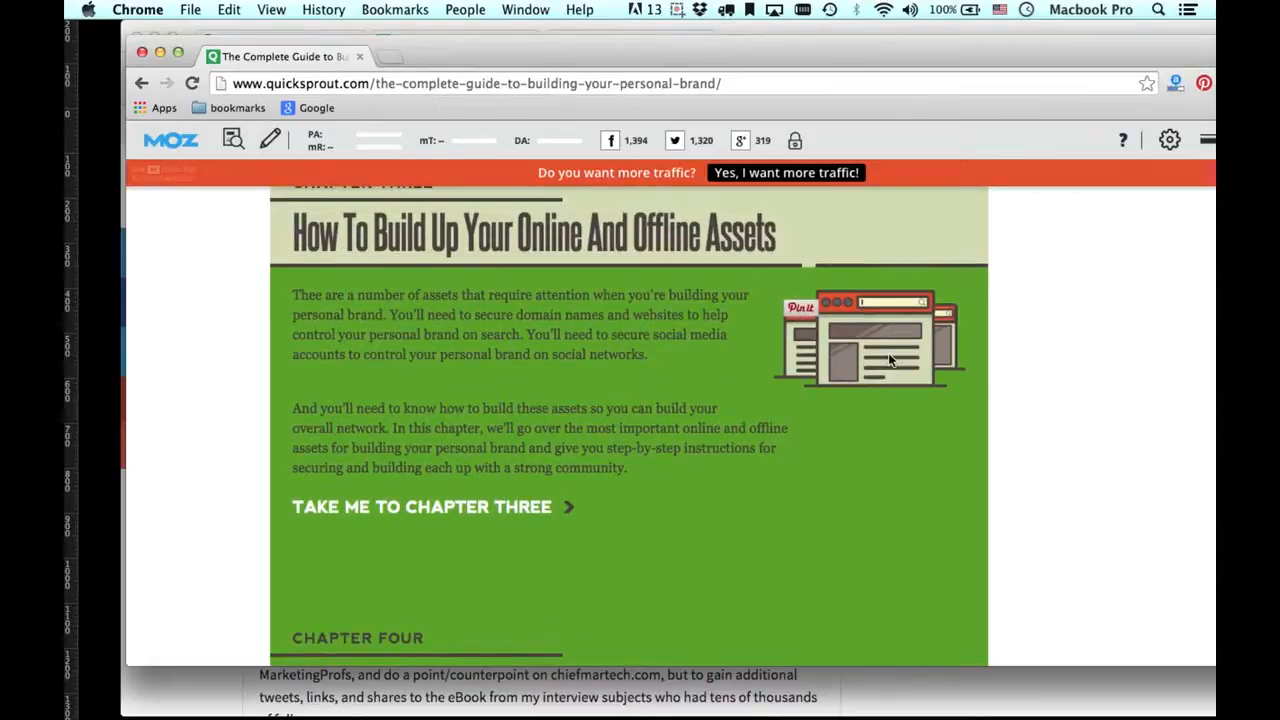
scroll("down", 3)
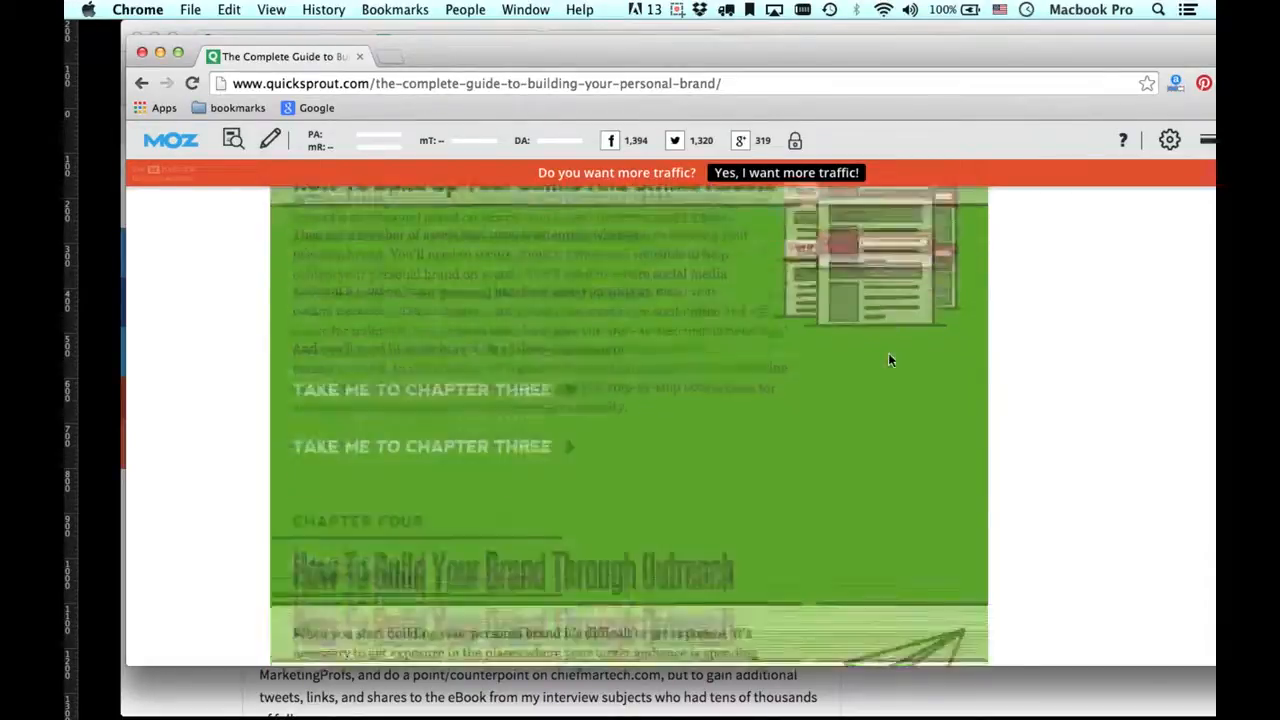
scroll("down", 3)
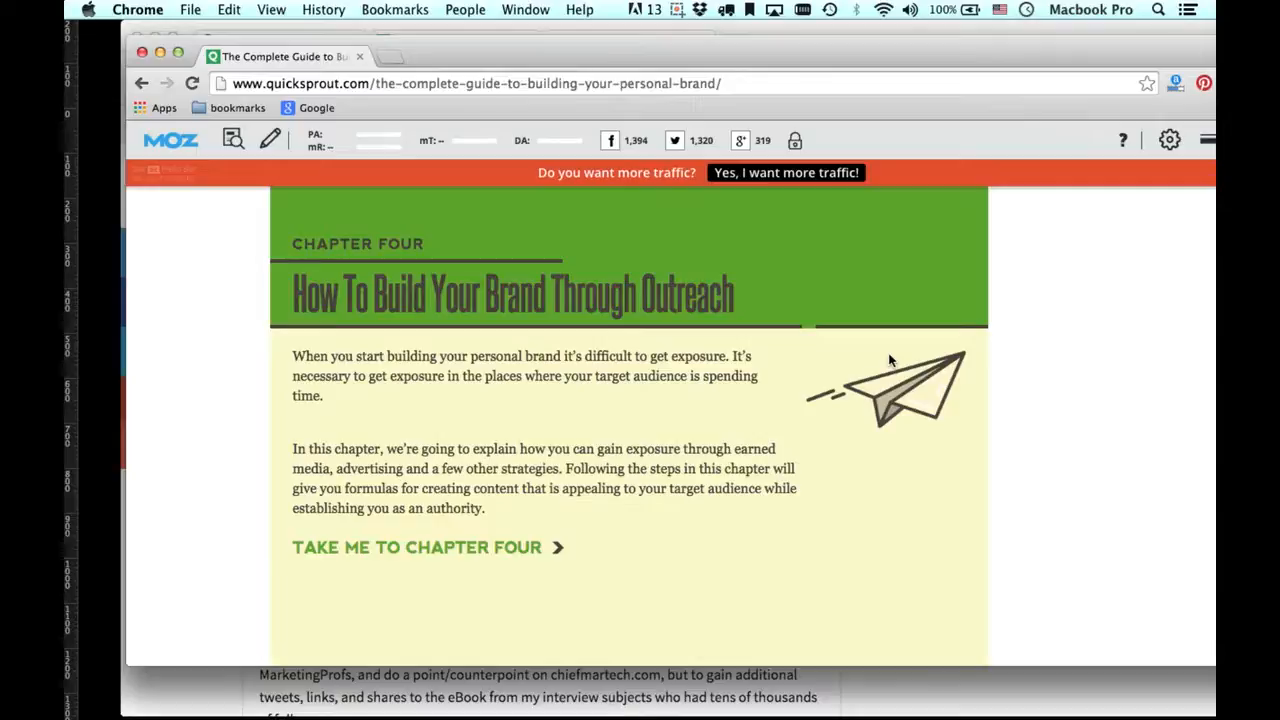
Scroll to Chapter Five 'How To Get Free Press Coverage', briefly glimpsing Chapter Six.
scroll("down", 3)
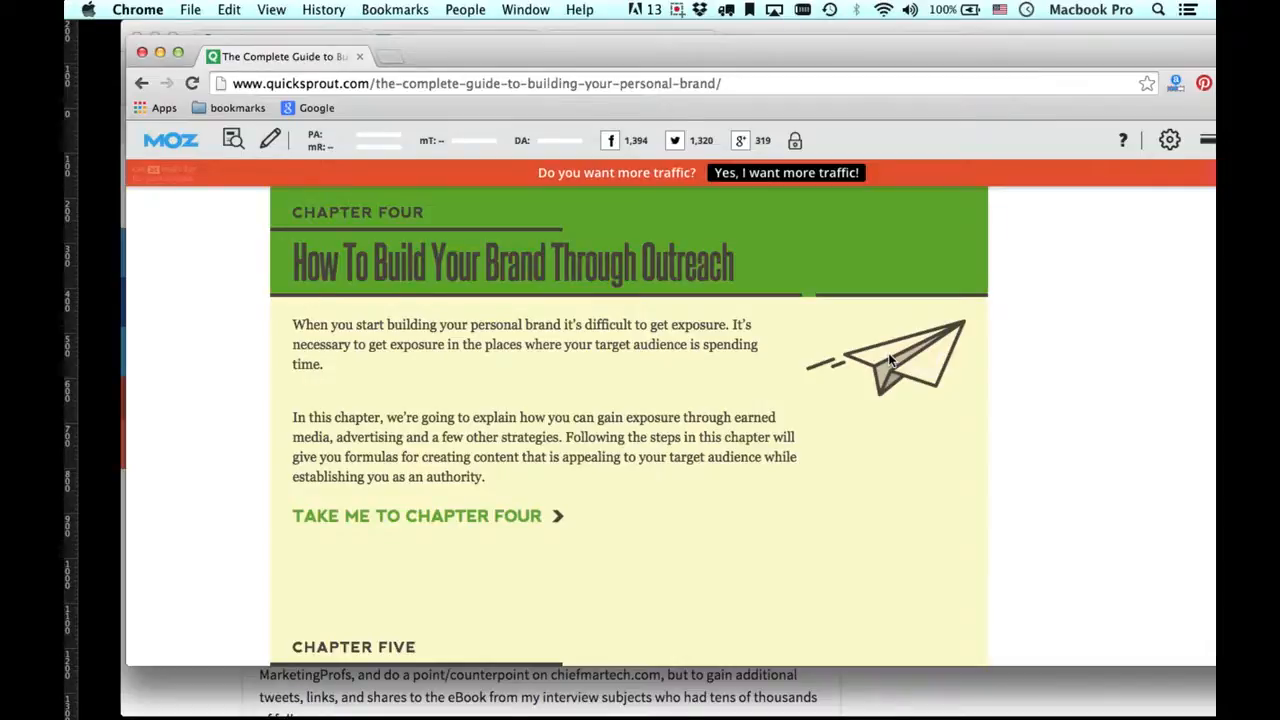
scroll("down", 3)
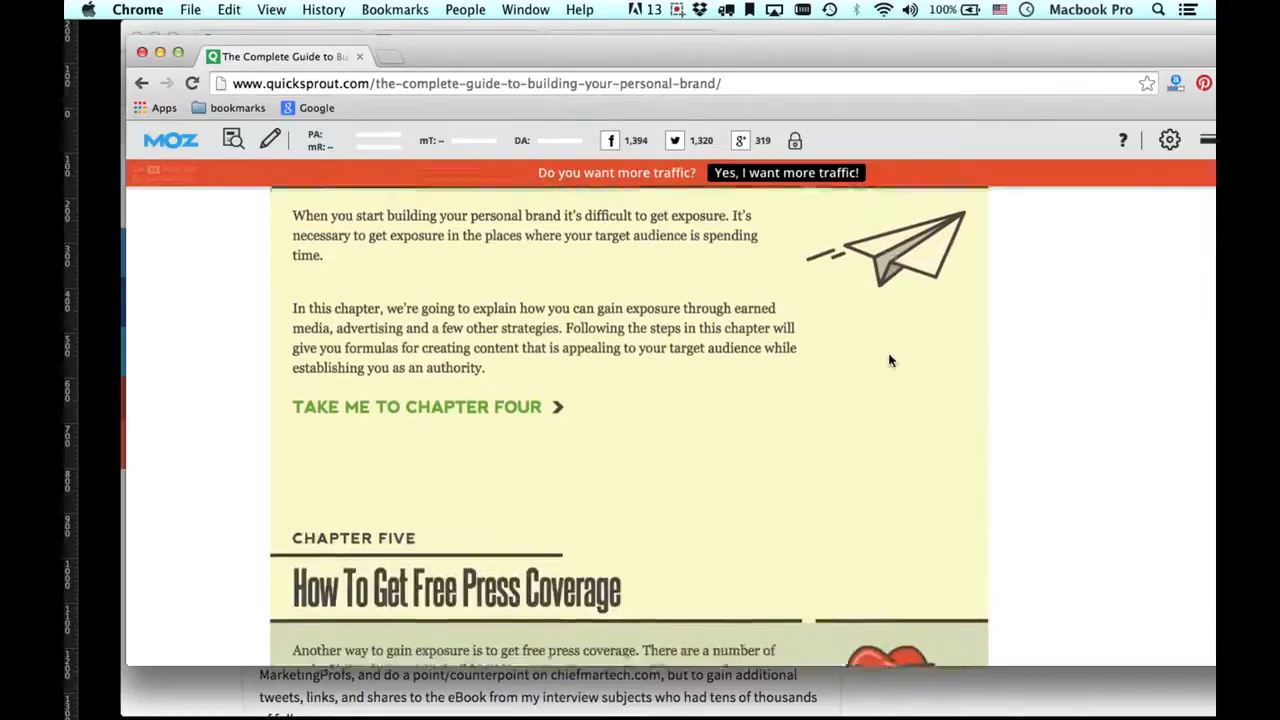
scroll("down", 3)
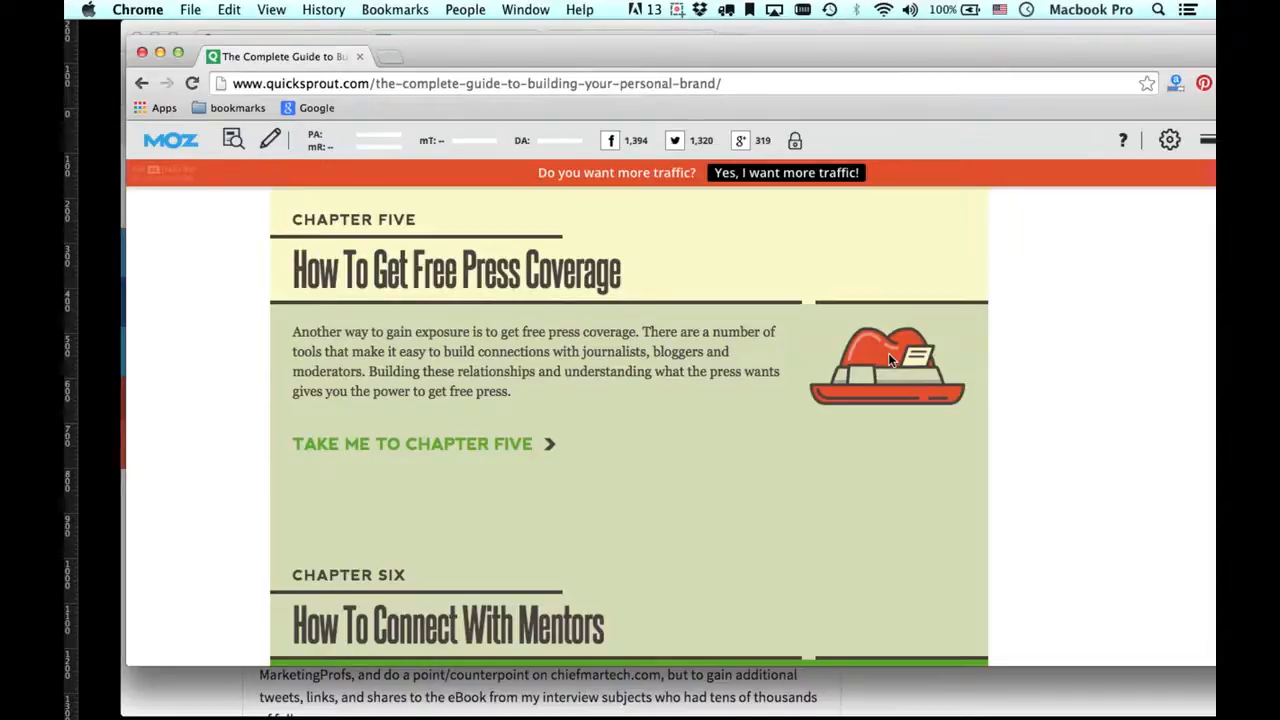
scroll("down", 3)
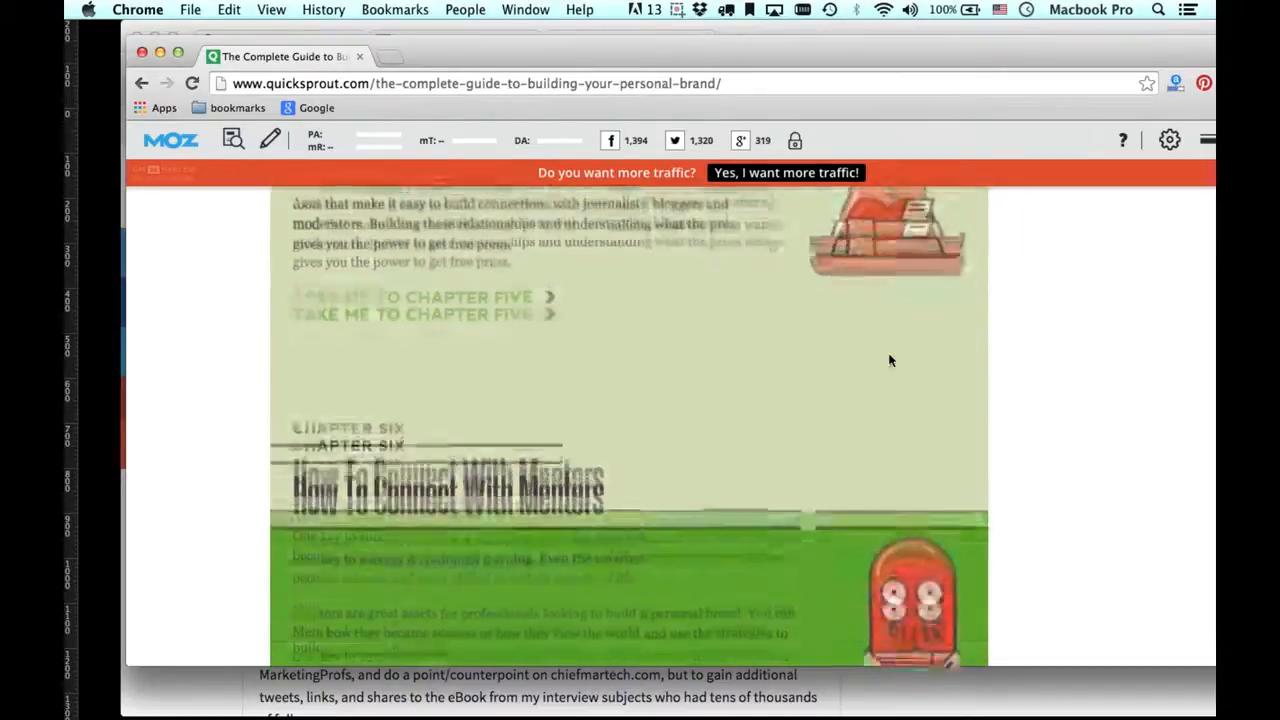
scroll("down", 3)
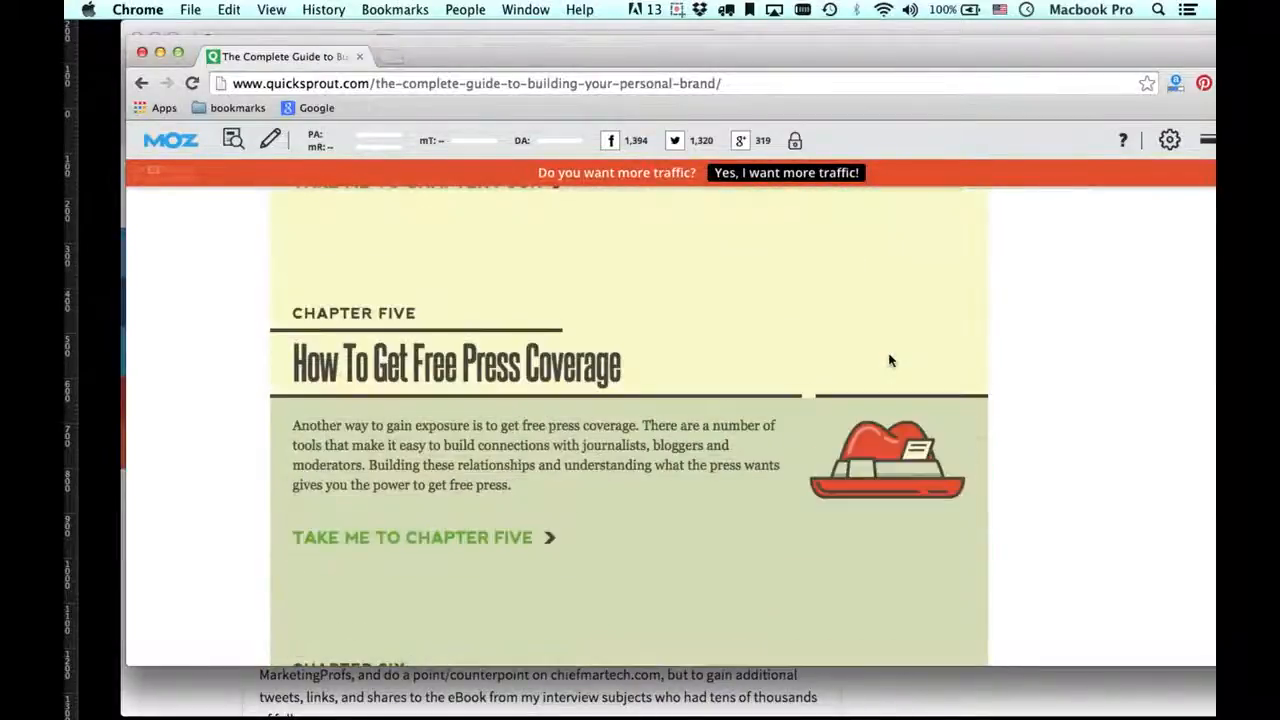
Open the full Chapter Five article via 'Take Me To Chapter Five'.
left_click(413, 538)
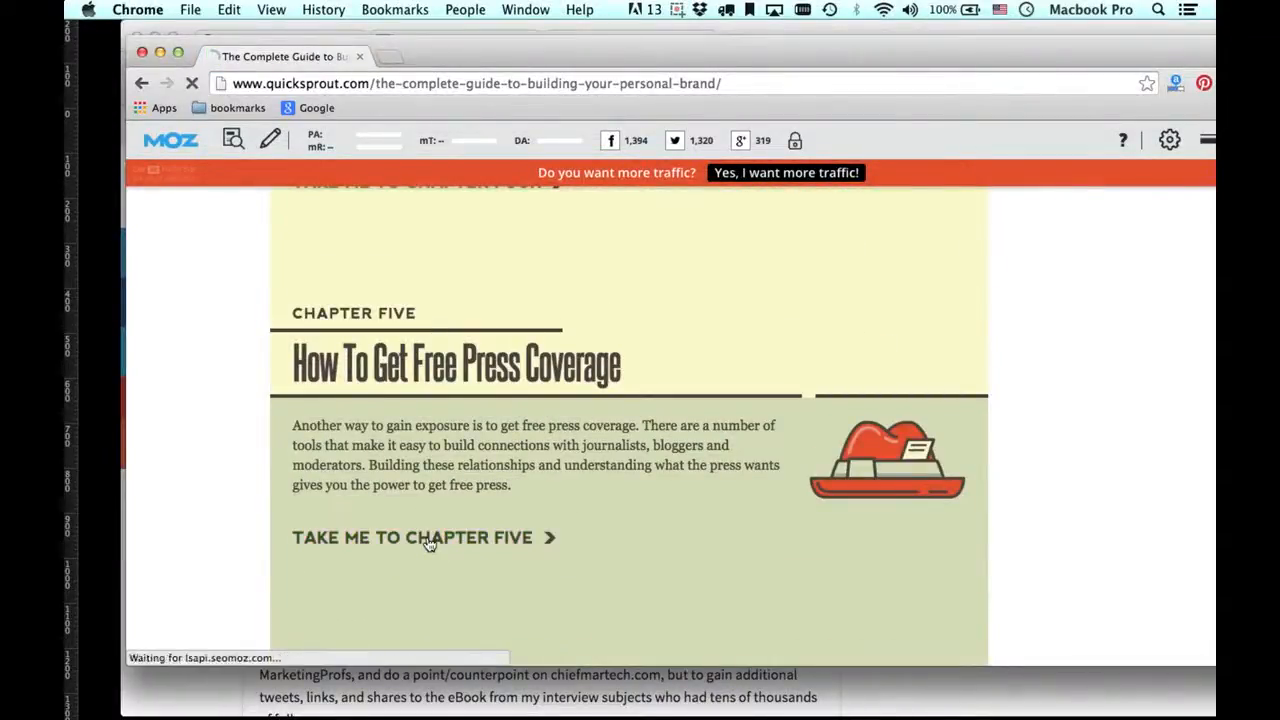
left_click(412, 537)
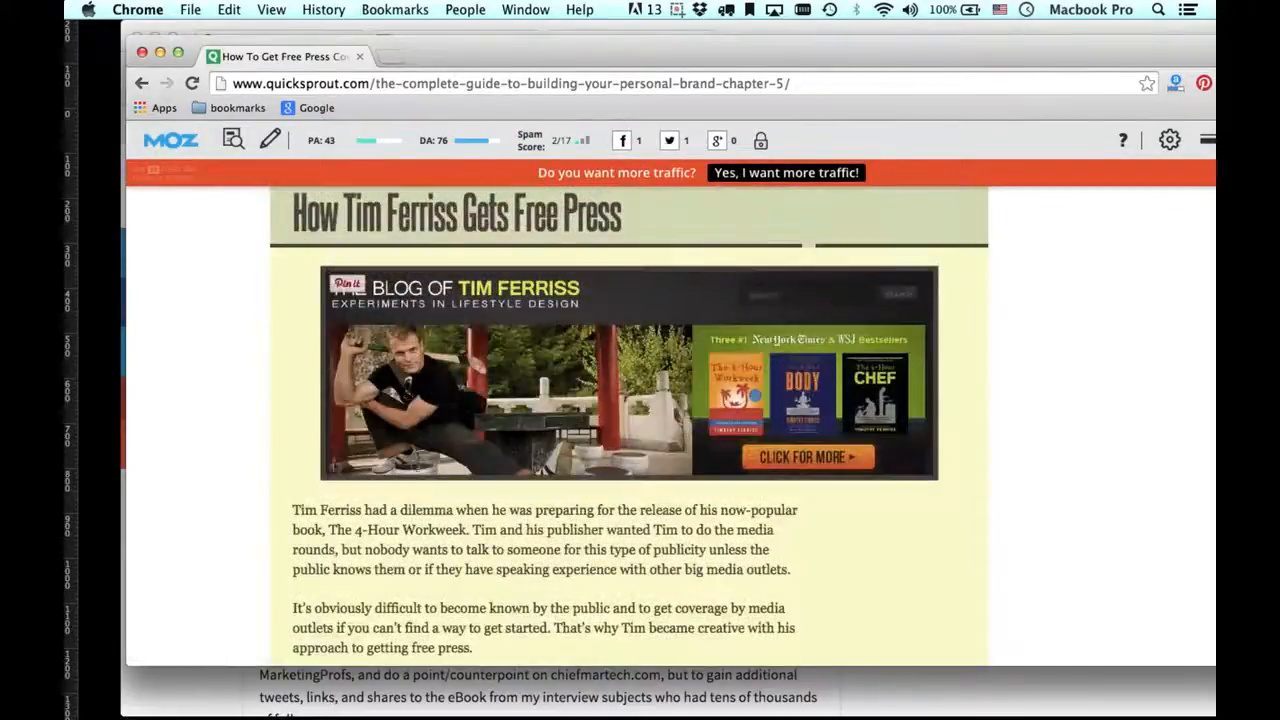
scroll("down", 3)
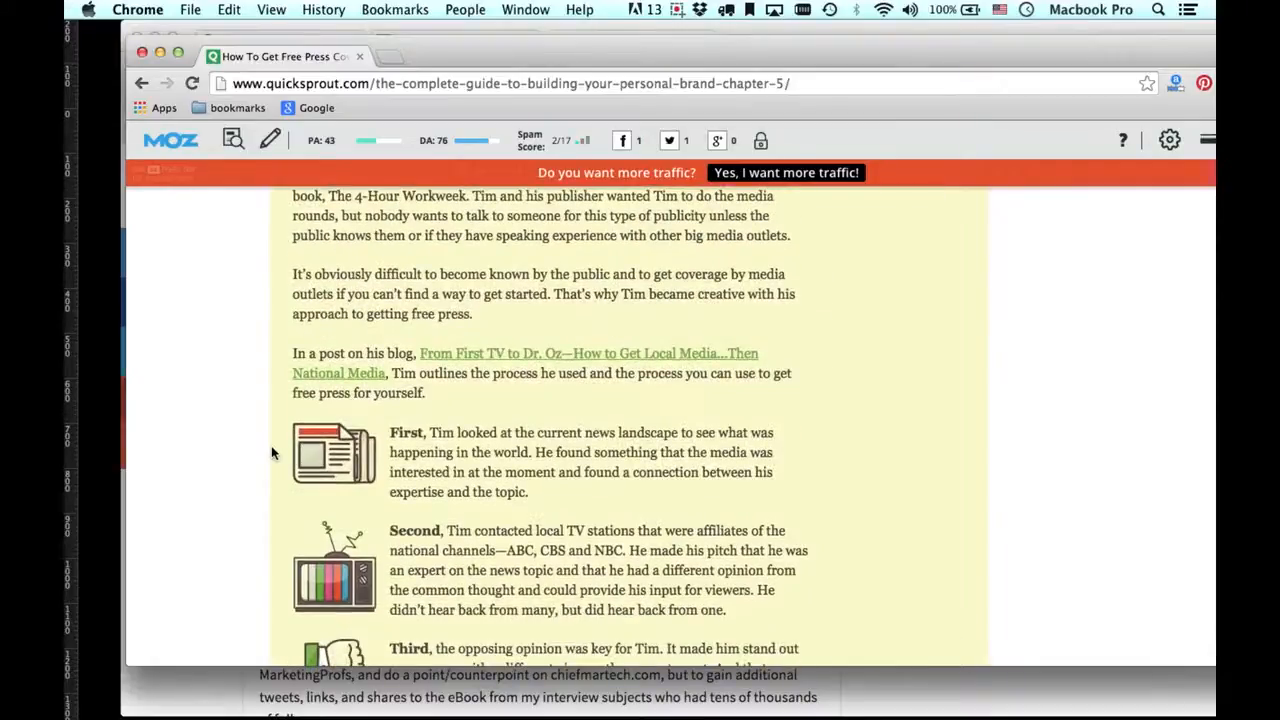
scroll("up", 3)
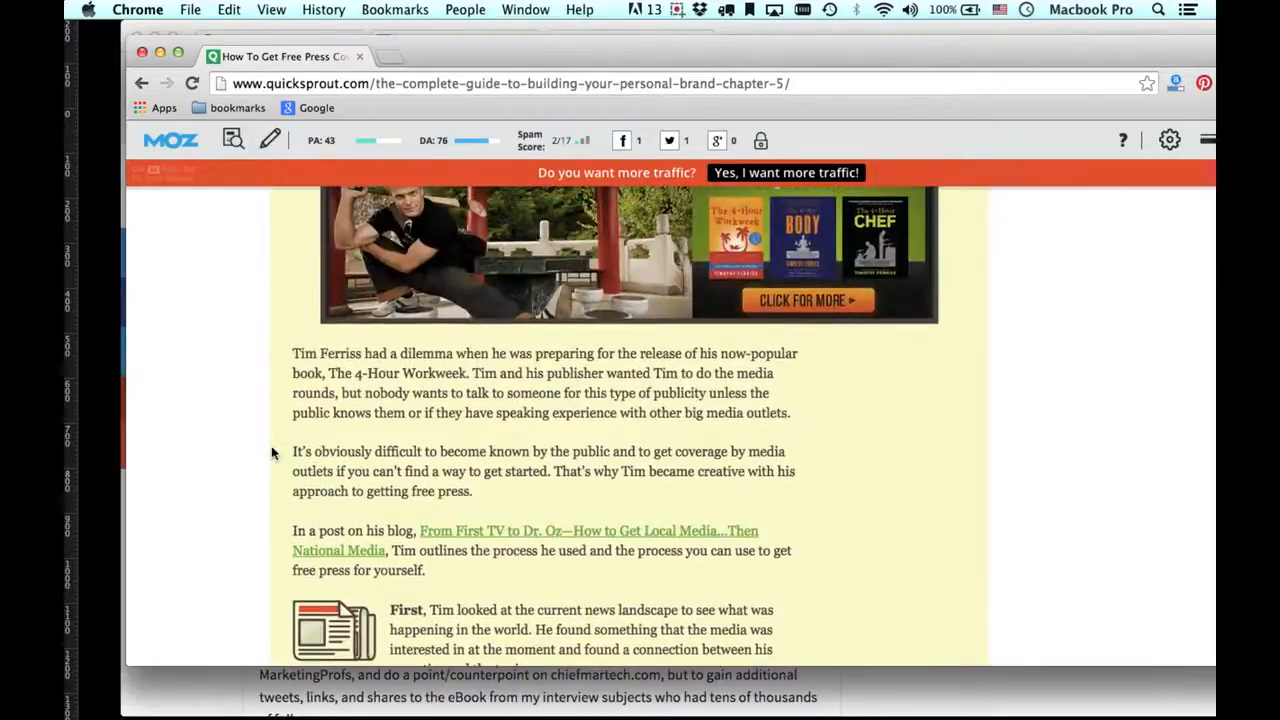
Read through the Tim Ferriss section to 'Step Two Read Three Bestselling Industry Books'.
scroll("down", 3)
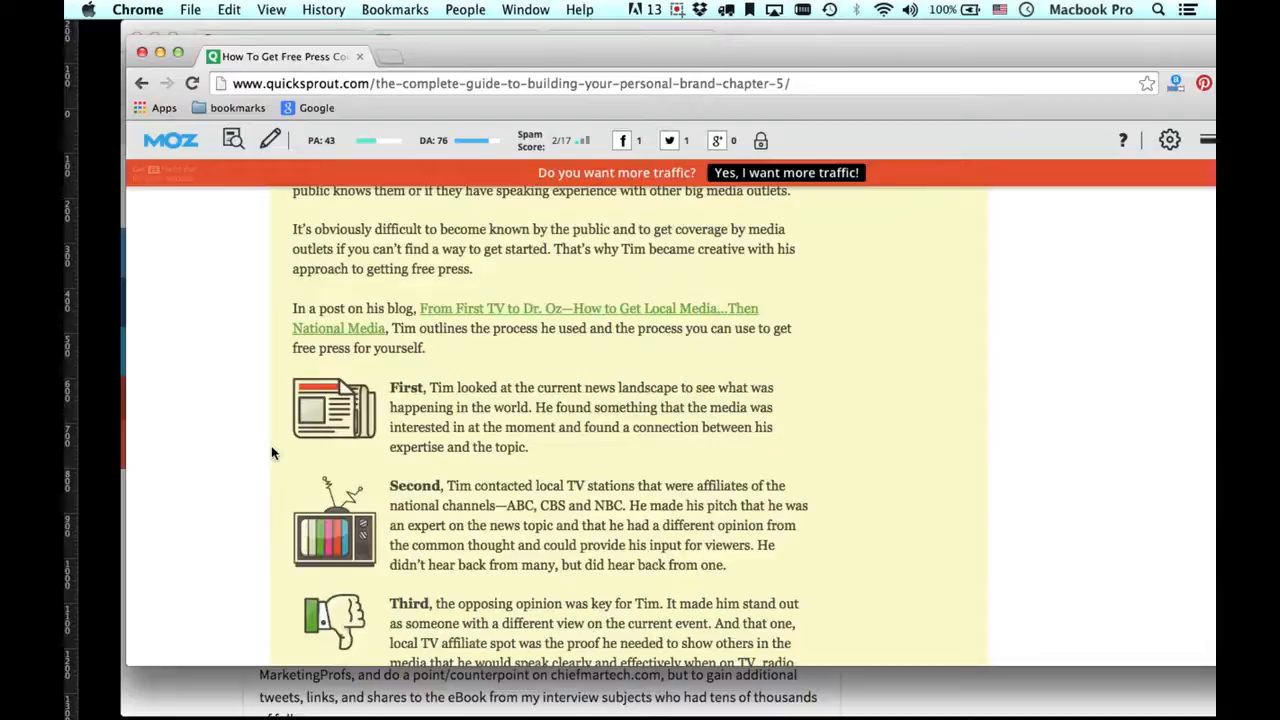
scroll("down", 3)
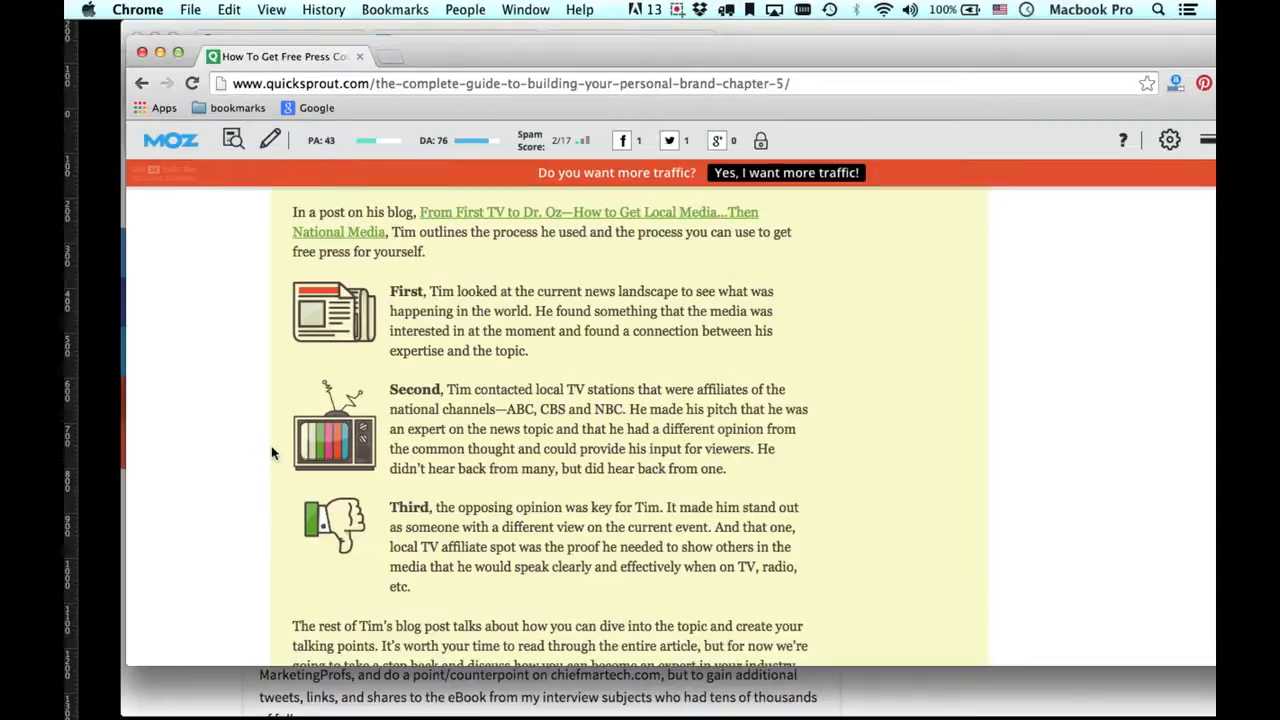
scroll("down", 3)
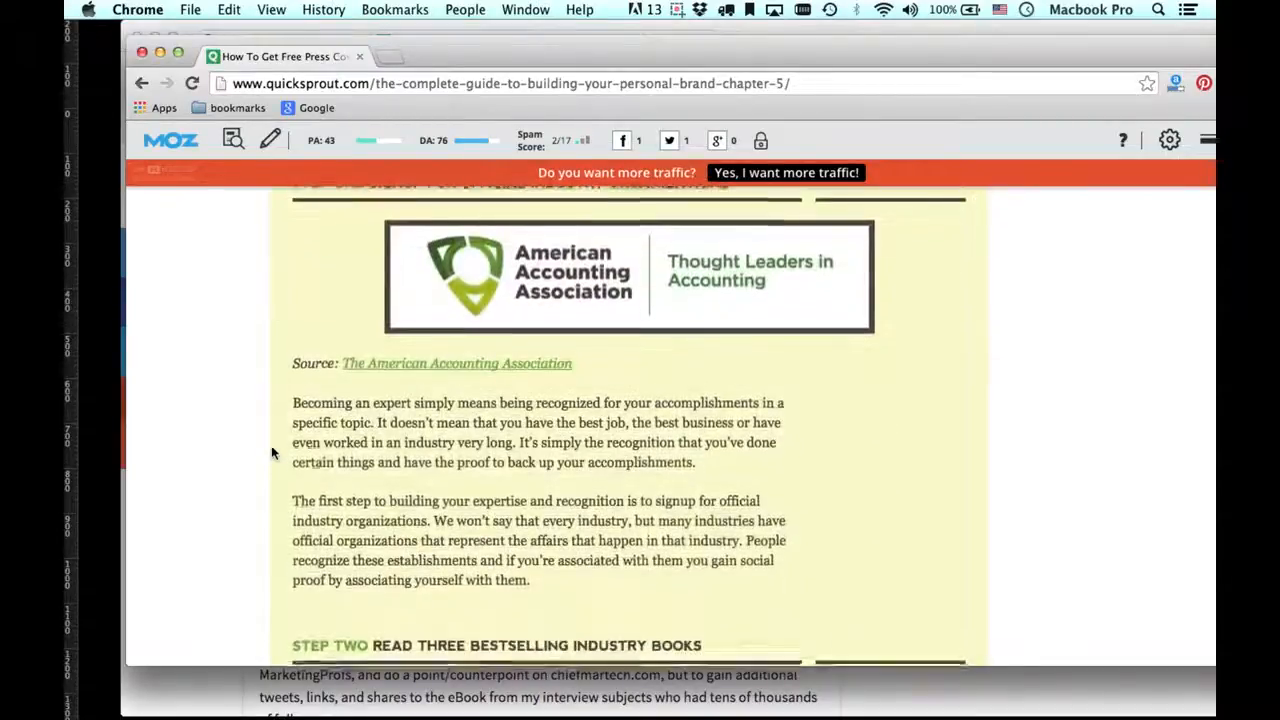
scroll("down", 3)
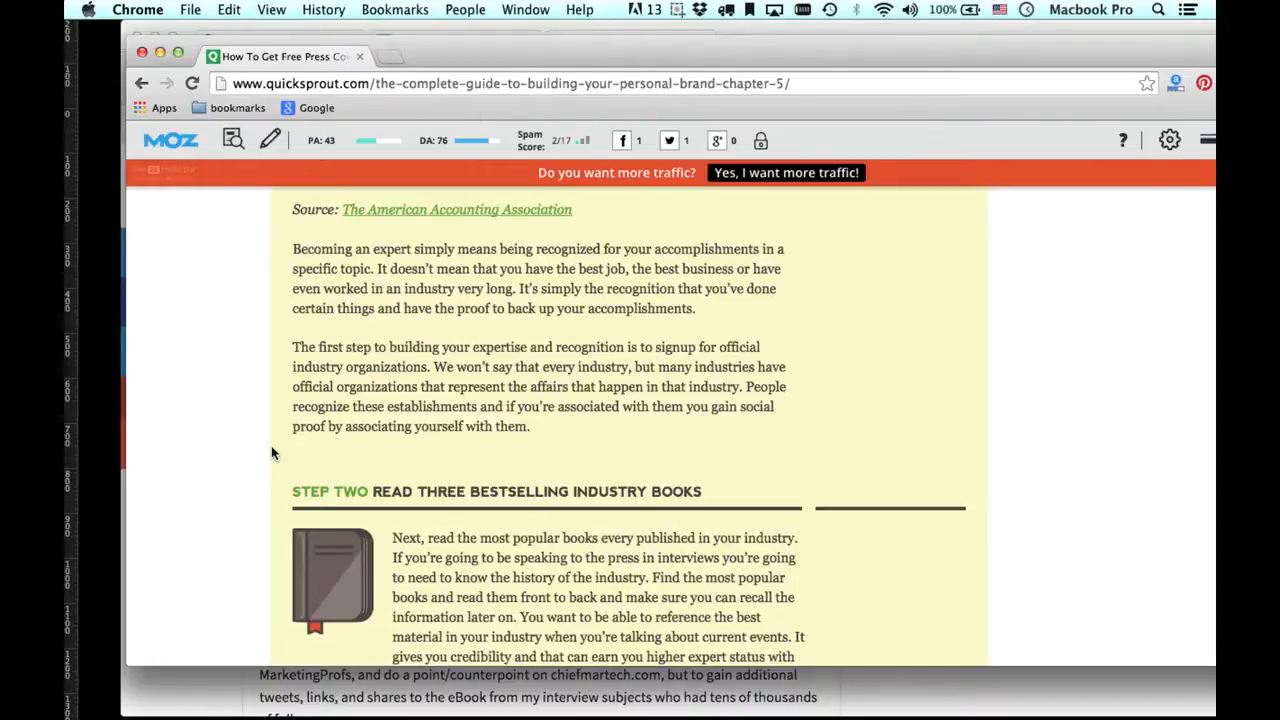
scroll("down", 3)
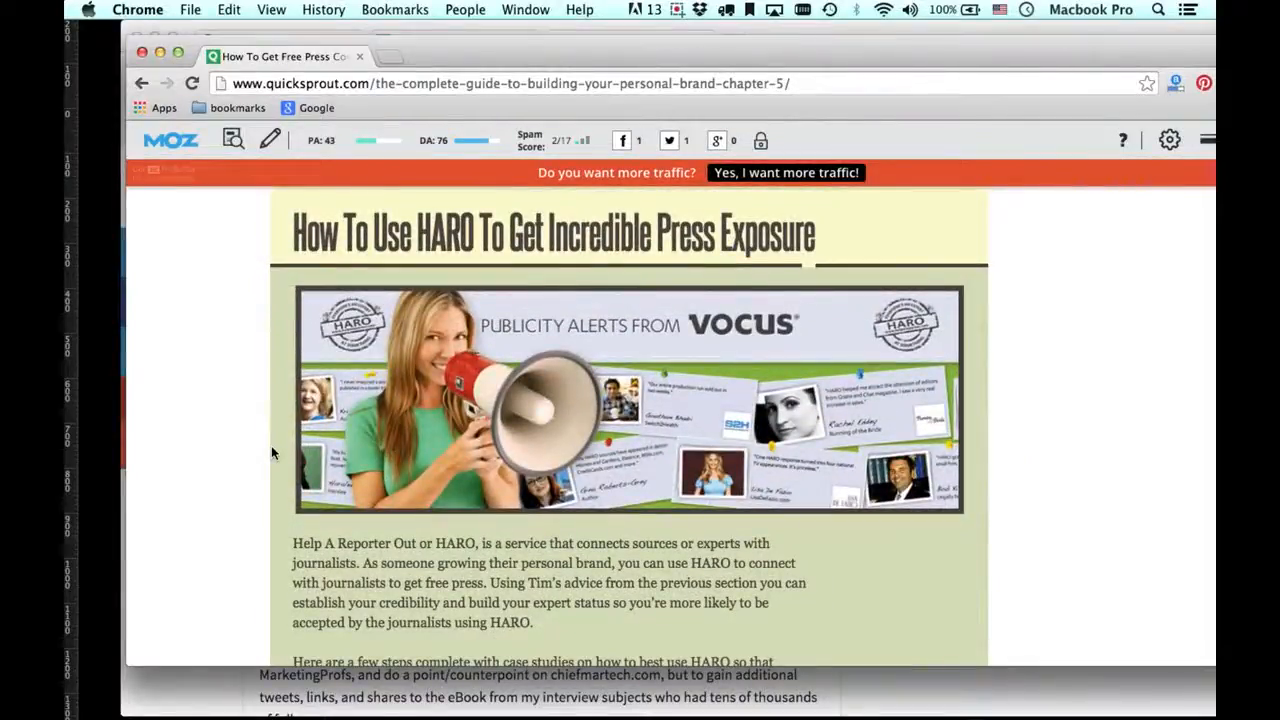
Scroll through the HARO steps past Step Five to 'How To Use ProfNet by PR Newswire'.
scroll("down", 3)
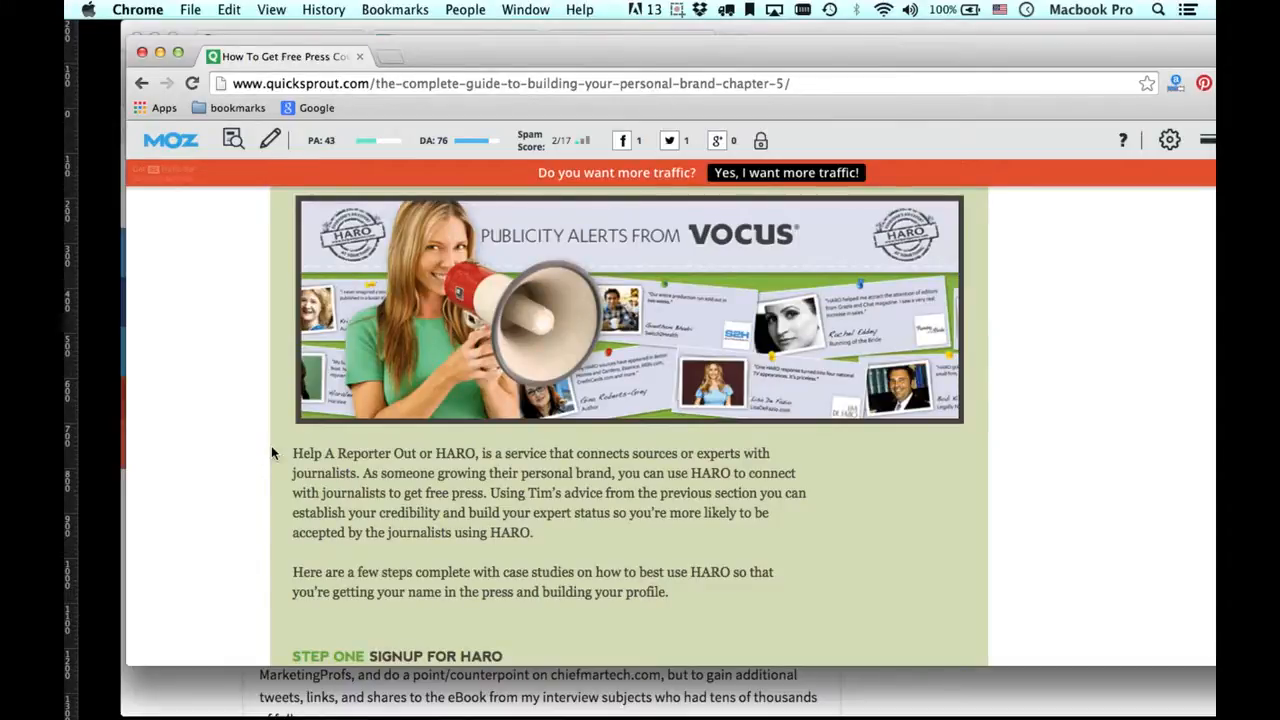
scroll("down", 3)
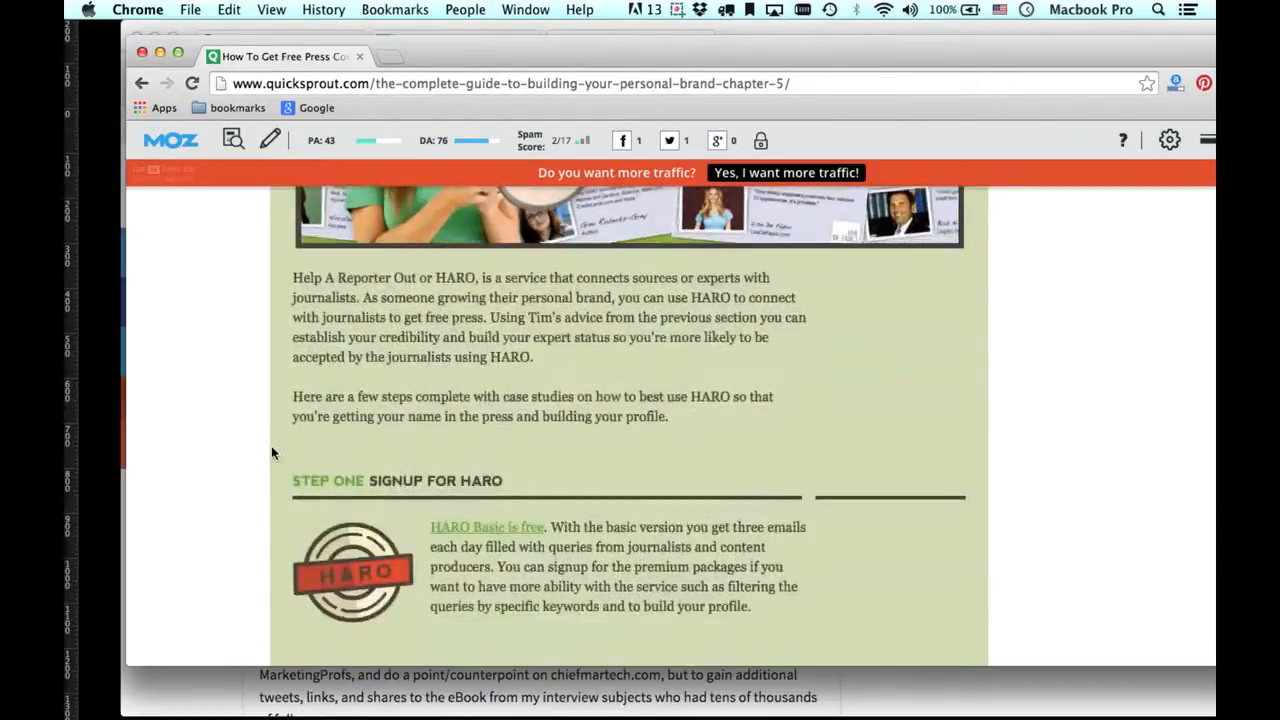
scroll("down", 3)
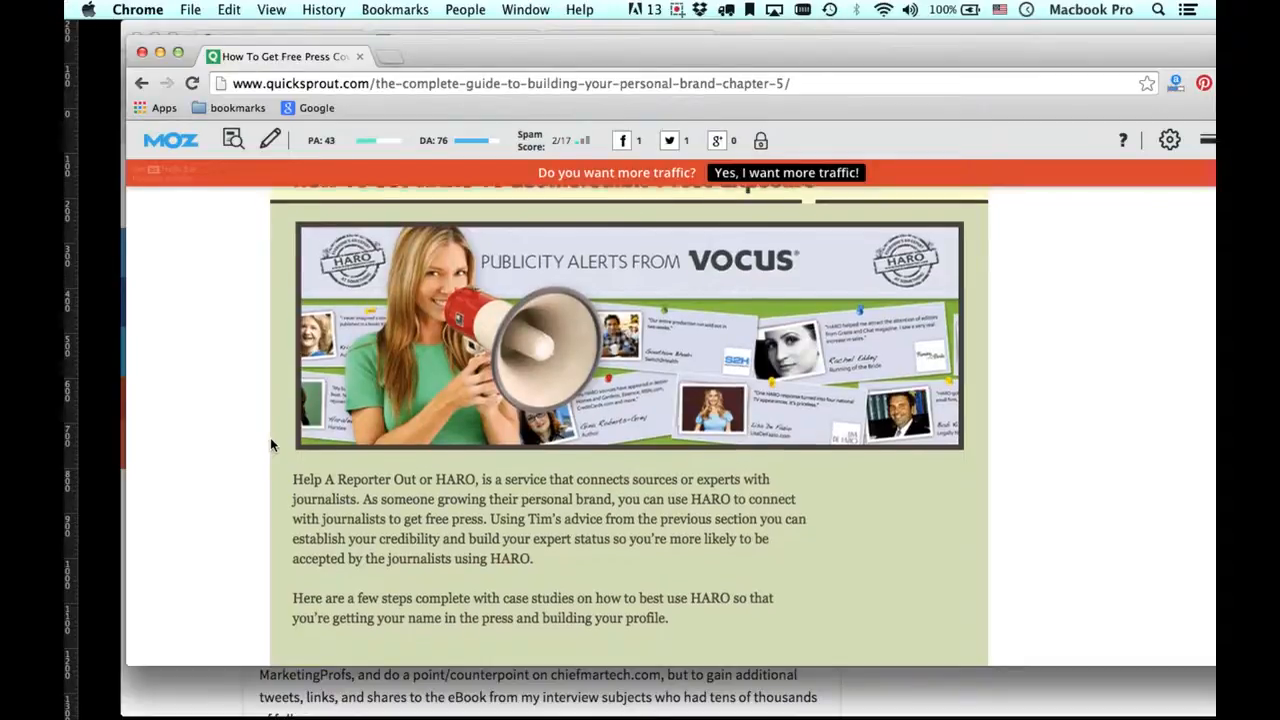
scroll("down", 3)
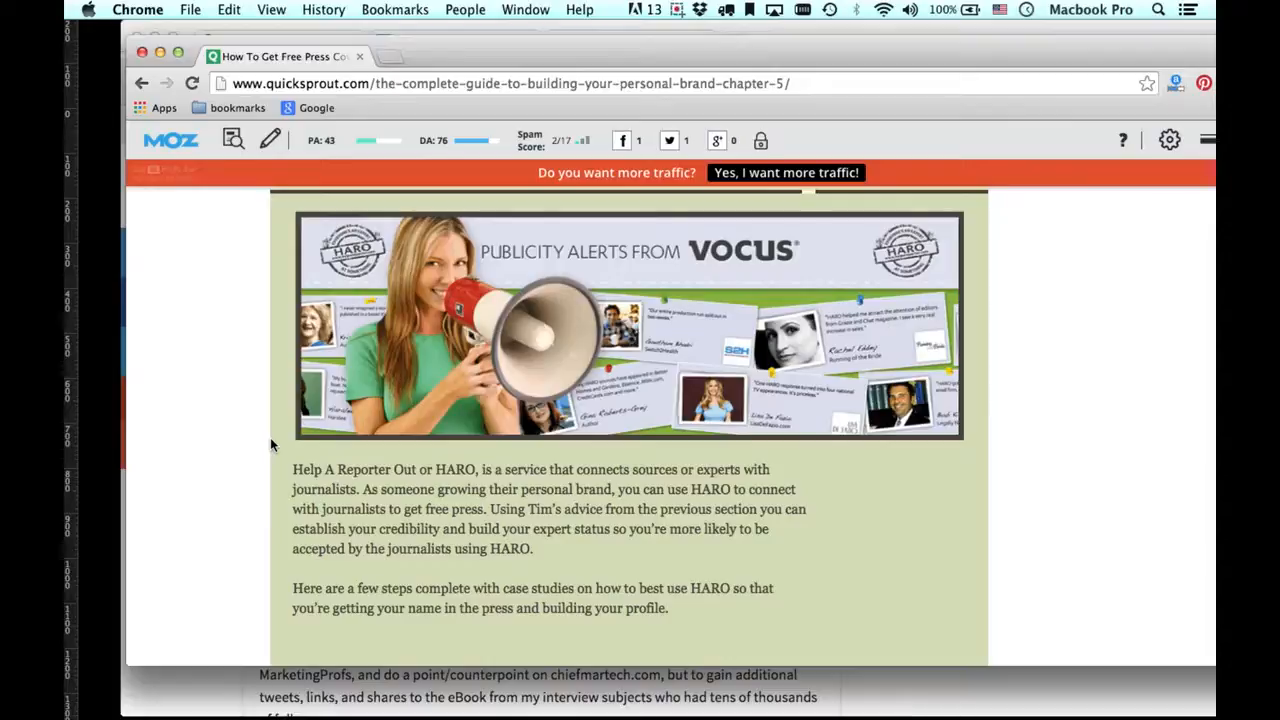
scroll("down", 3)
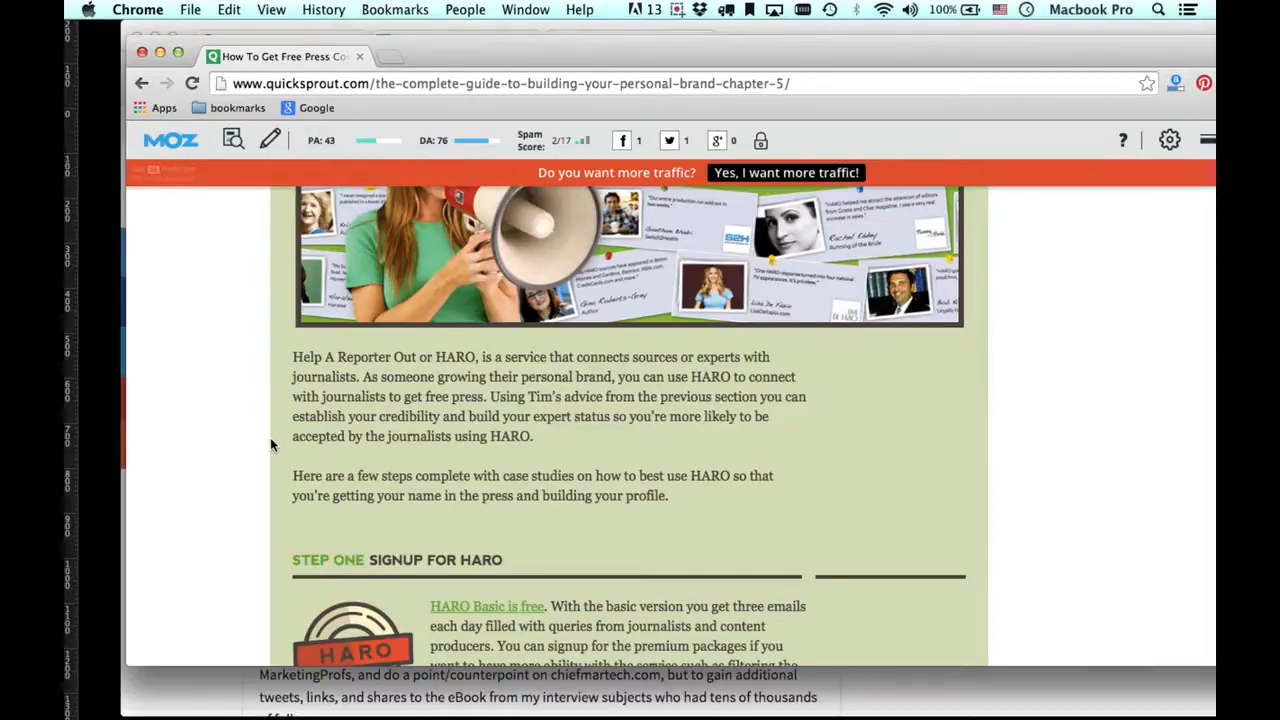
scroll("down", 3)
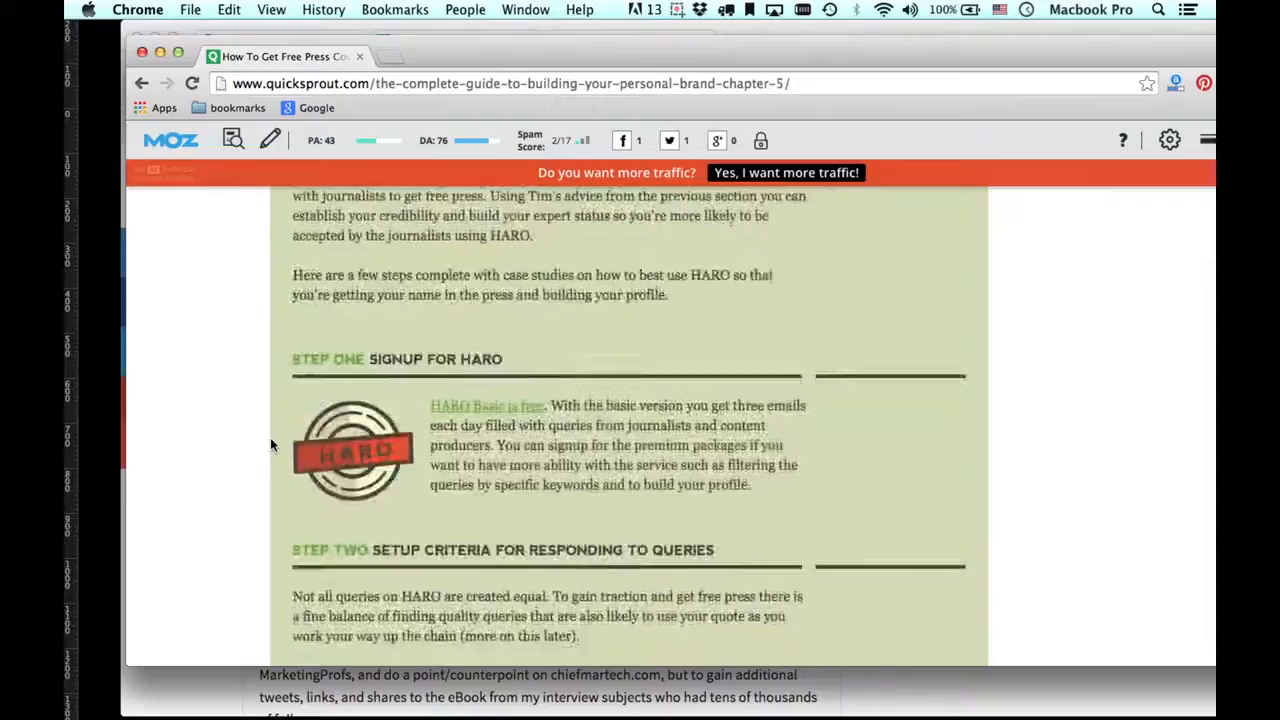
scroll("down", 3)
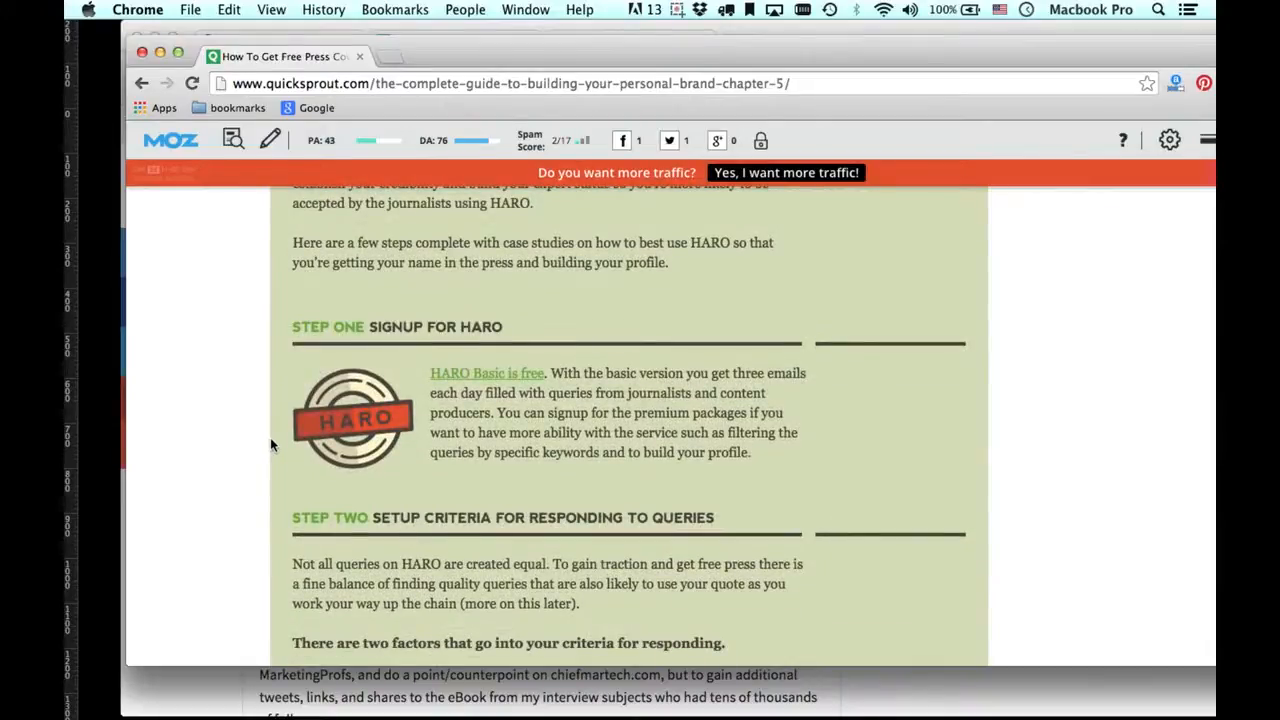
scroll("down", 3)
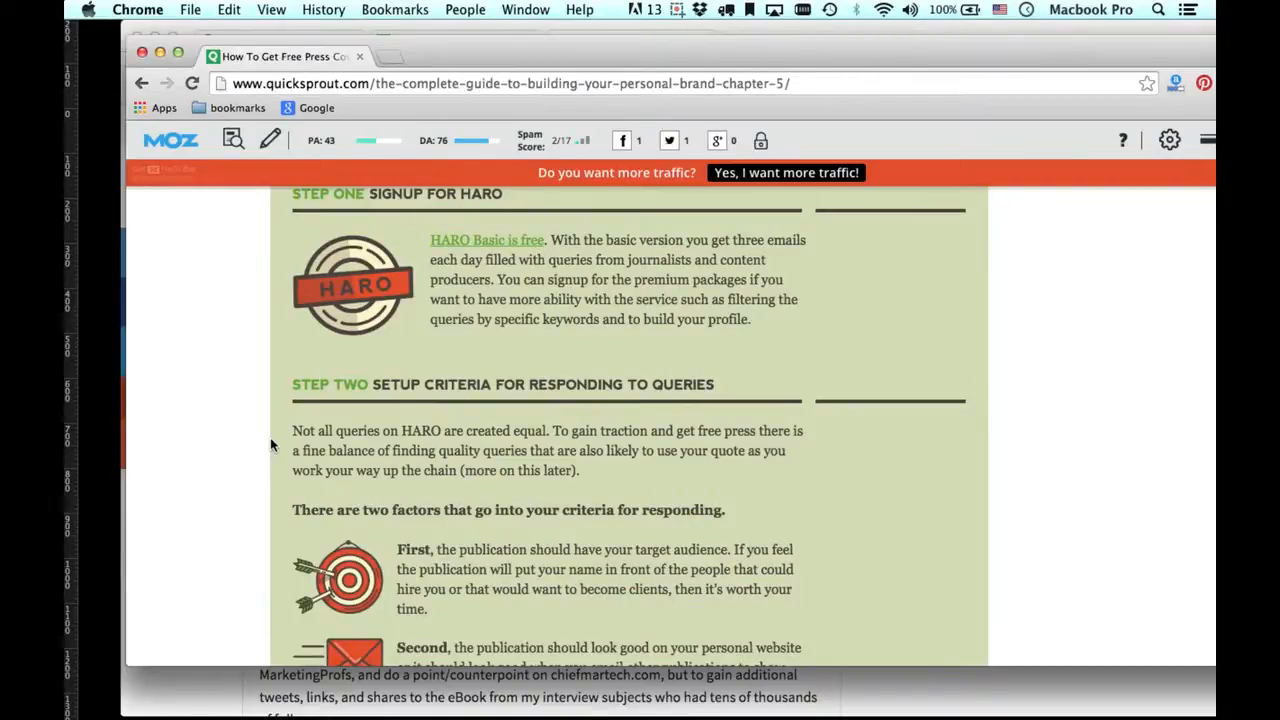
scroll("down", 3)
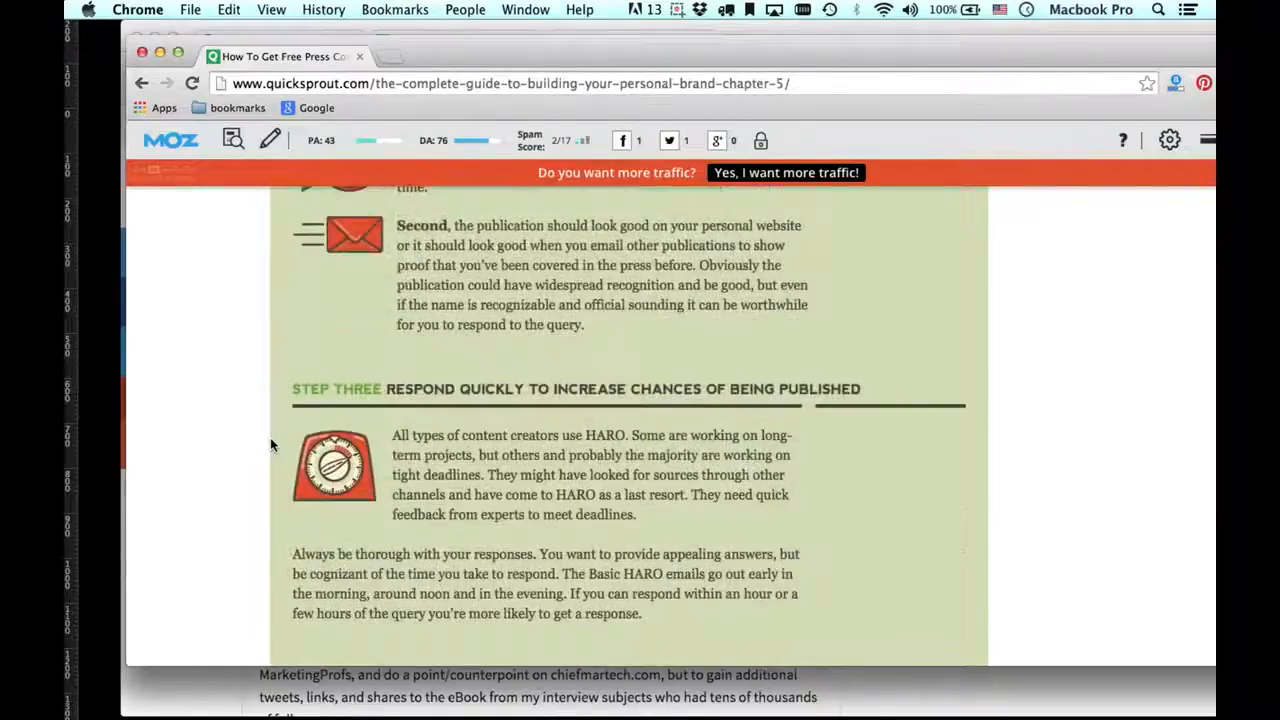
scroll("down", 3)
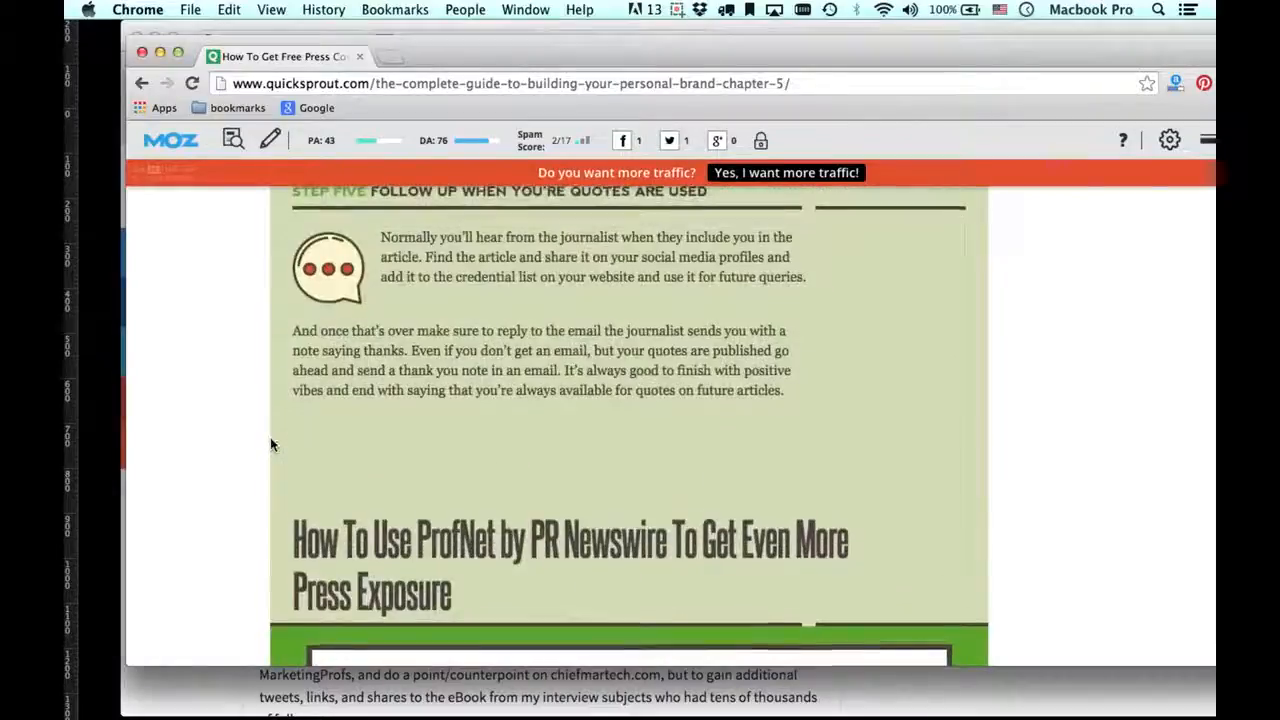
Scroll through ProfNet Steps One and Two to the Step Three credentials heading.
scroll("down", 3)
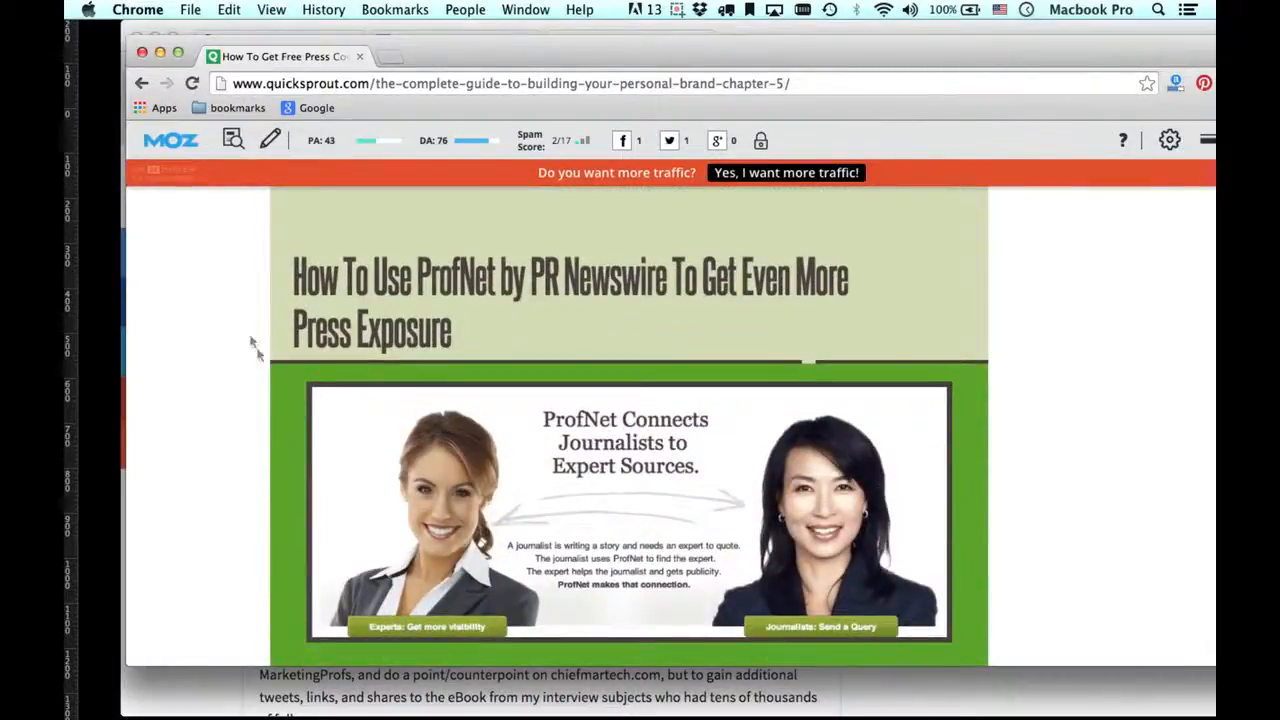
scroll("down", 3)
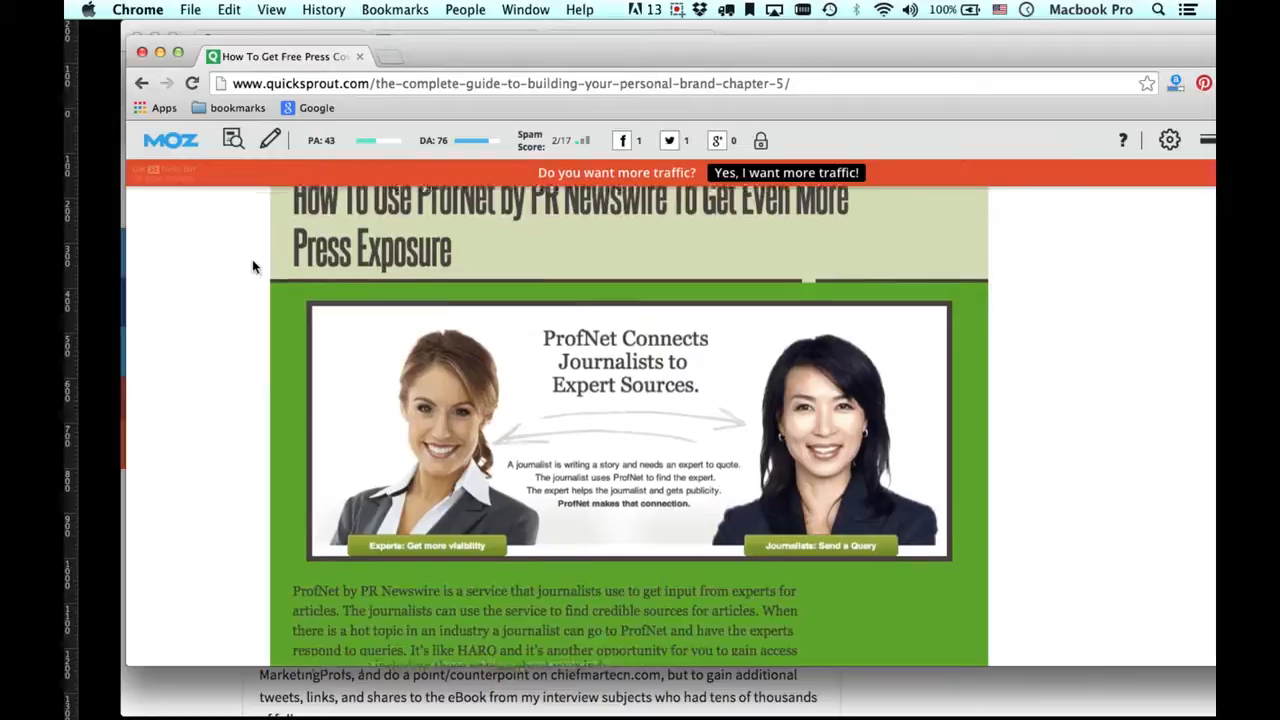
scroll("down", 3)
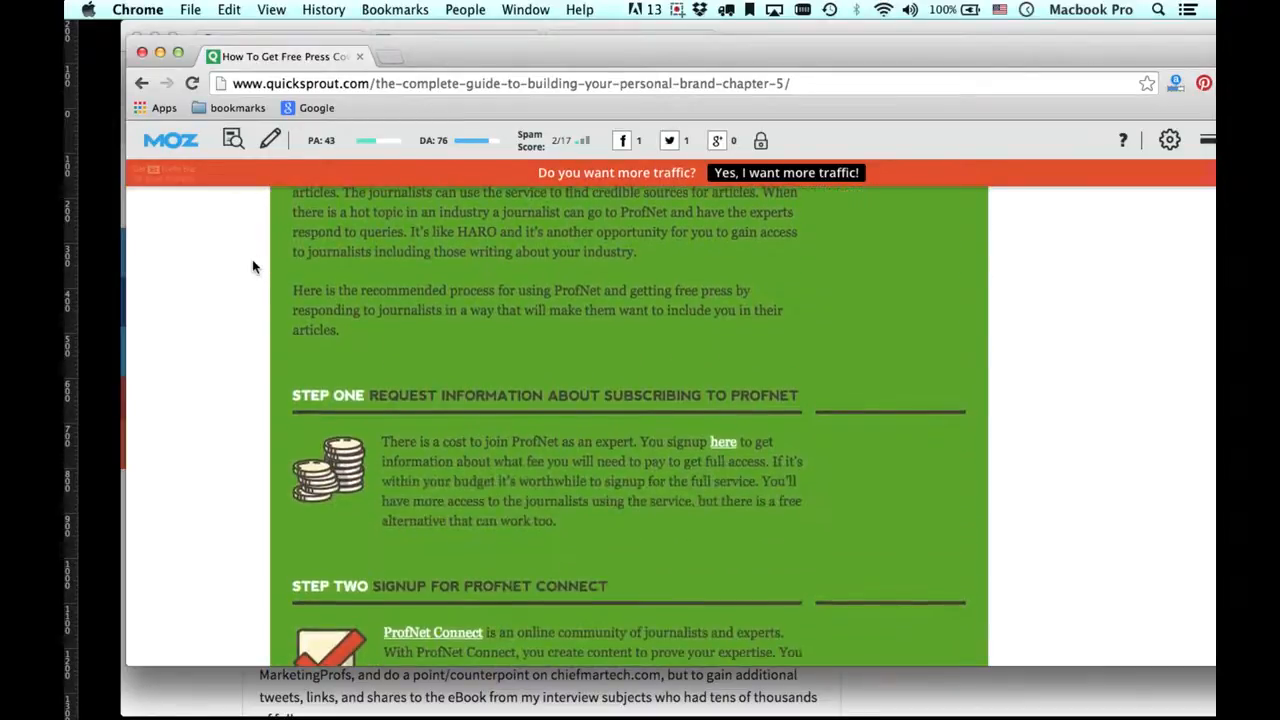
scroll("down", 3)
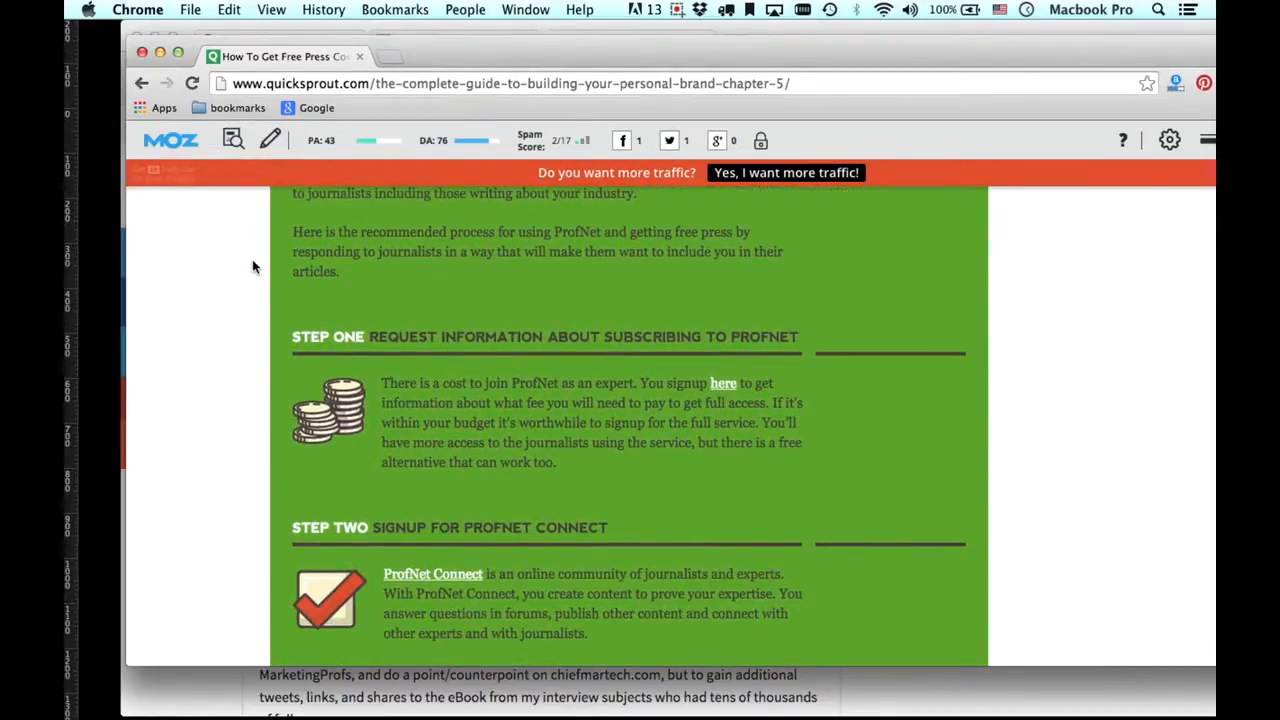
mouse_move(500, 398)
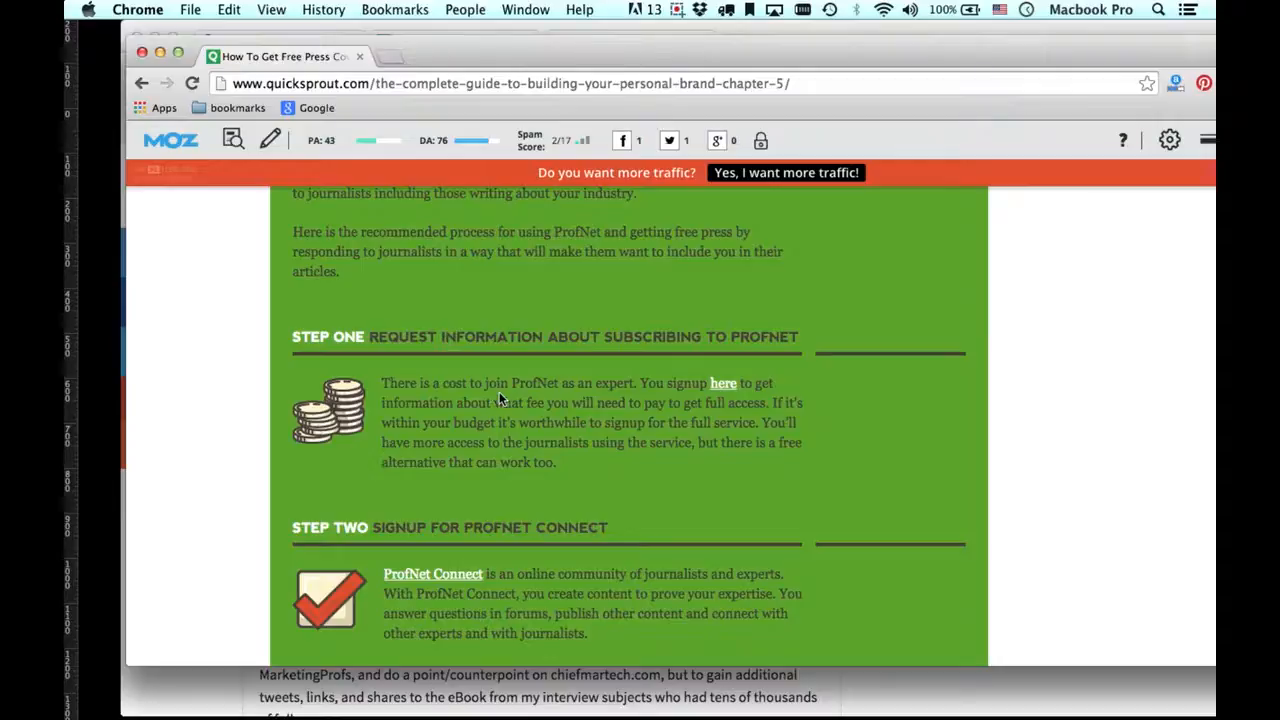
scroll("down", 3)
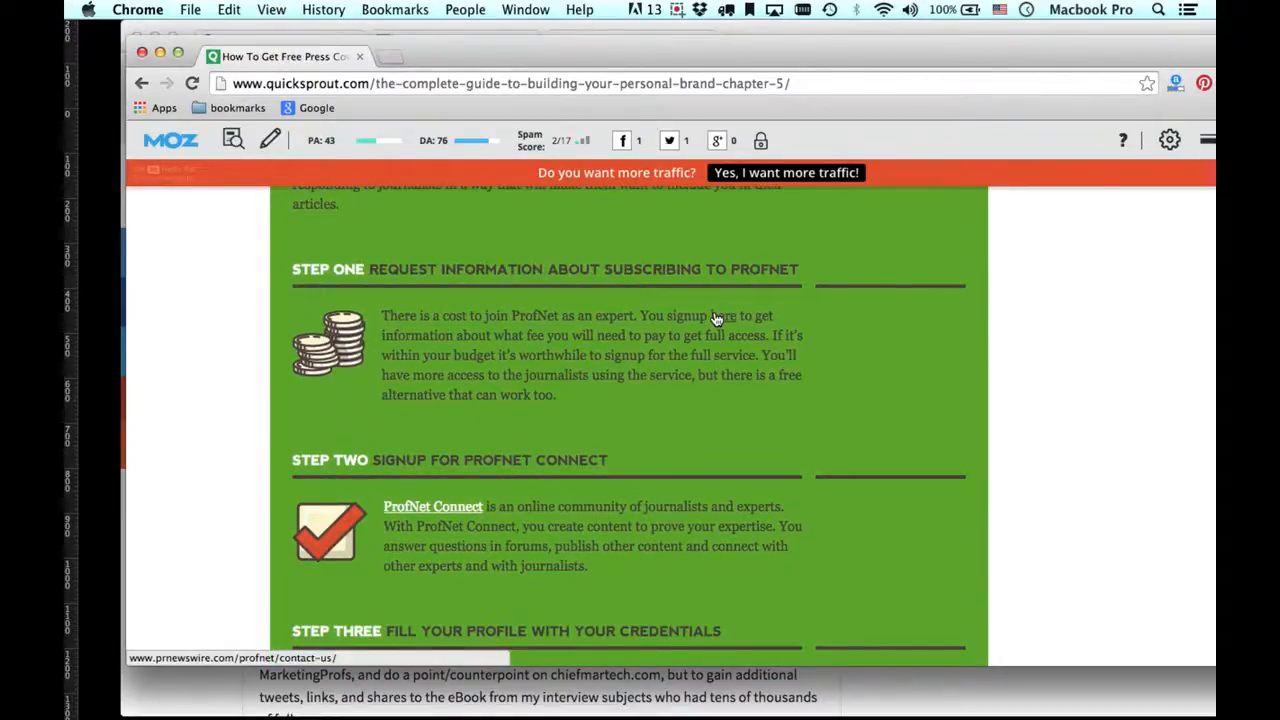
scroll("down", 3)
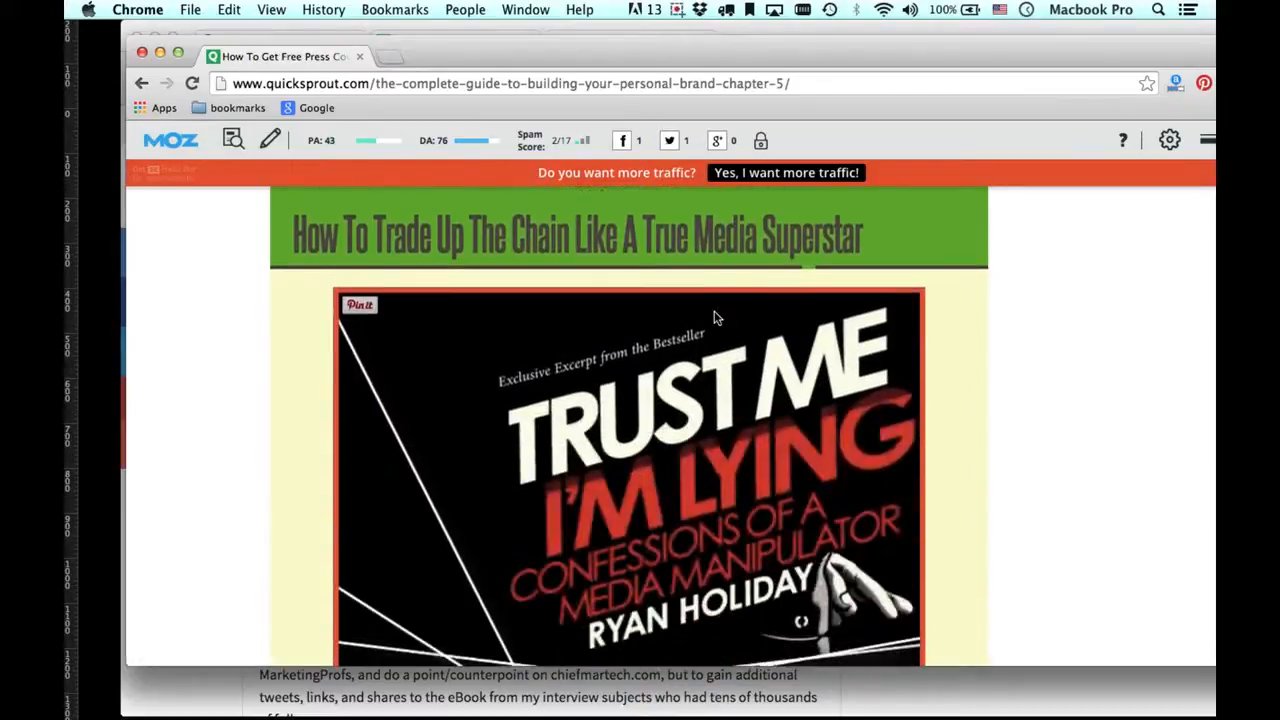
mouse_move(175, 349)
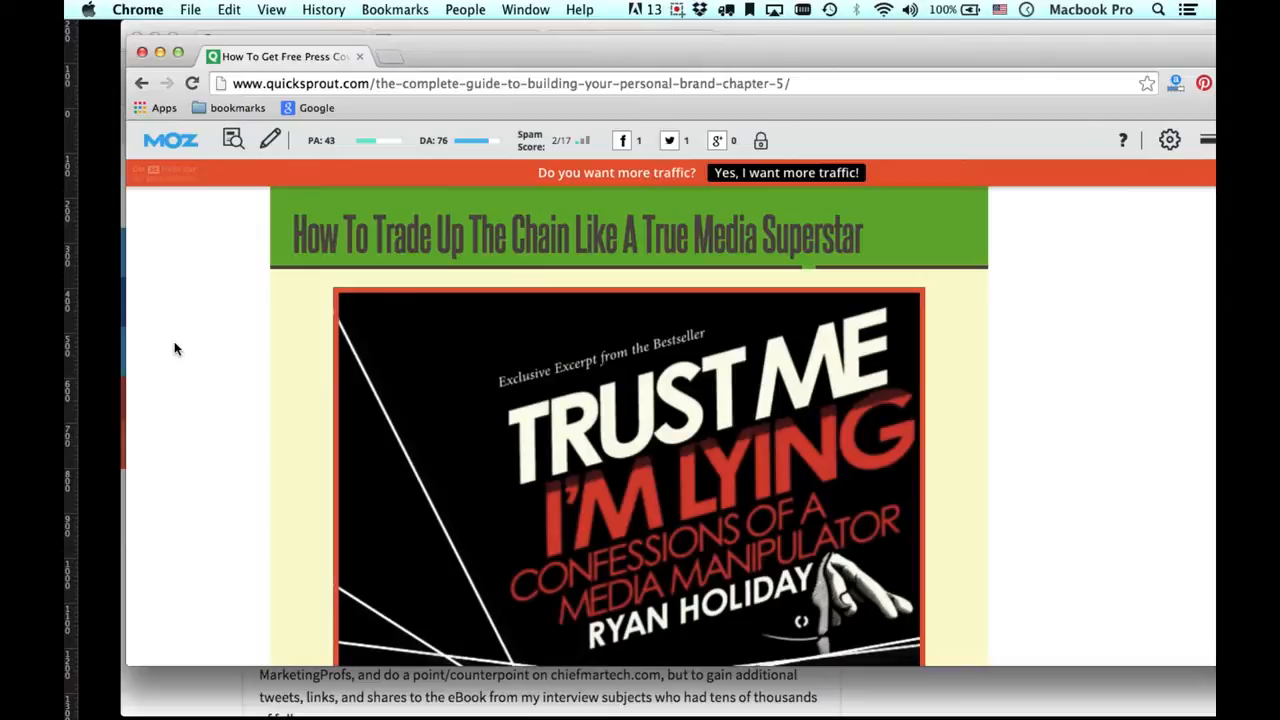
Scroll past the Pre-Step on building stories to Step One with the Alltop screenshot.
scroll("down", 3)
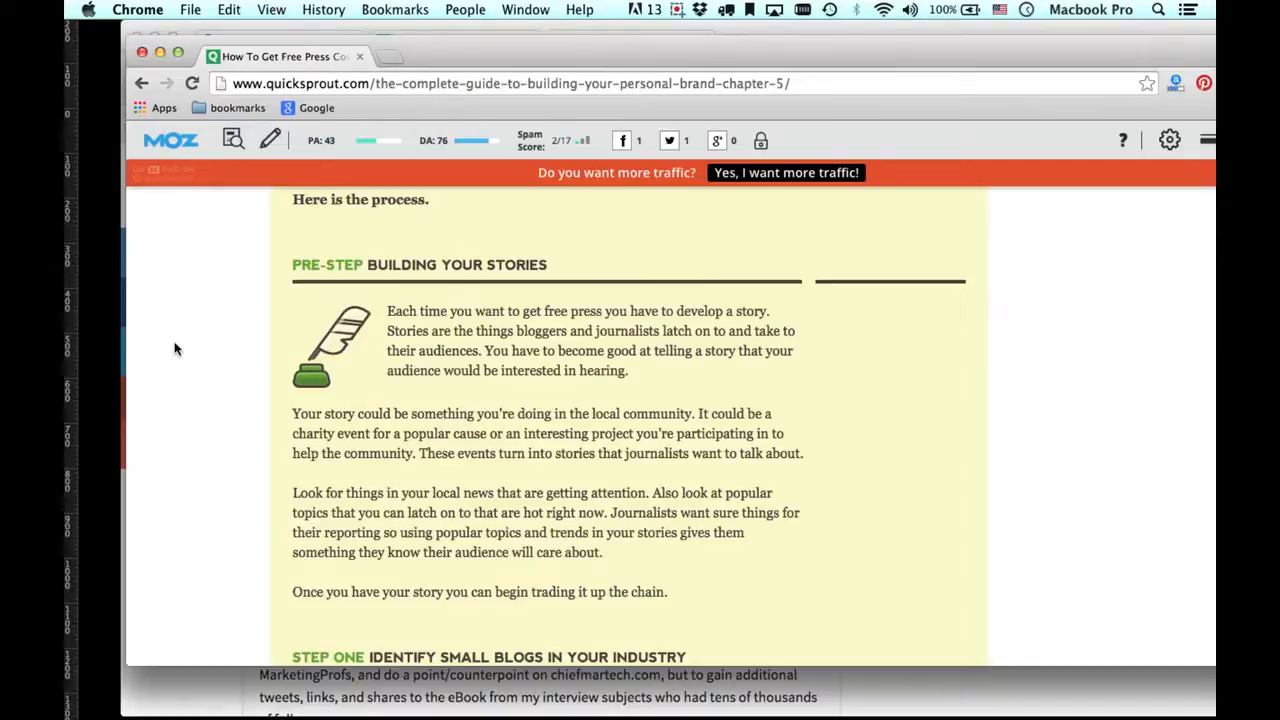
scroll("down", 3)
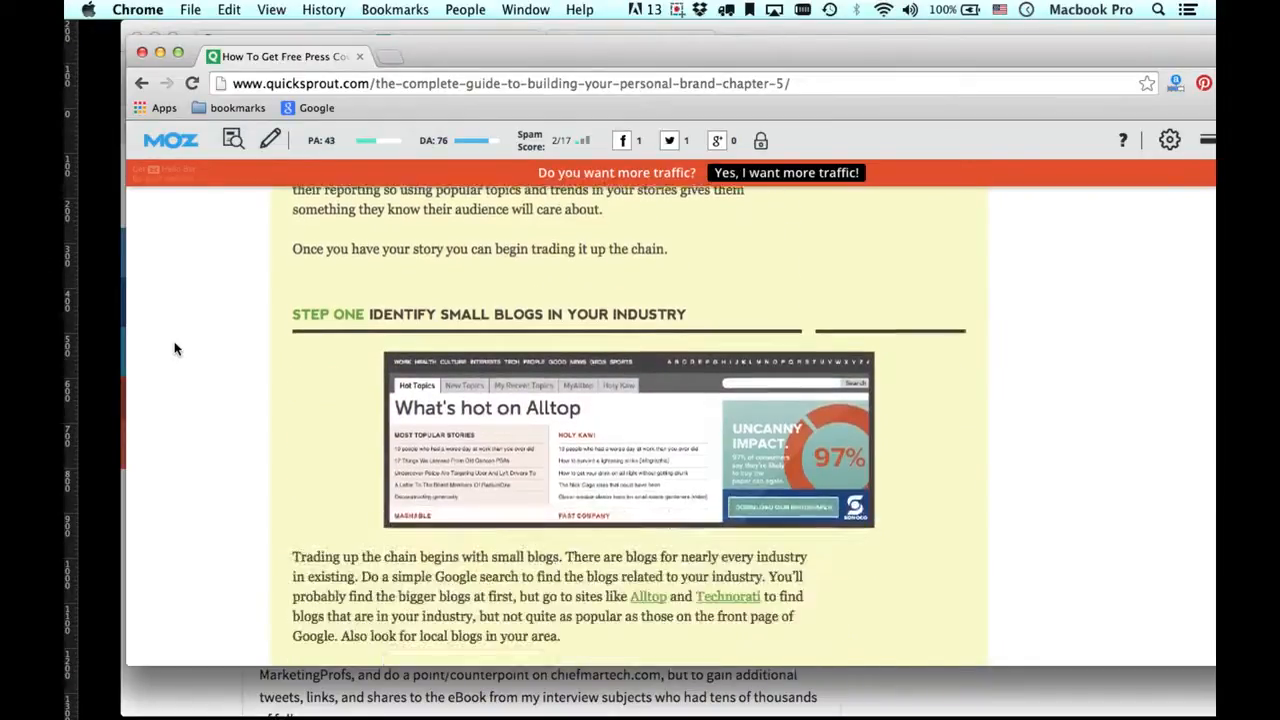
scroll("down", 3)
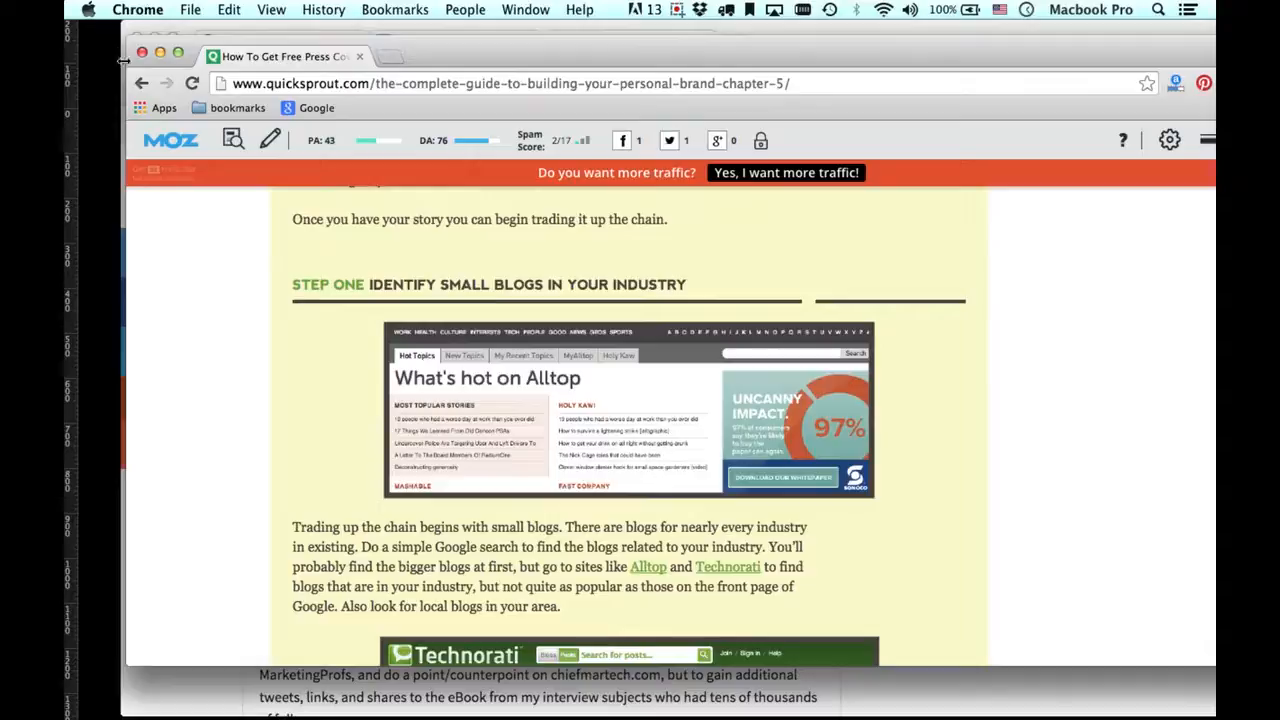
mouse_move(238, 327)
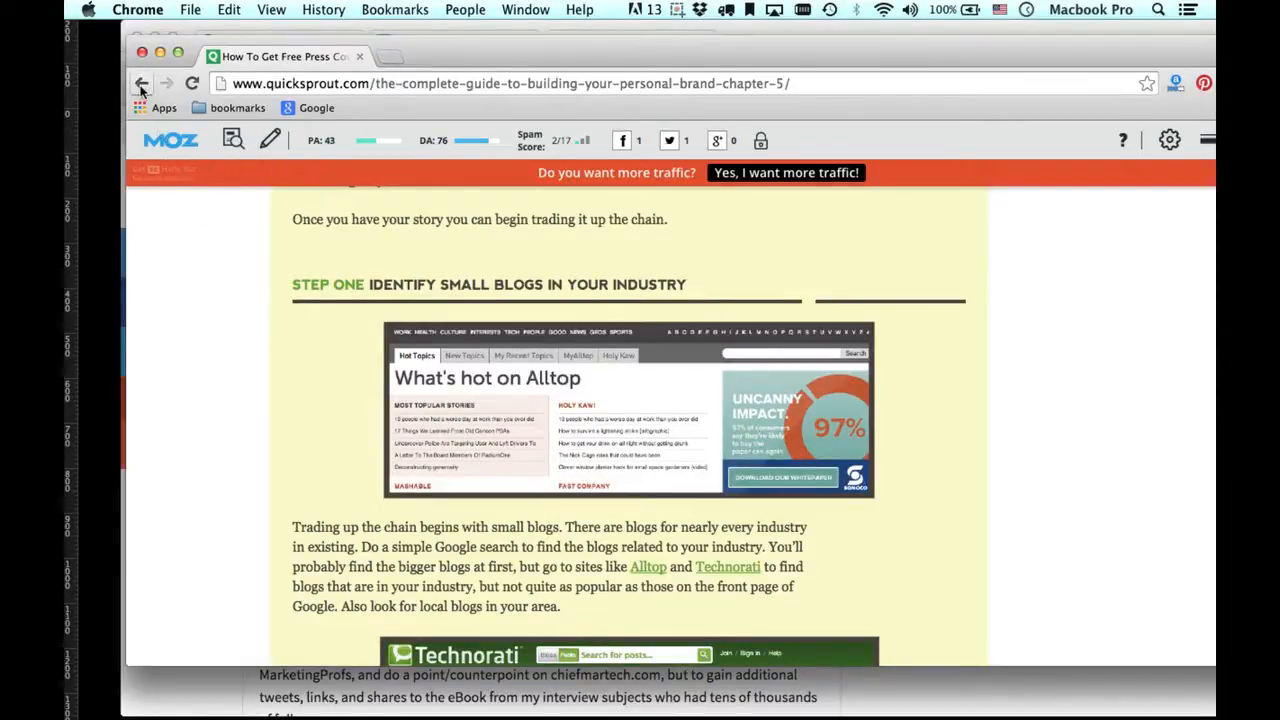
Go back to the guide overview and scroll from Chapter Five to Chapter Six on mentors.
left_click(141, 83)
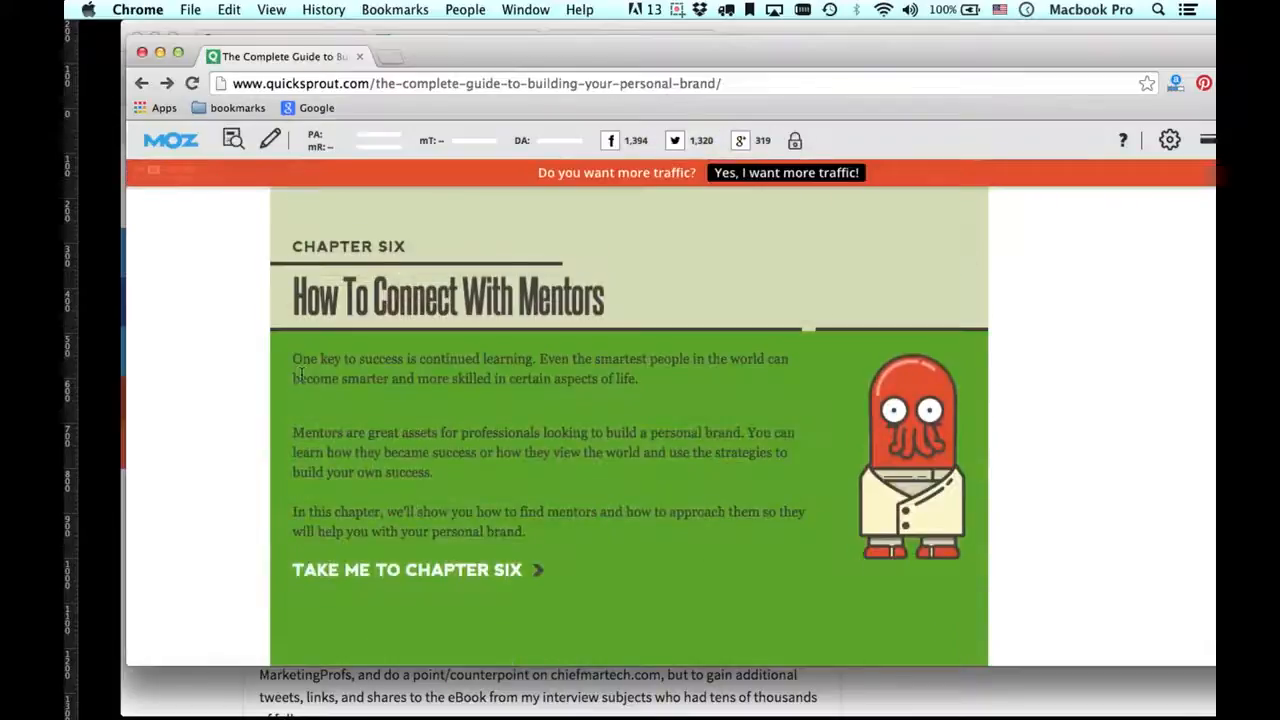
scroll("up", 3)
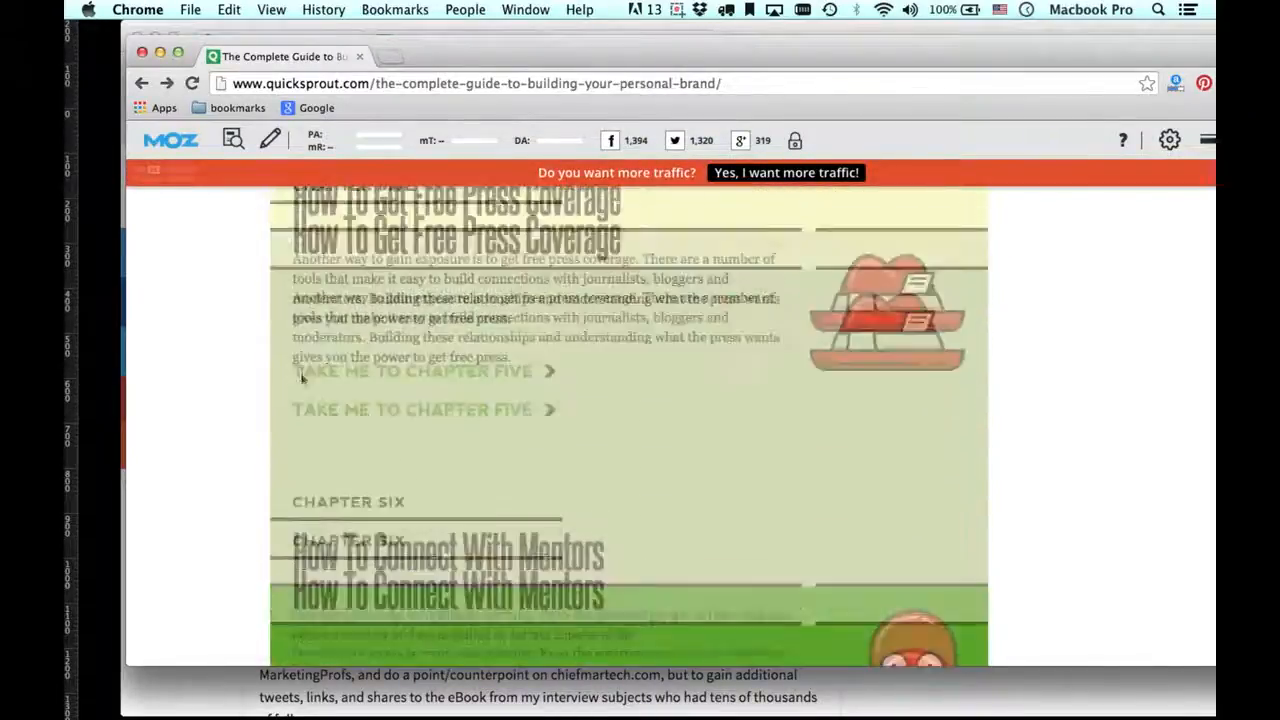
scroll("down", 3)
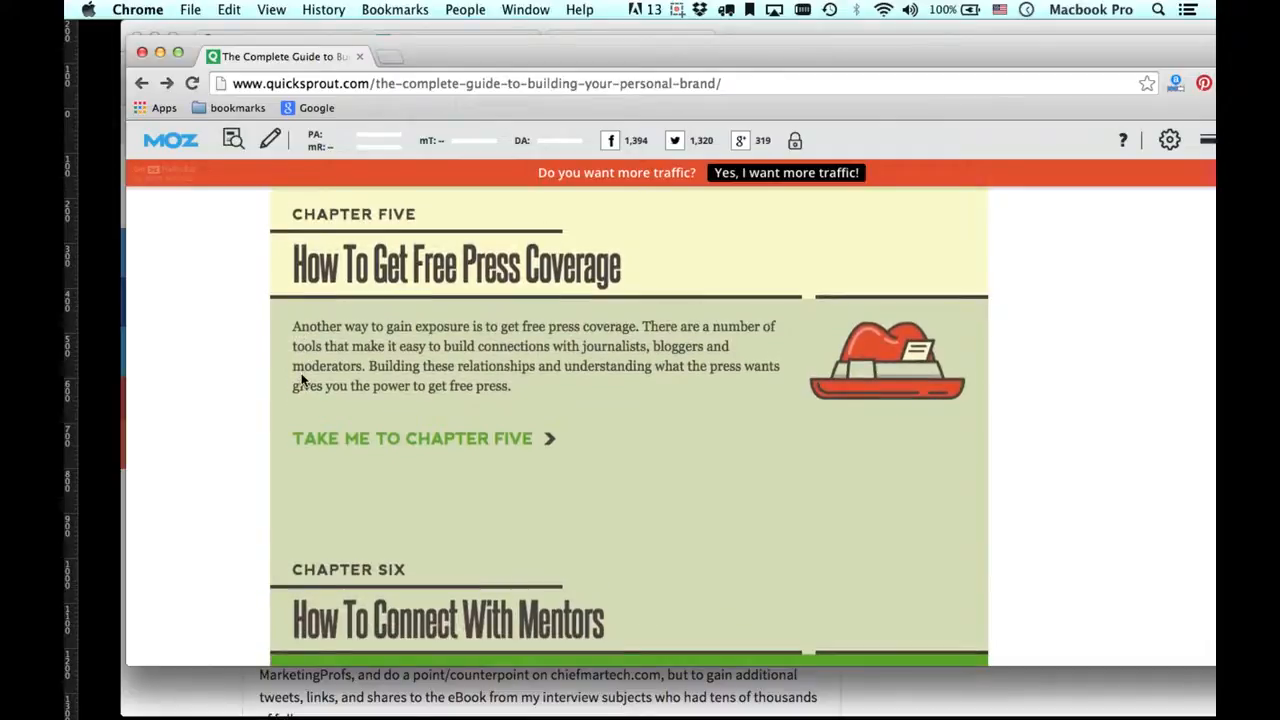
scroll("down", 3)
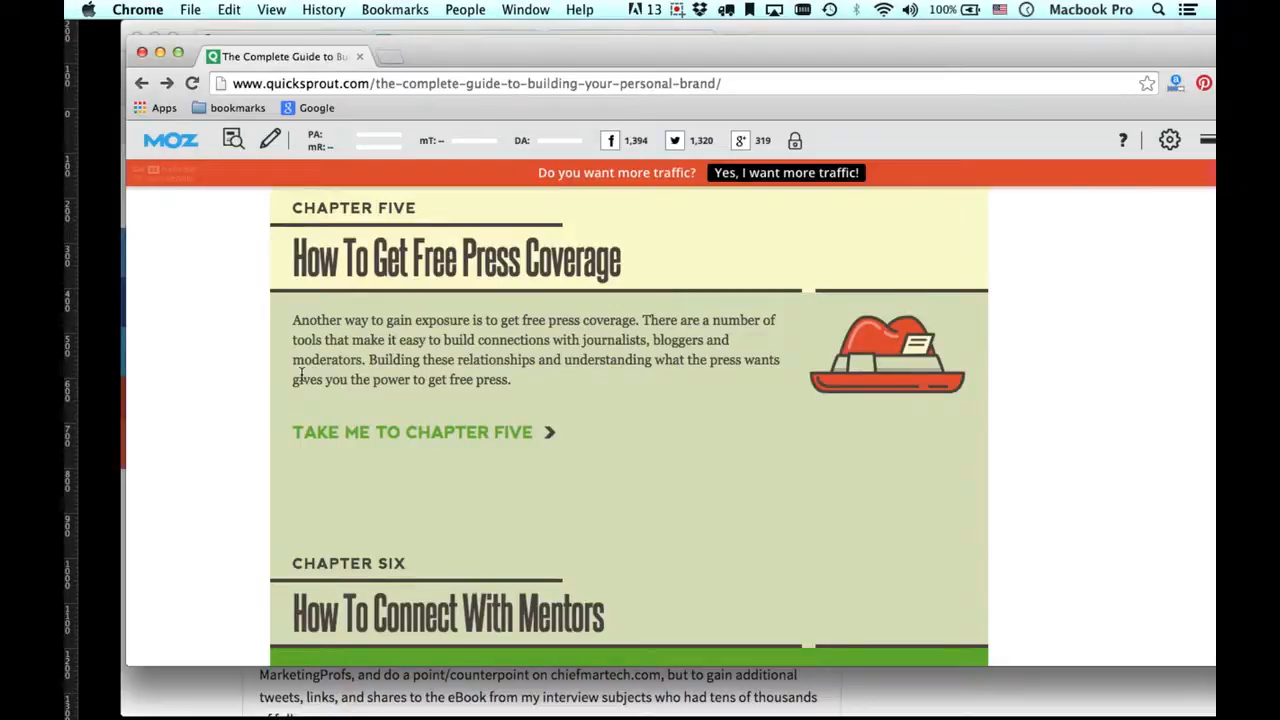
scroll("down", 3)
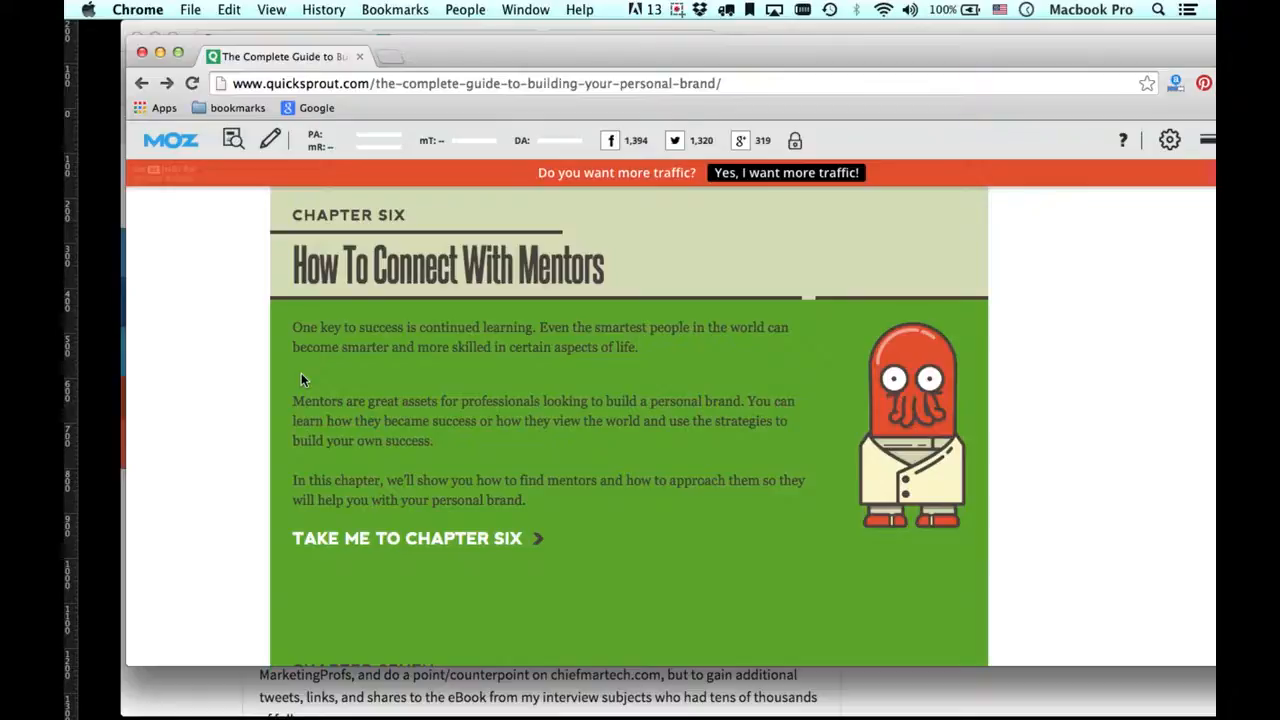
mouse_move(455, 450)
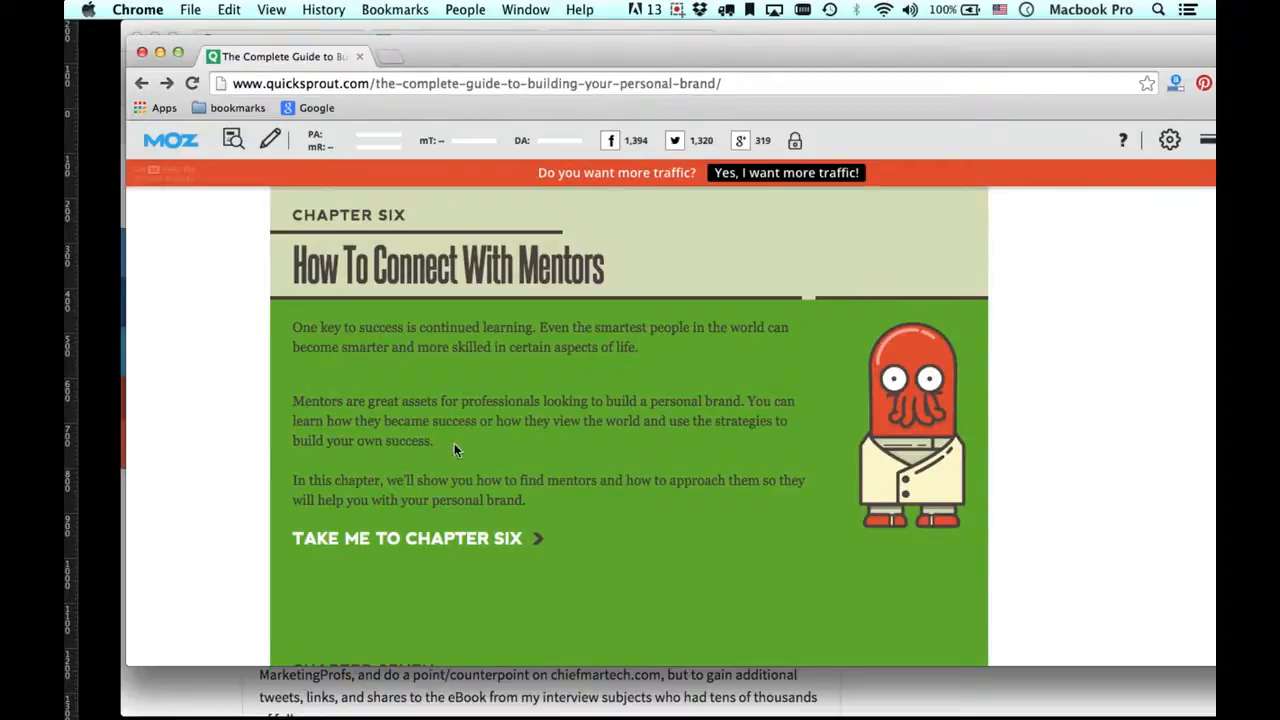
scroll("down", 3)
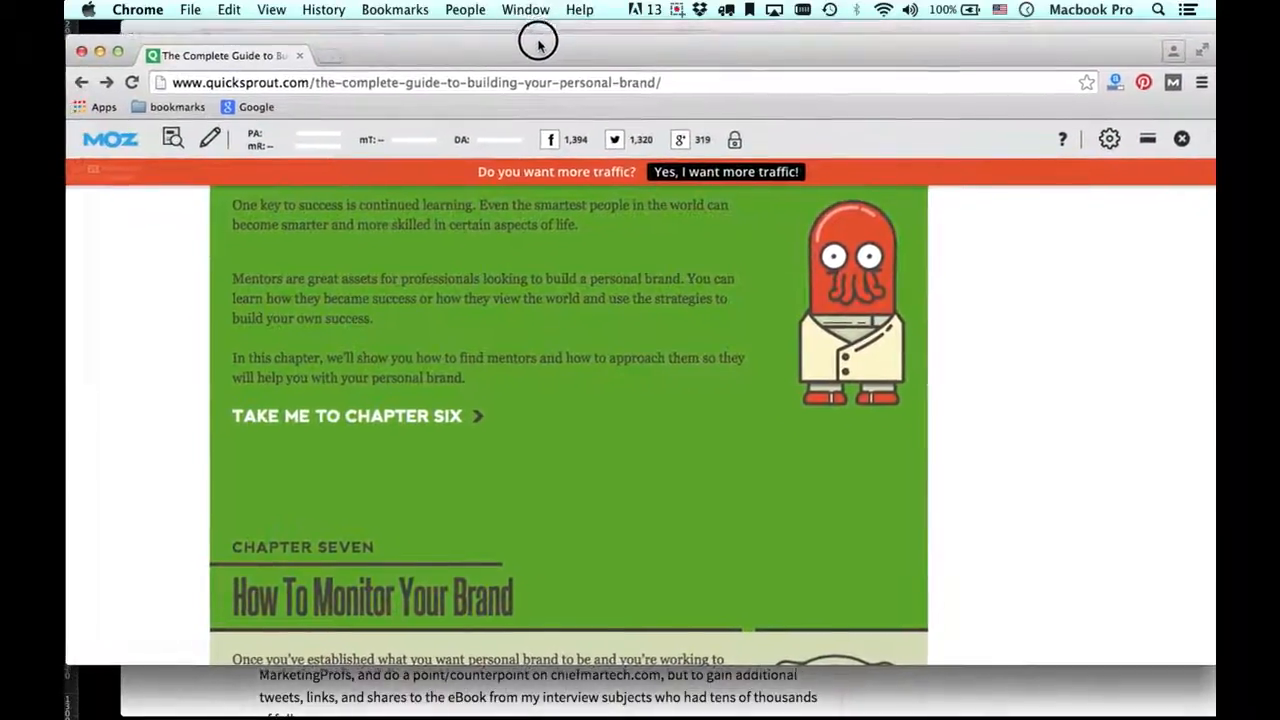
Scroll through the Chapter Seven brand-monitoring and Chapter Eight being-yourself summaries.
scroll("down", 3)
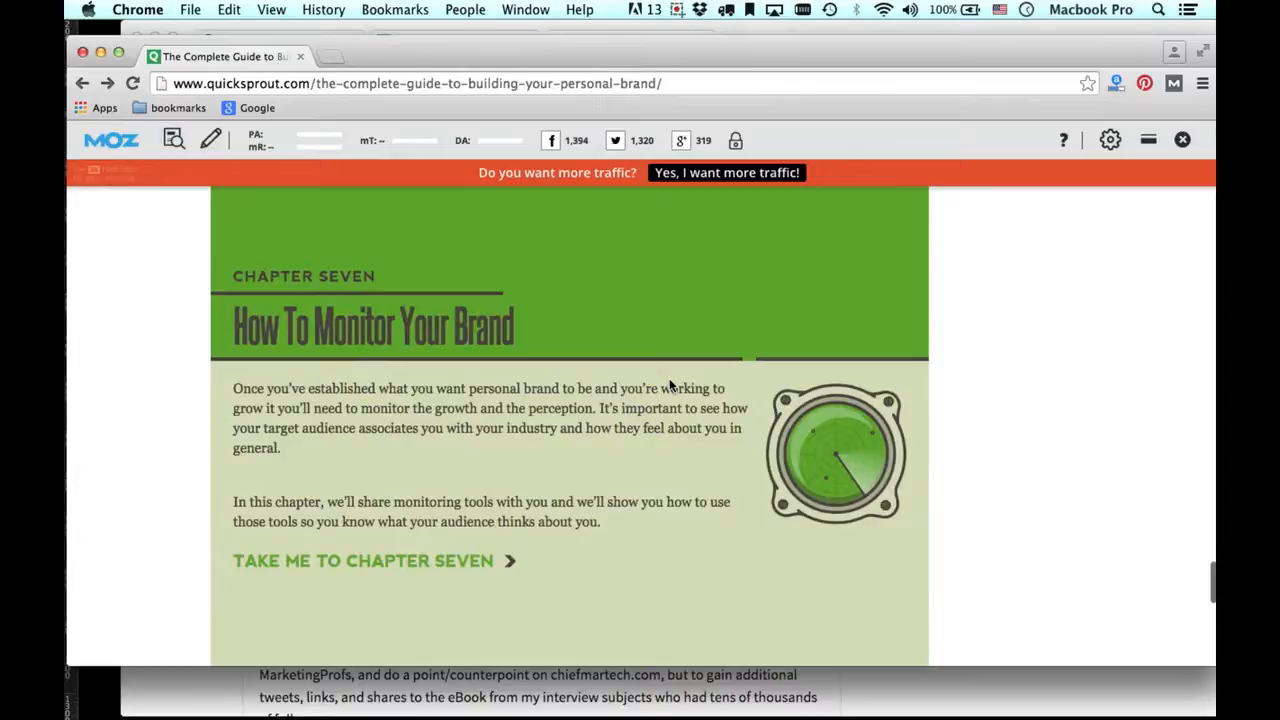
scroll("down", 3)
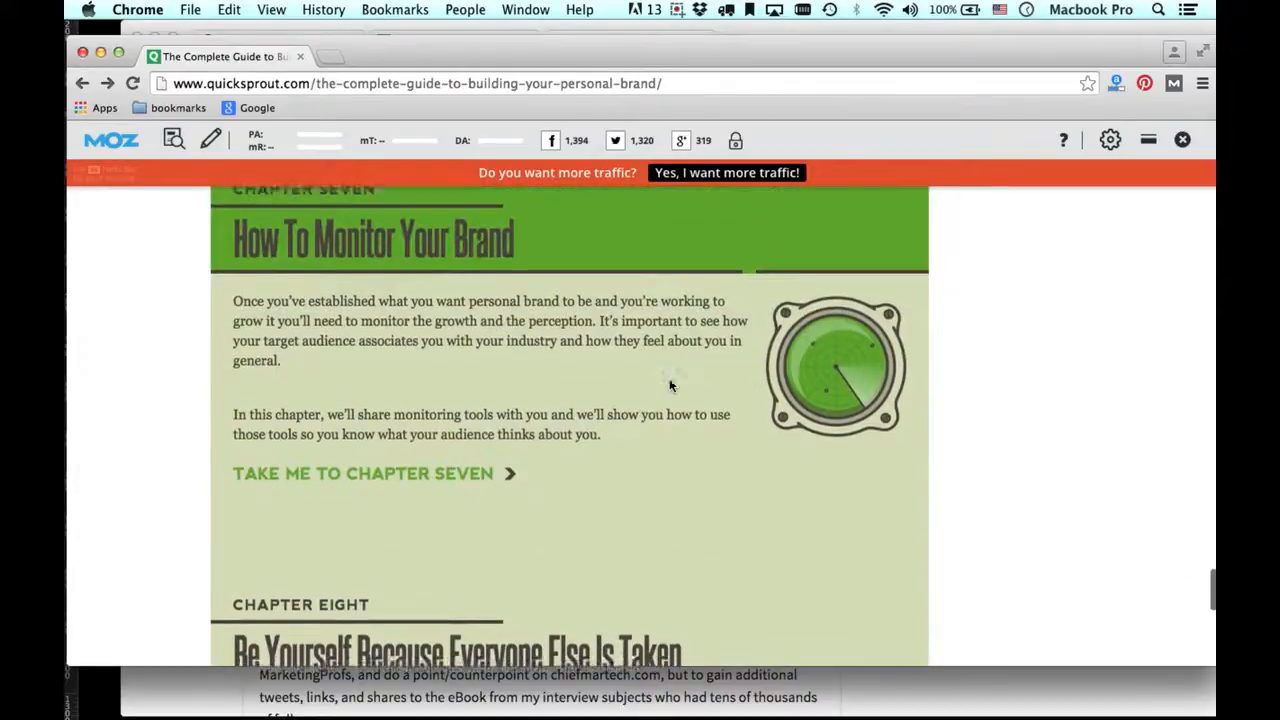
scroll("down", 3)
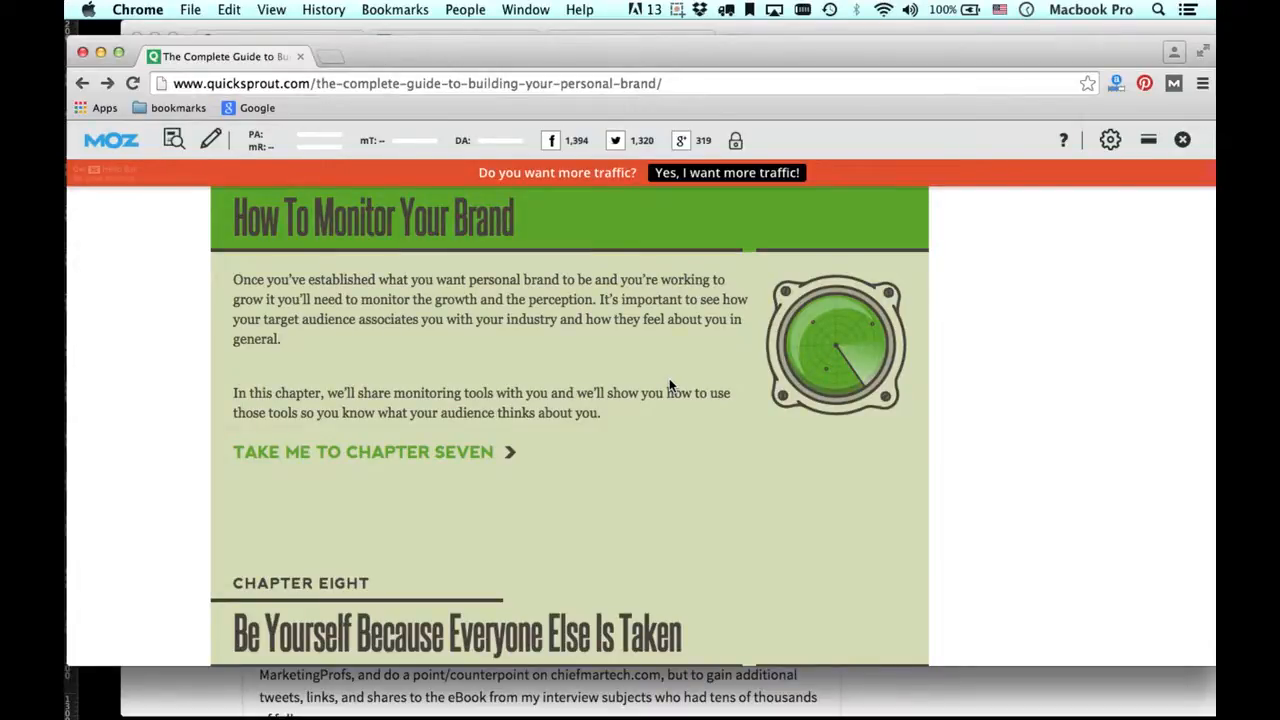
scroll("down", 3)
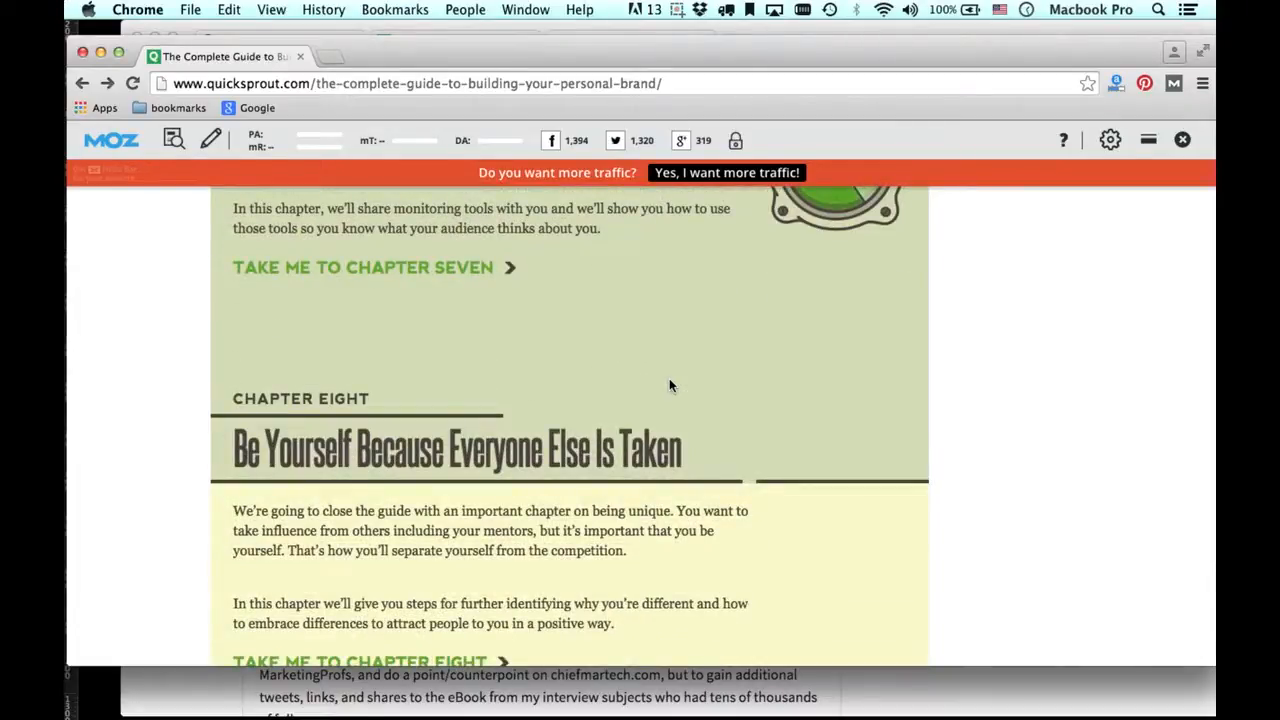
scroll("down", 3)
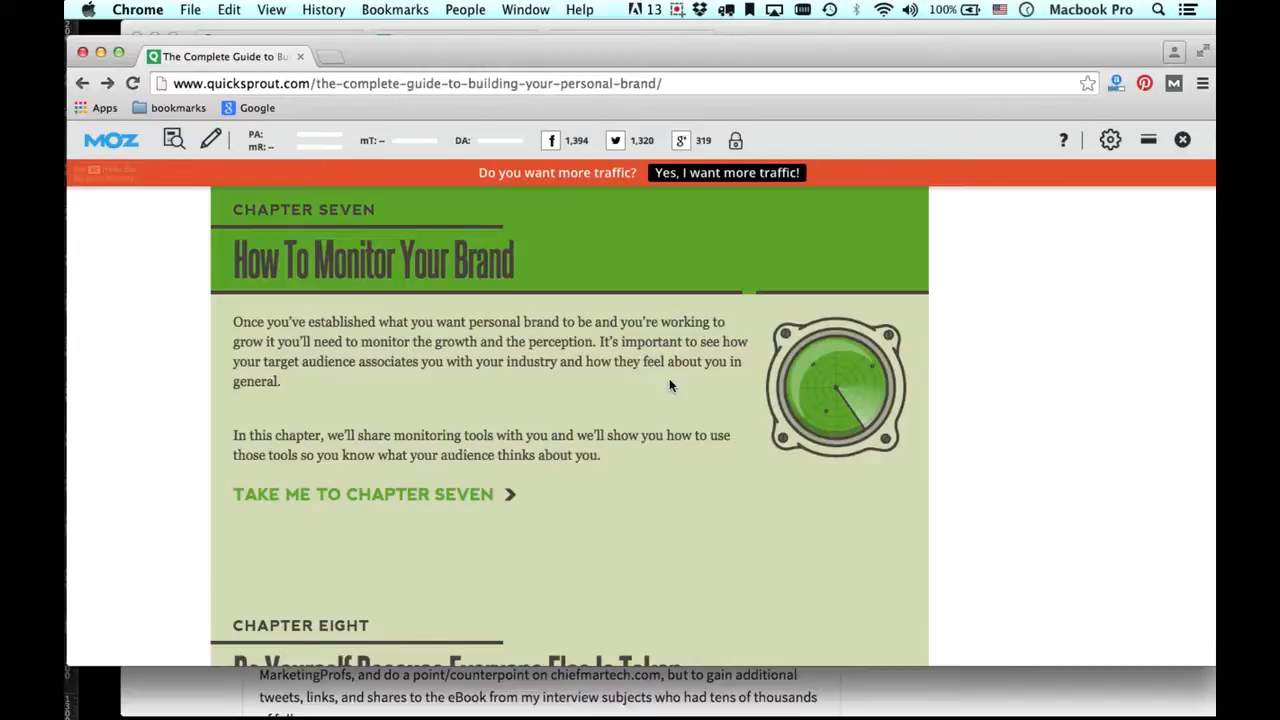
scroll("down", 3)
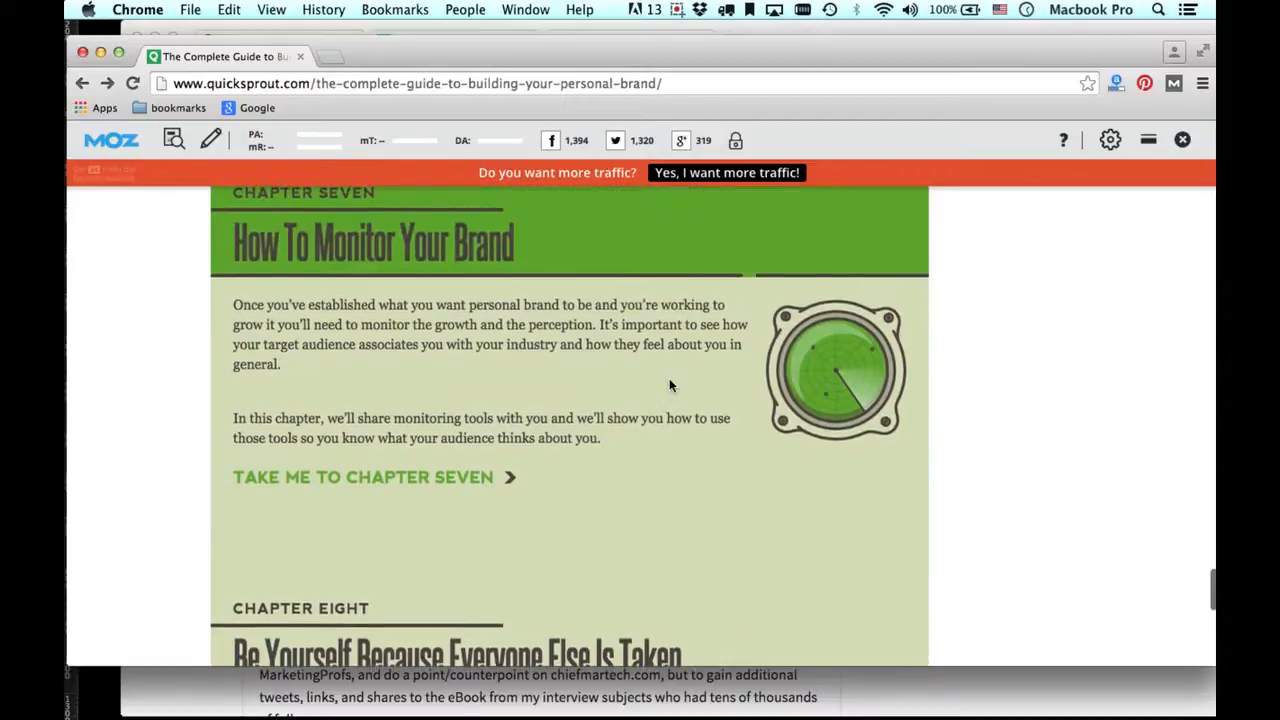
scroll("down", 3)
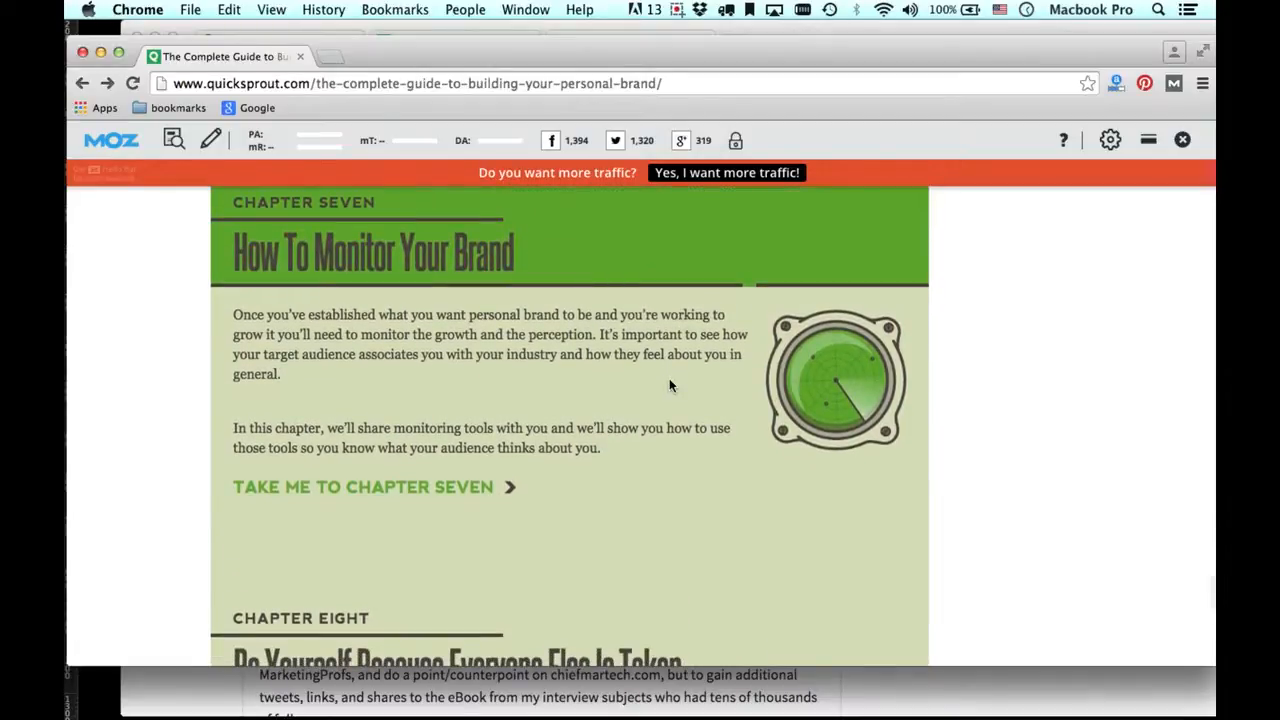